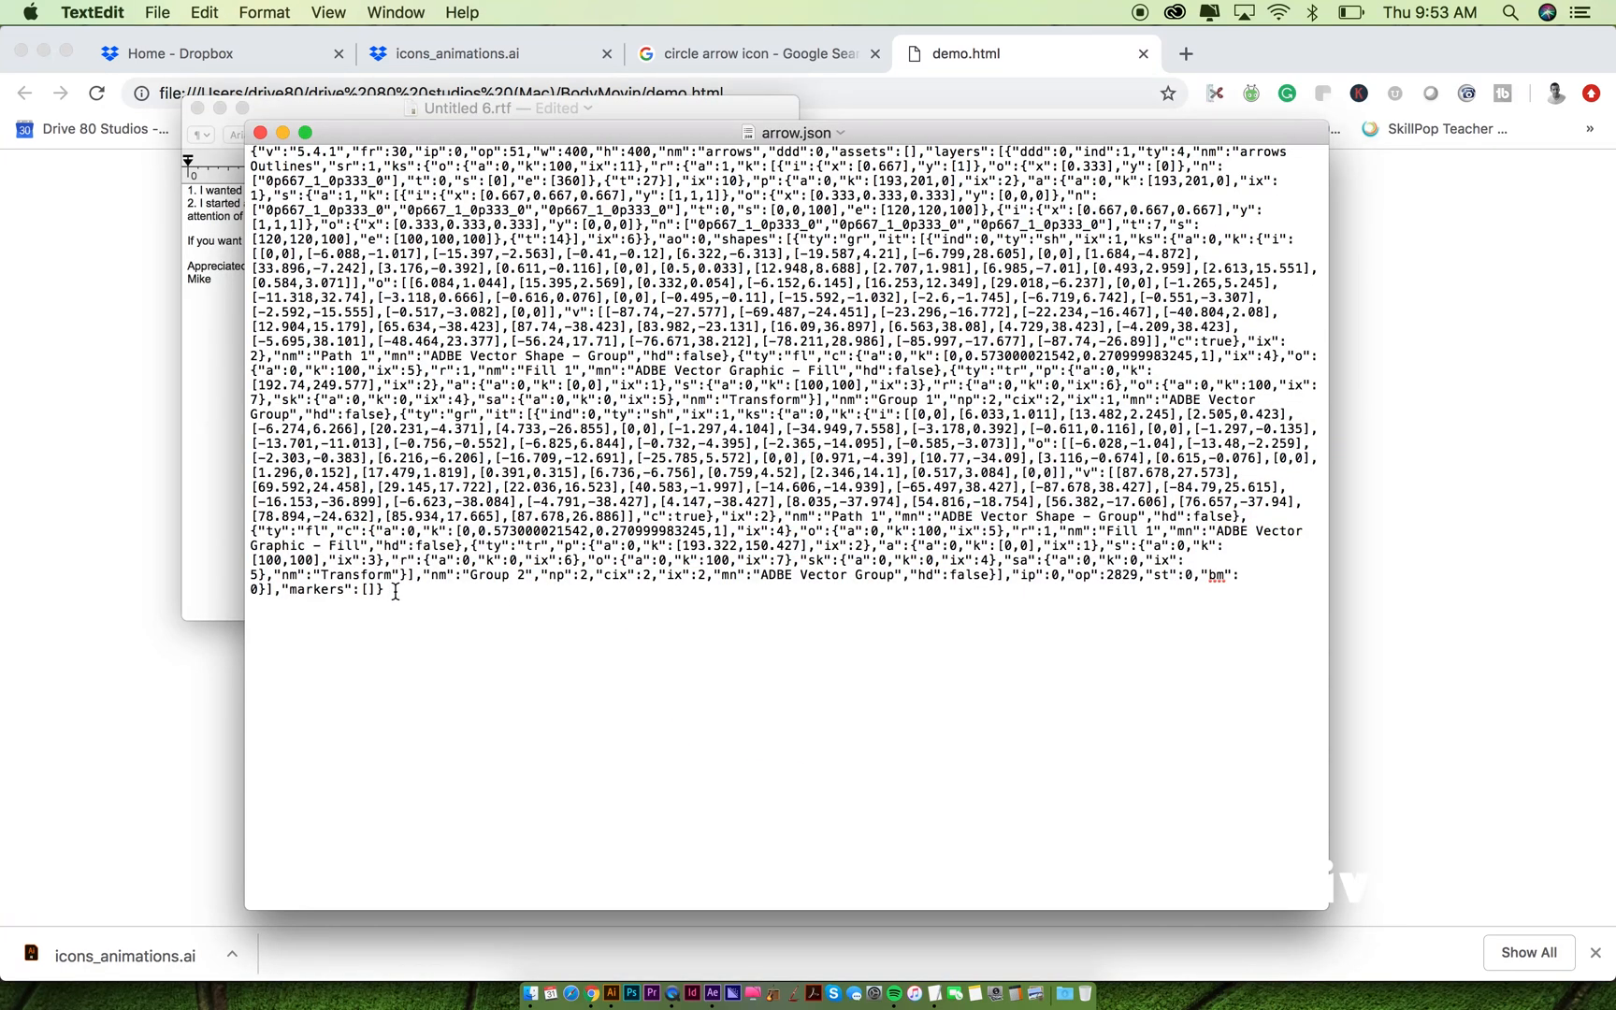
pyautogui.moveTo(542, 608)
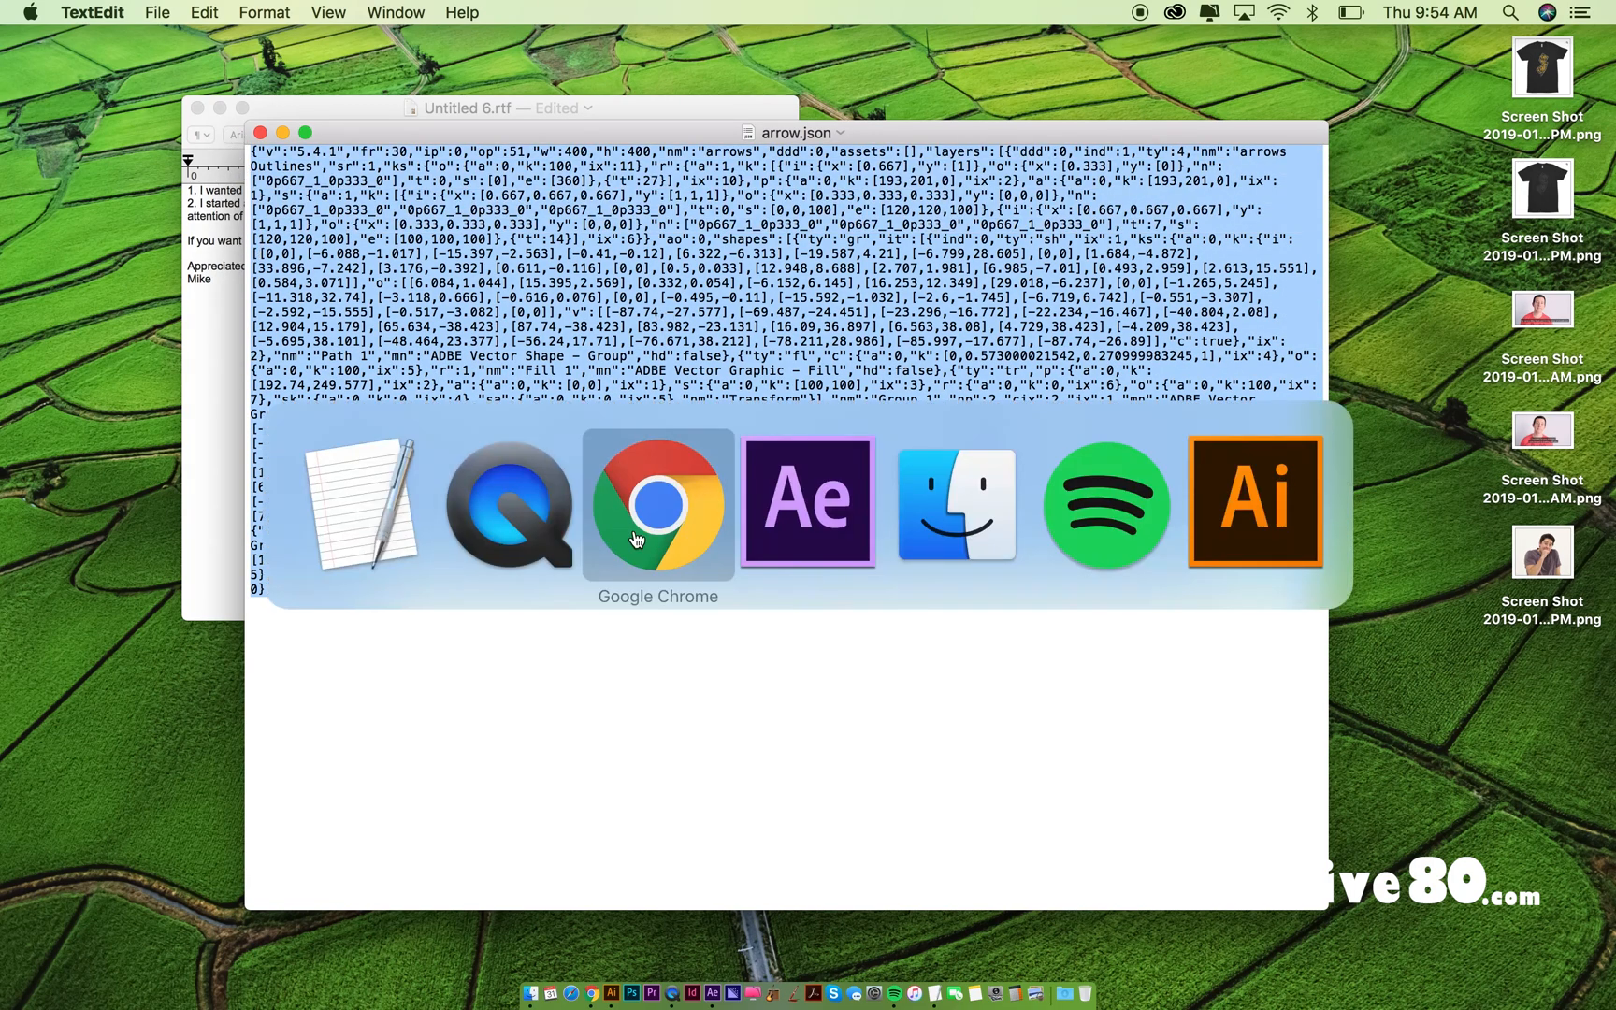
# Step: Delete the arrows composition, keeping only the arrows.ai footage, and return to After Effects
pyautogui.click(806, 503)
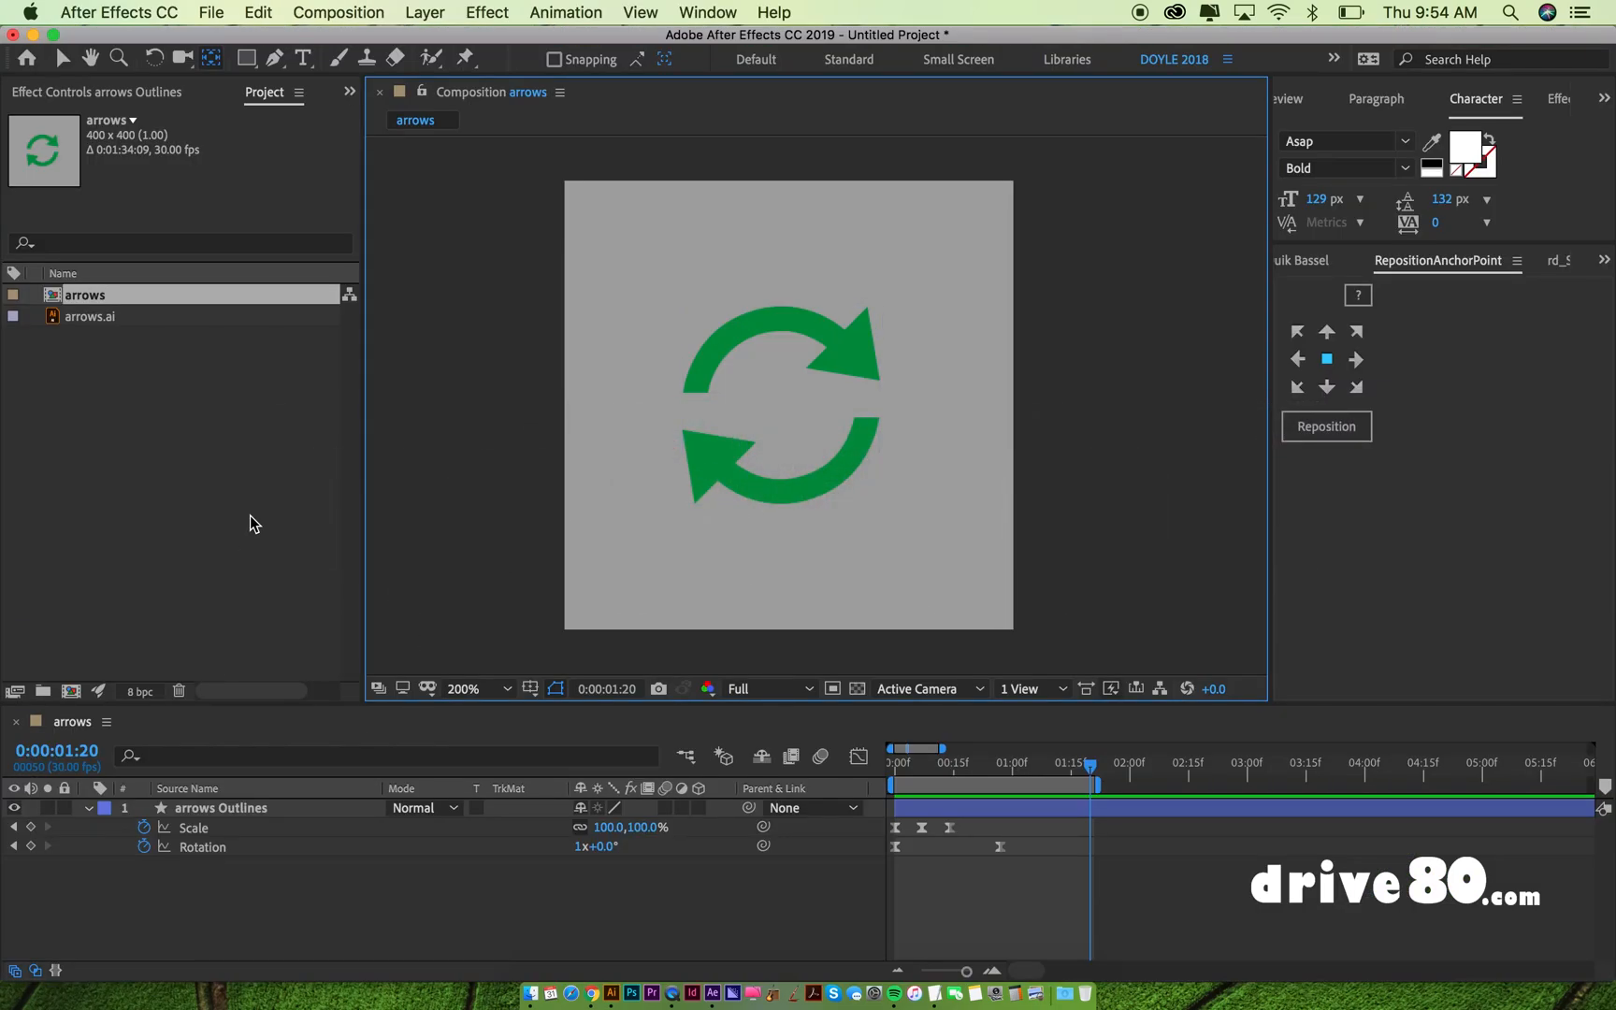
pyautogui.click(89, 316)
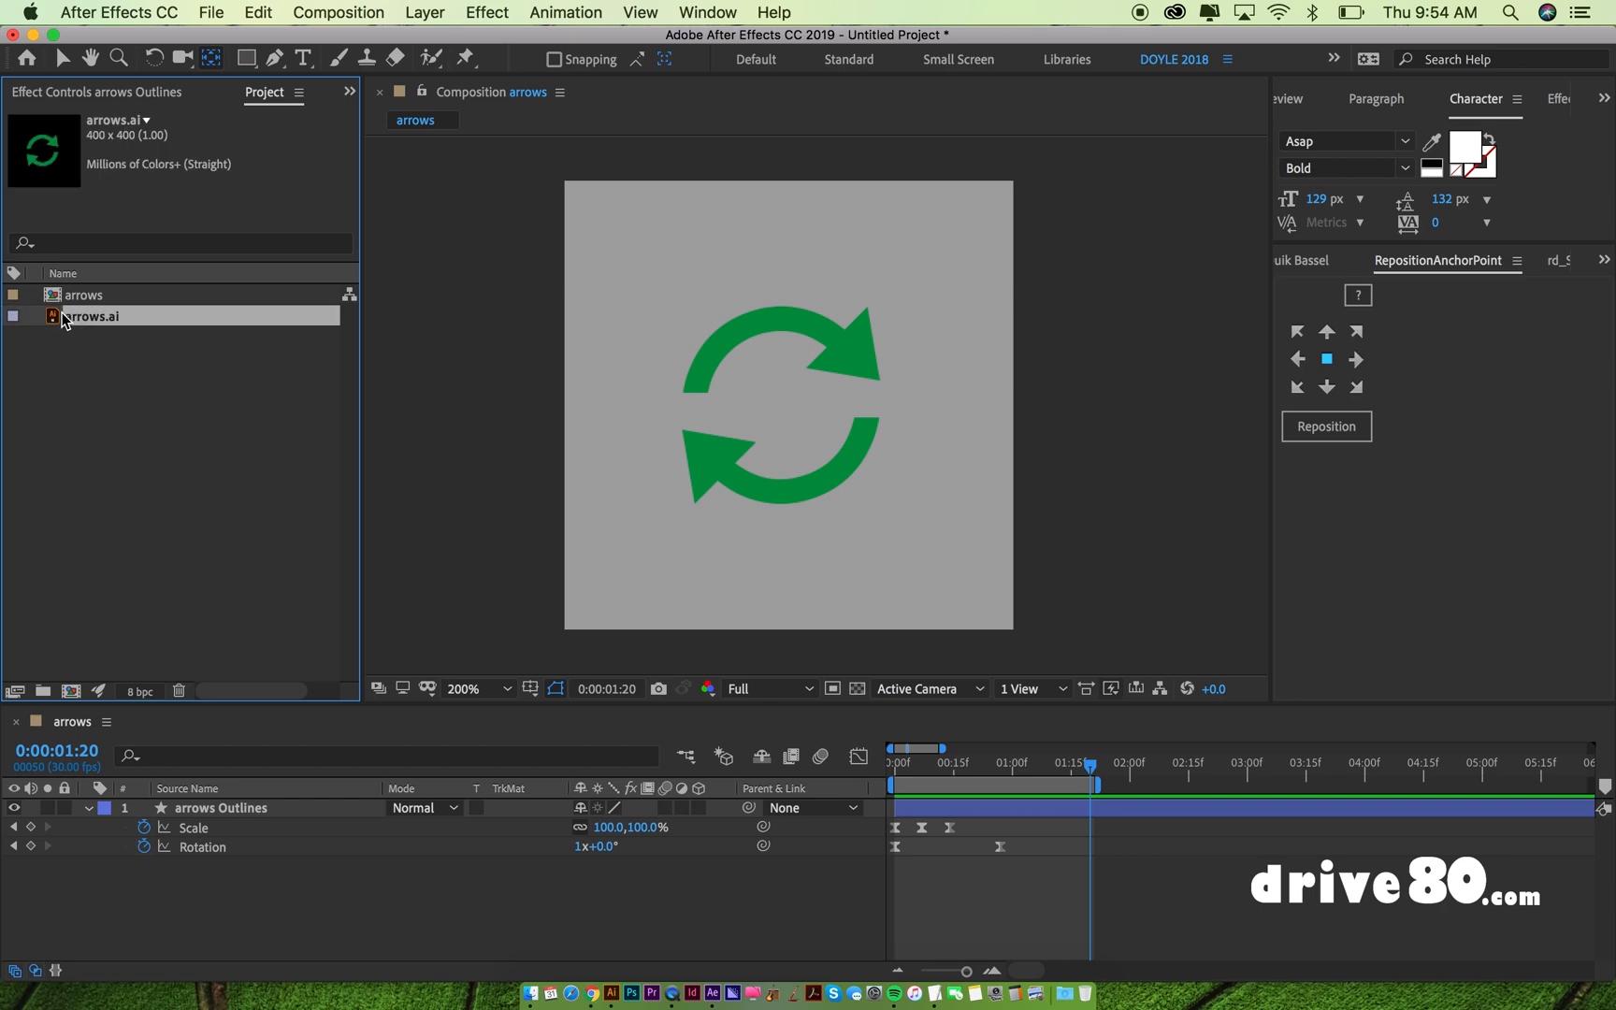
pyautogui.press('cmd+tab')
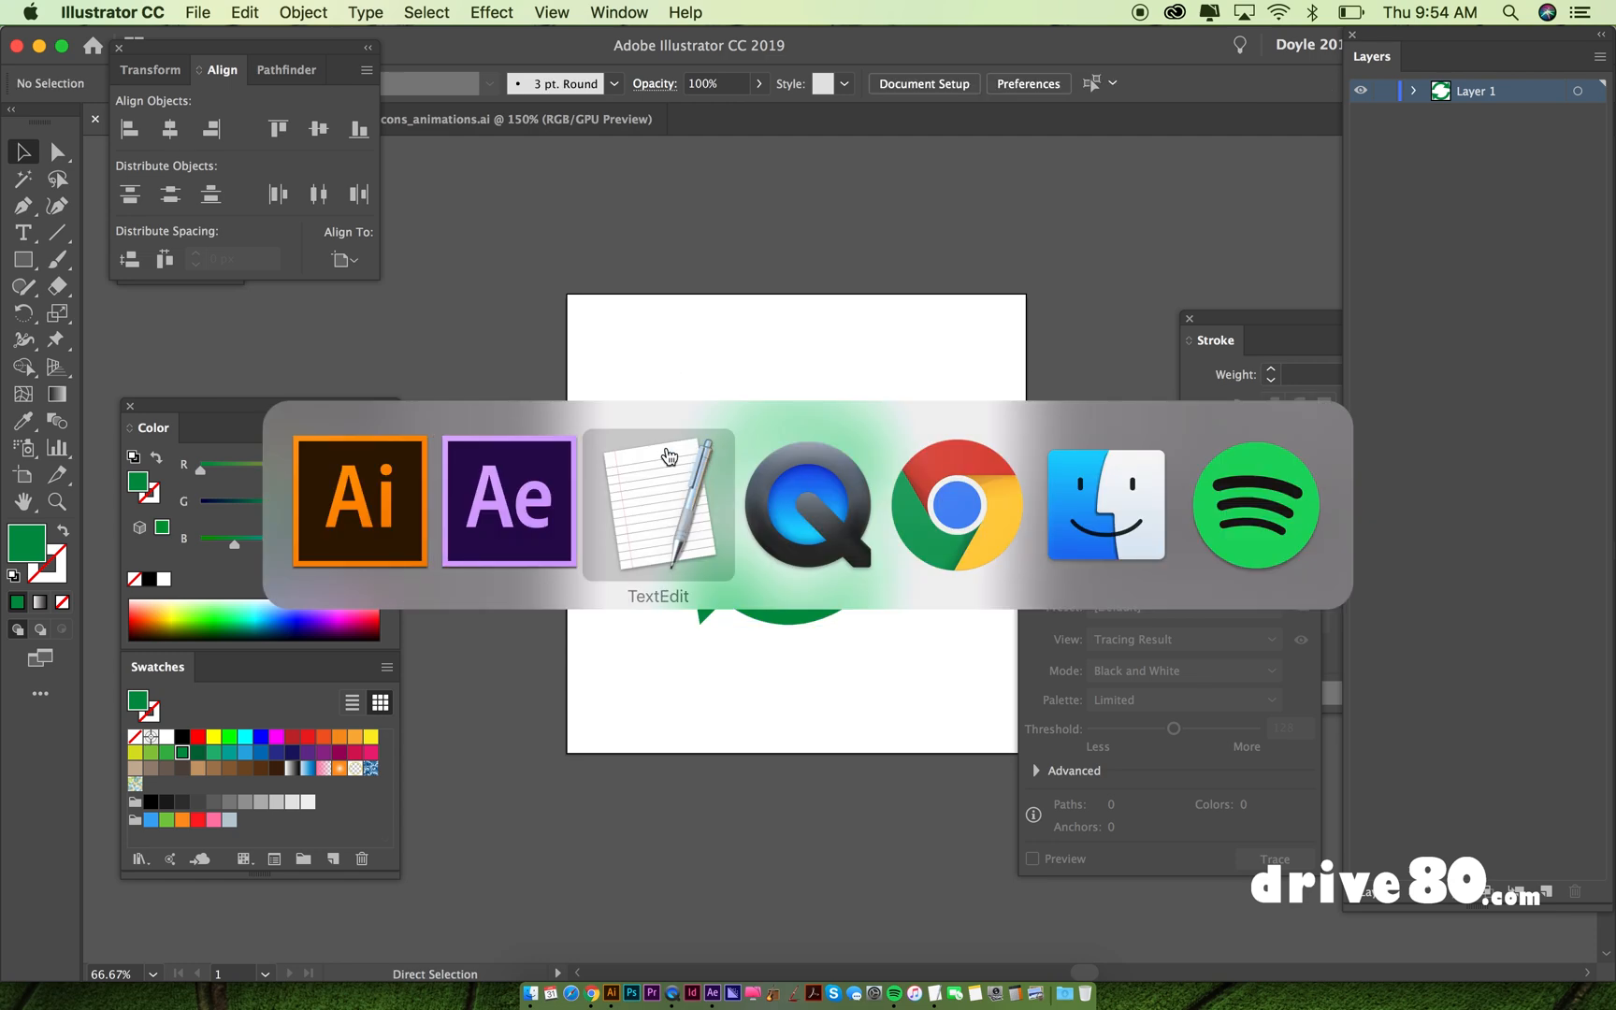
pyautogui.click(507, 505)
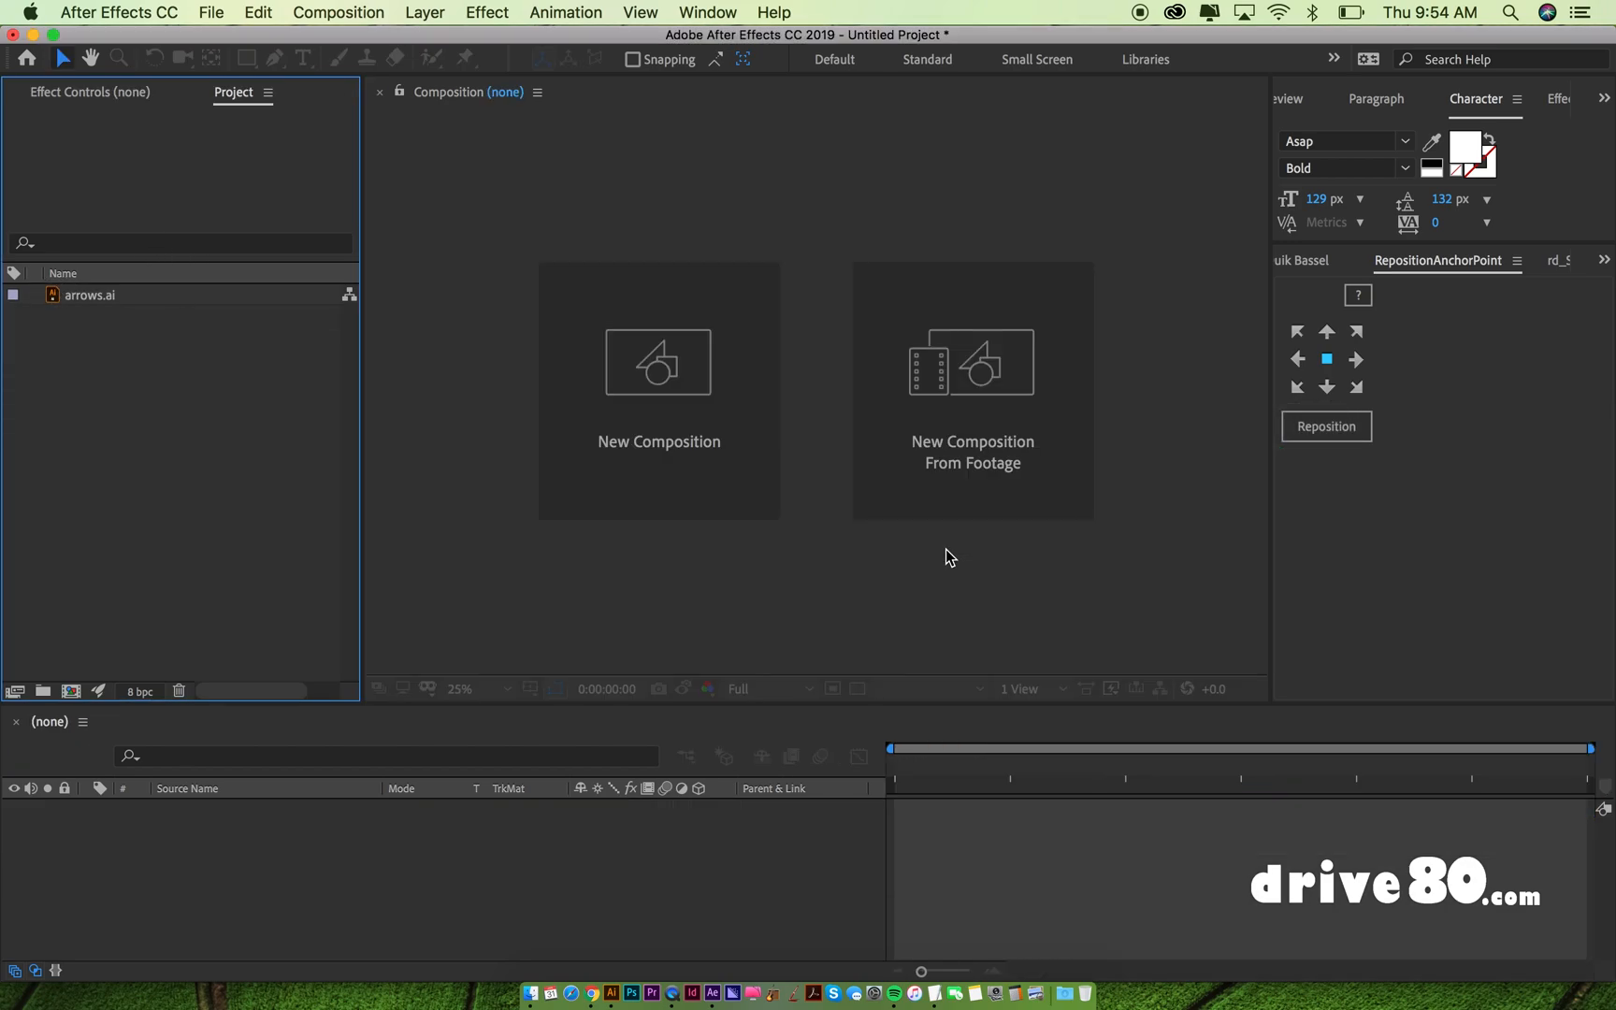
# Step: Make a new composition from arrows.ai and convert its layer to an arrows Outlines shape layer
pyautogui.click(89, 295)
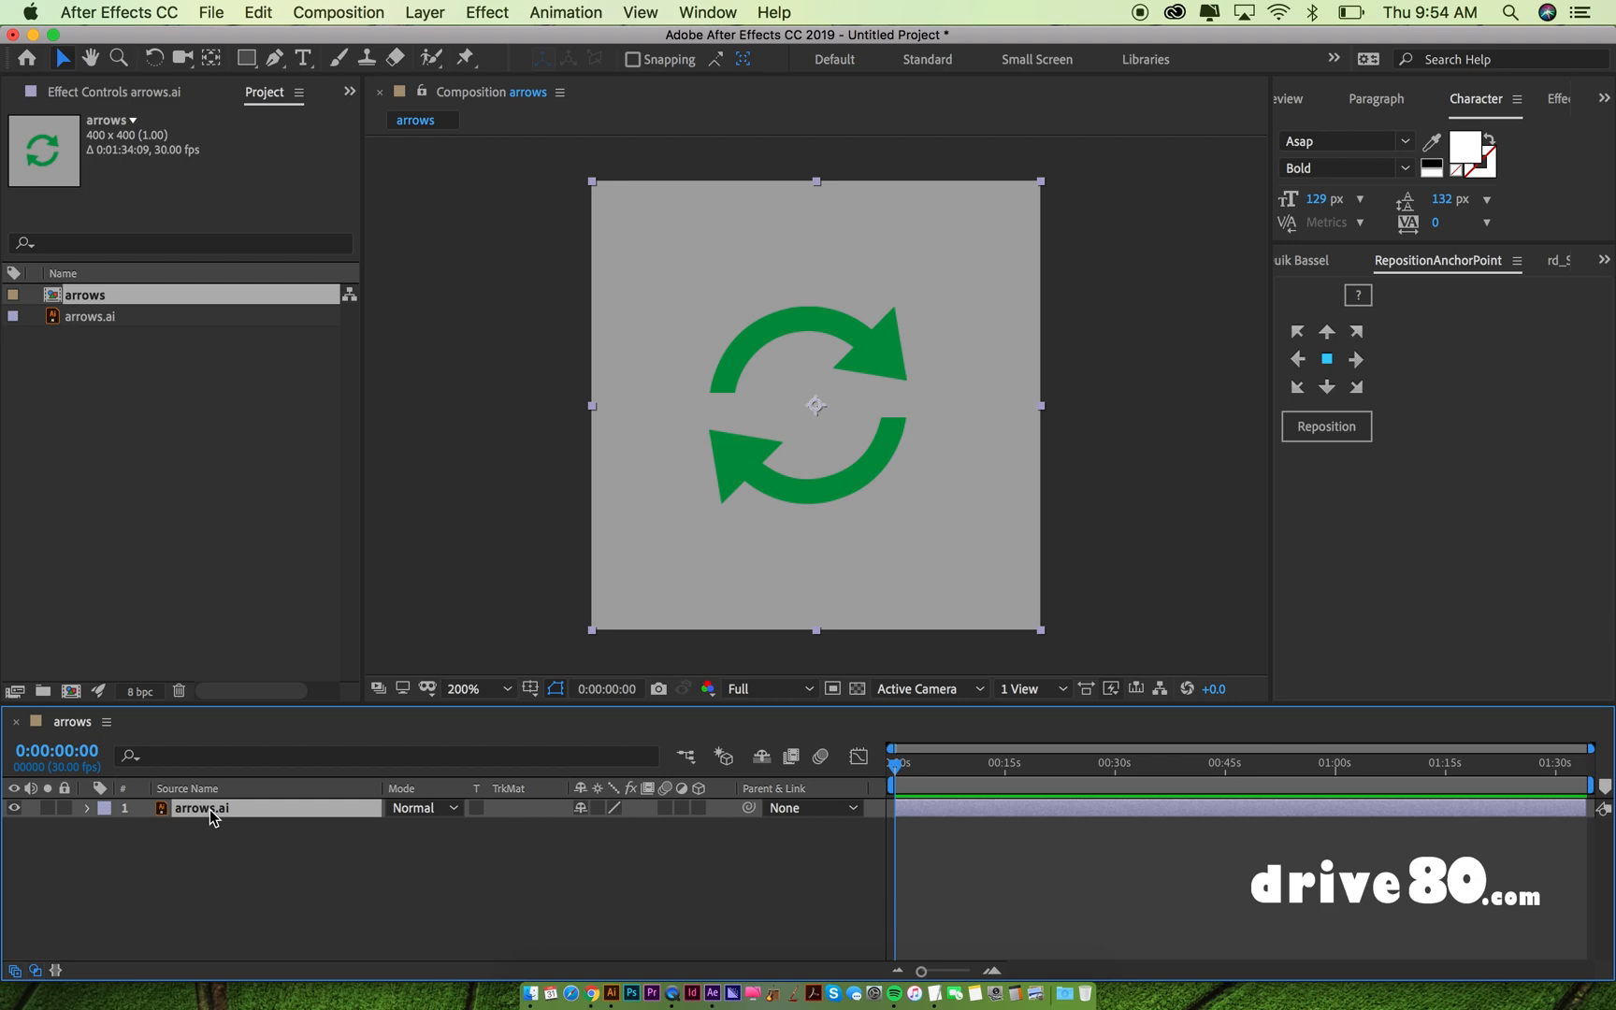
pyautogui.rightClick(200, 806)
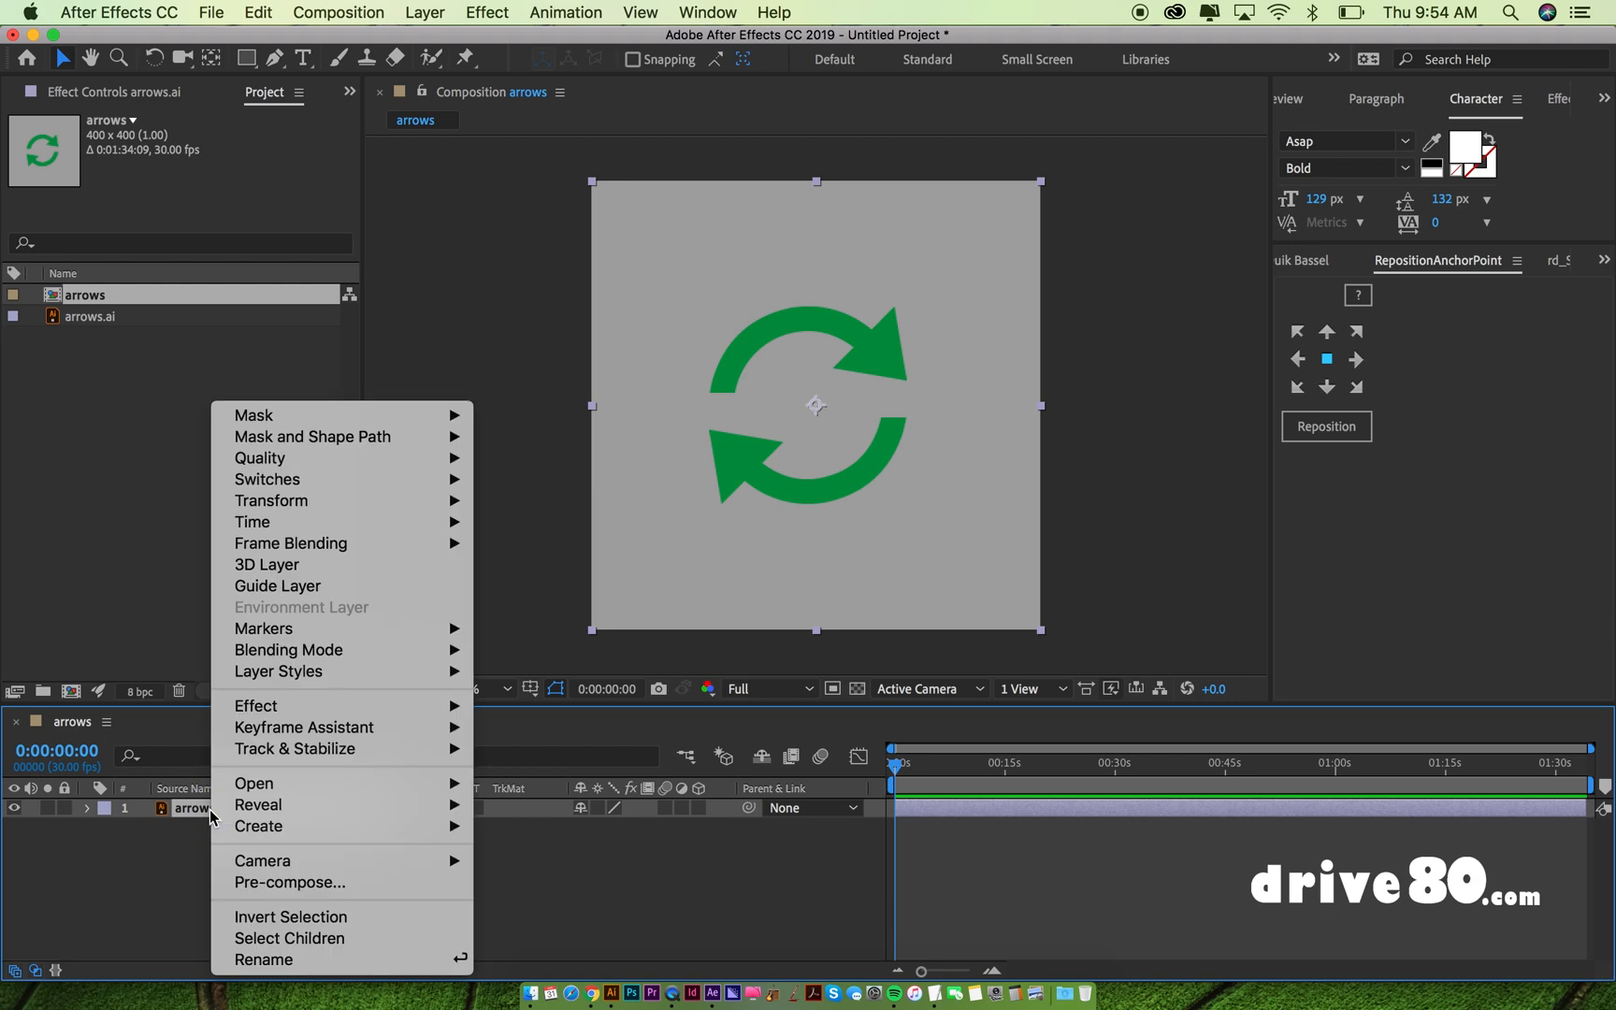
pyautogui.moveTo(258, 824)
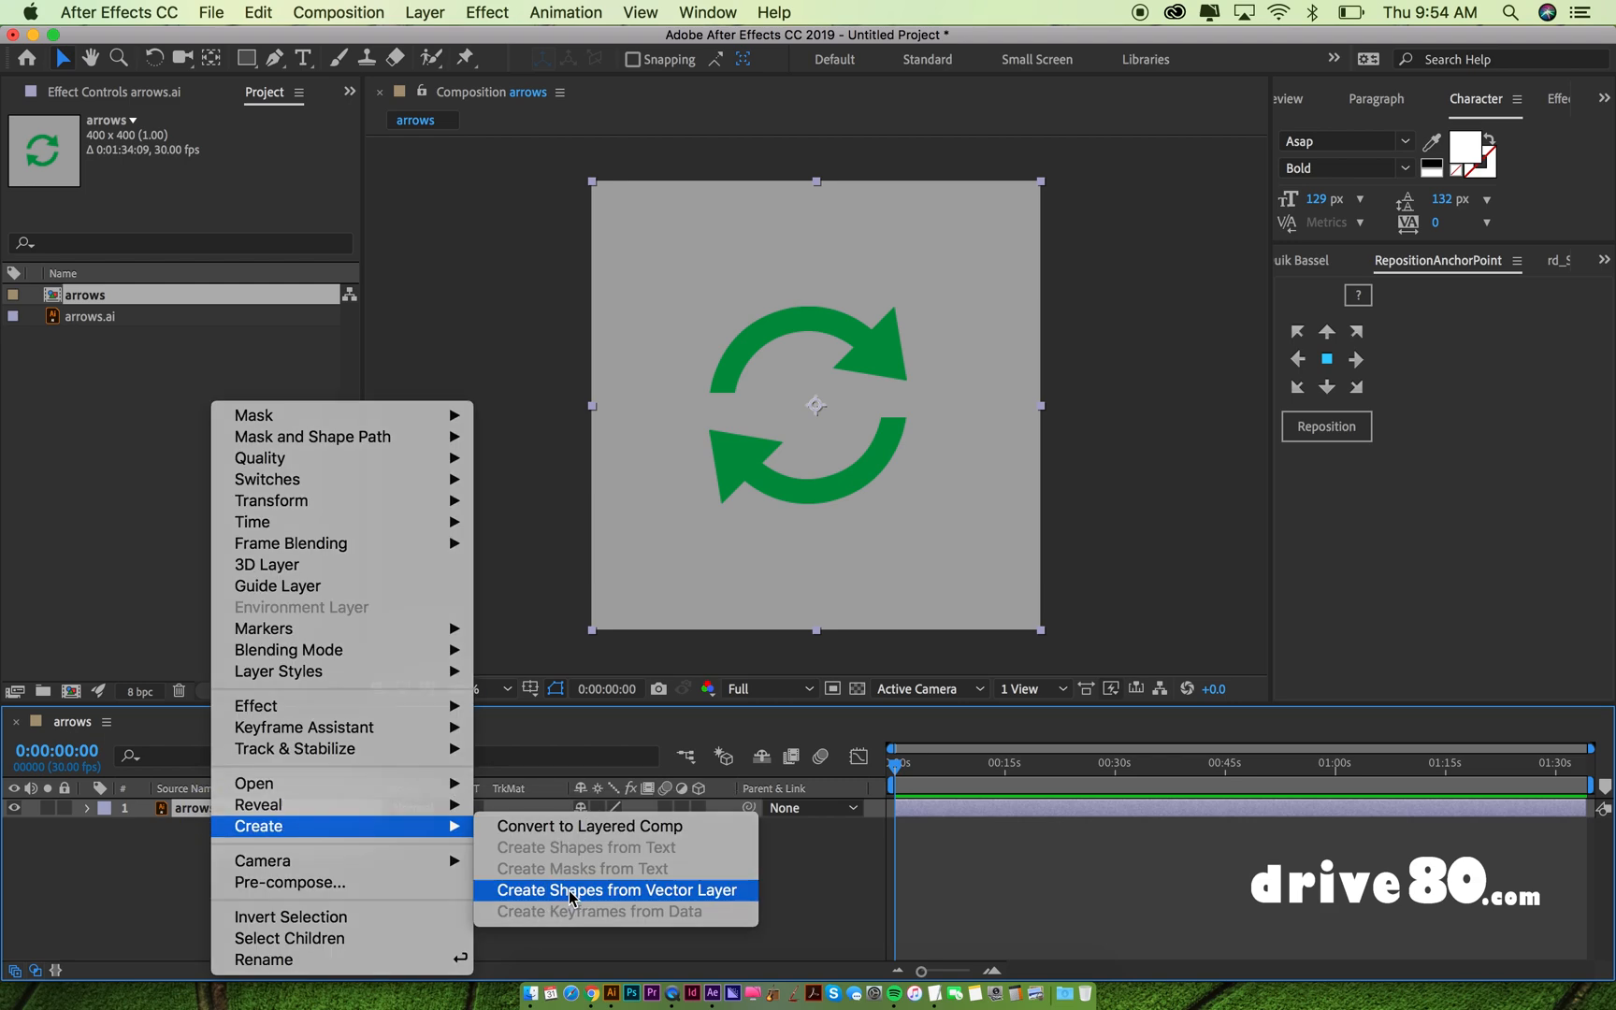
pyautogui.click(615, 890)
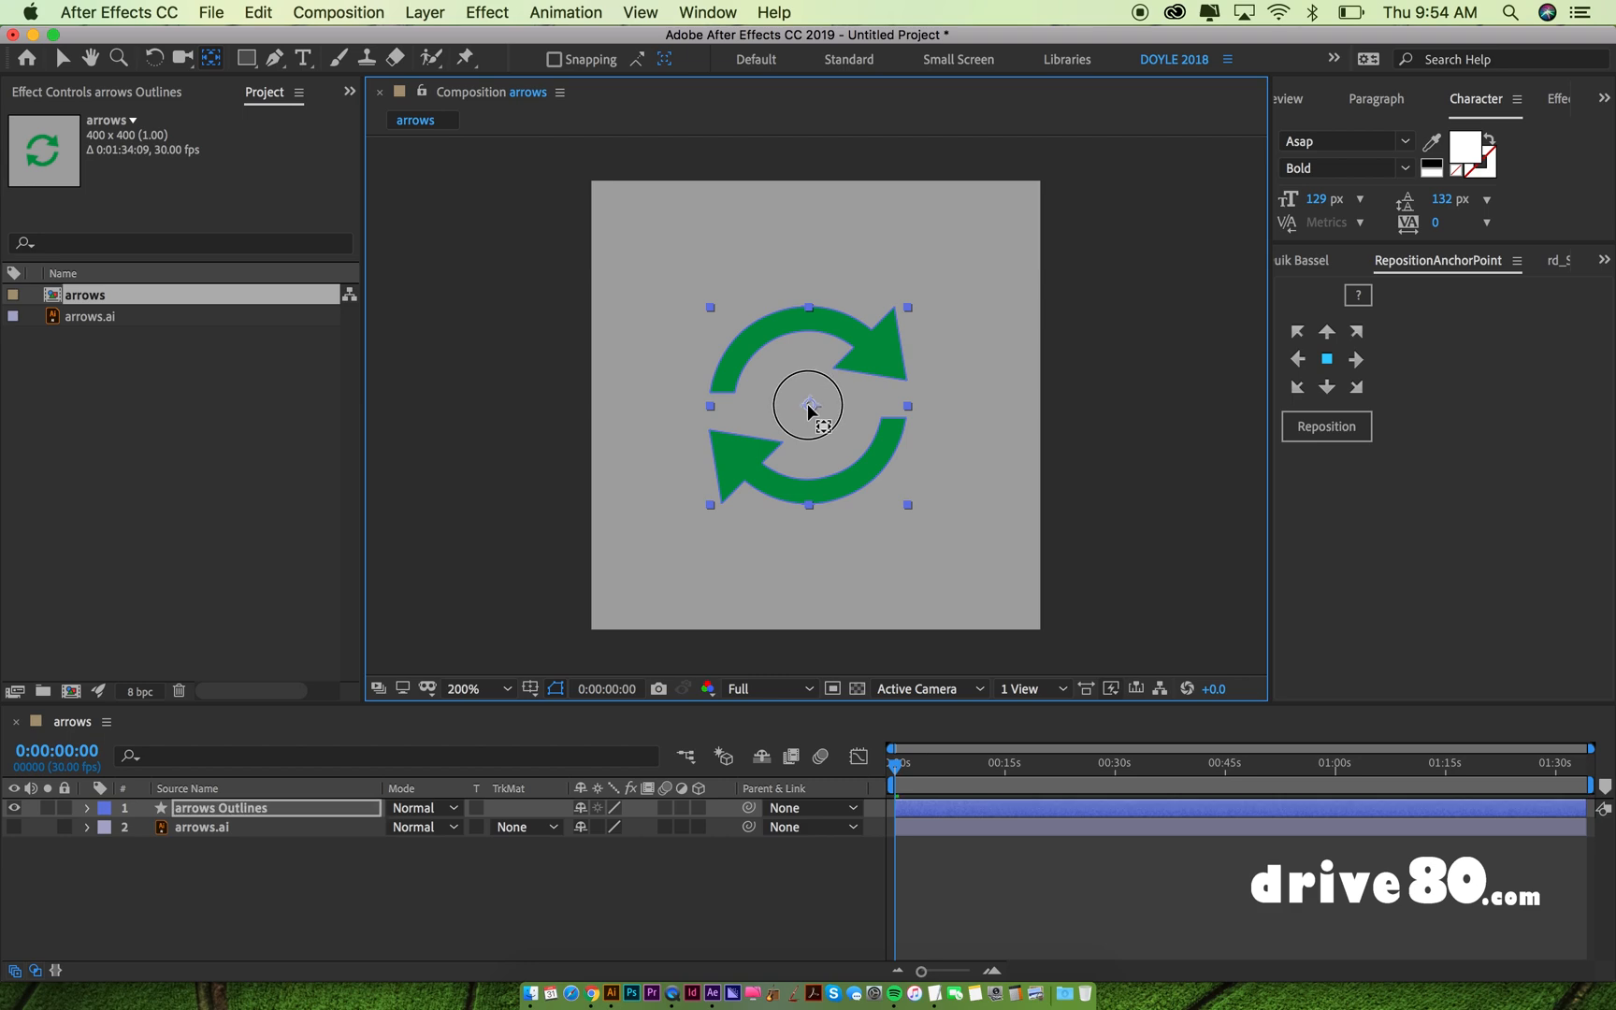
# Step: Reposition the anchor point to the centre of the arrows Outlines shape
pyautogui.click(1326, 427)
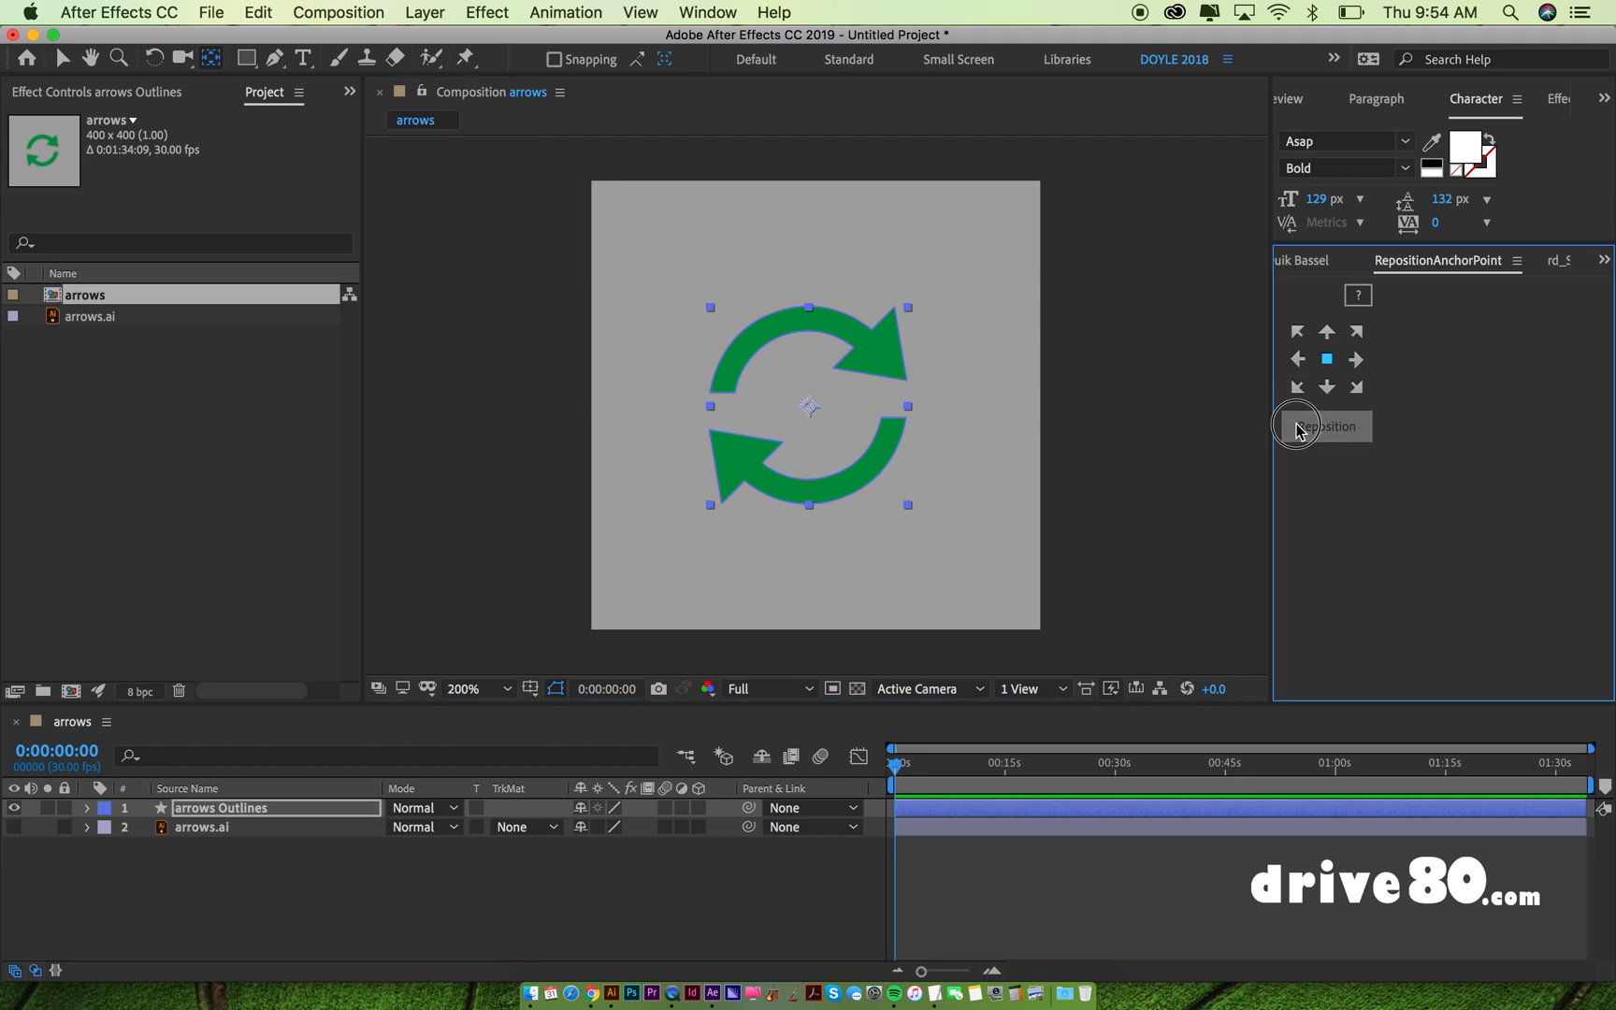
pyautogui.click(1326, 426)
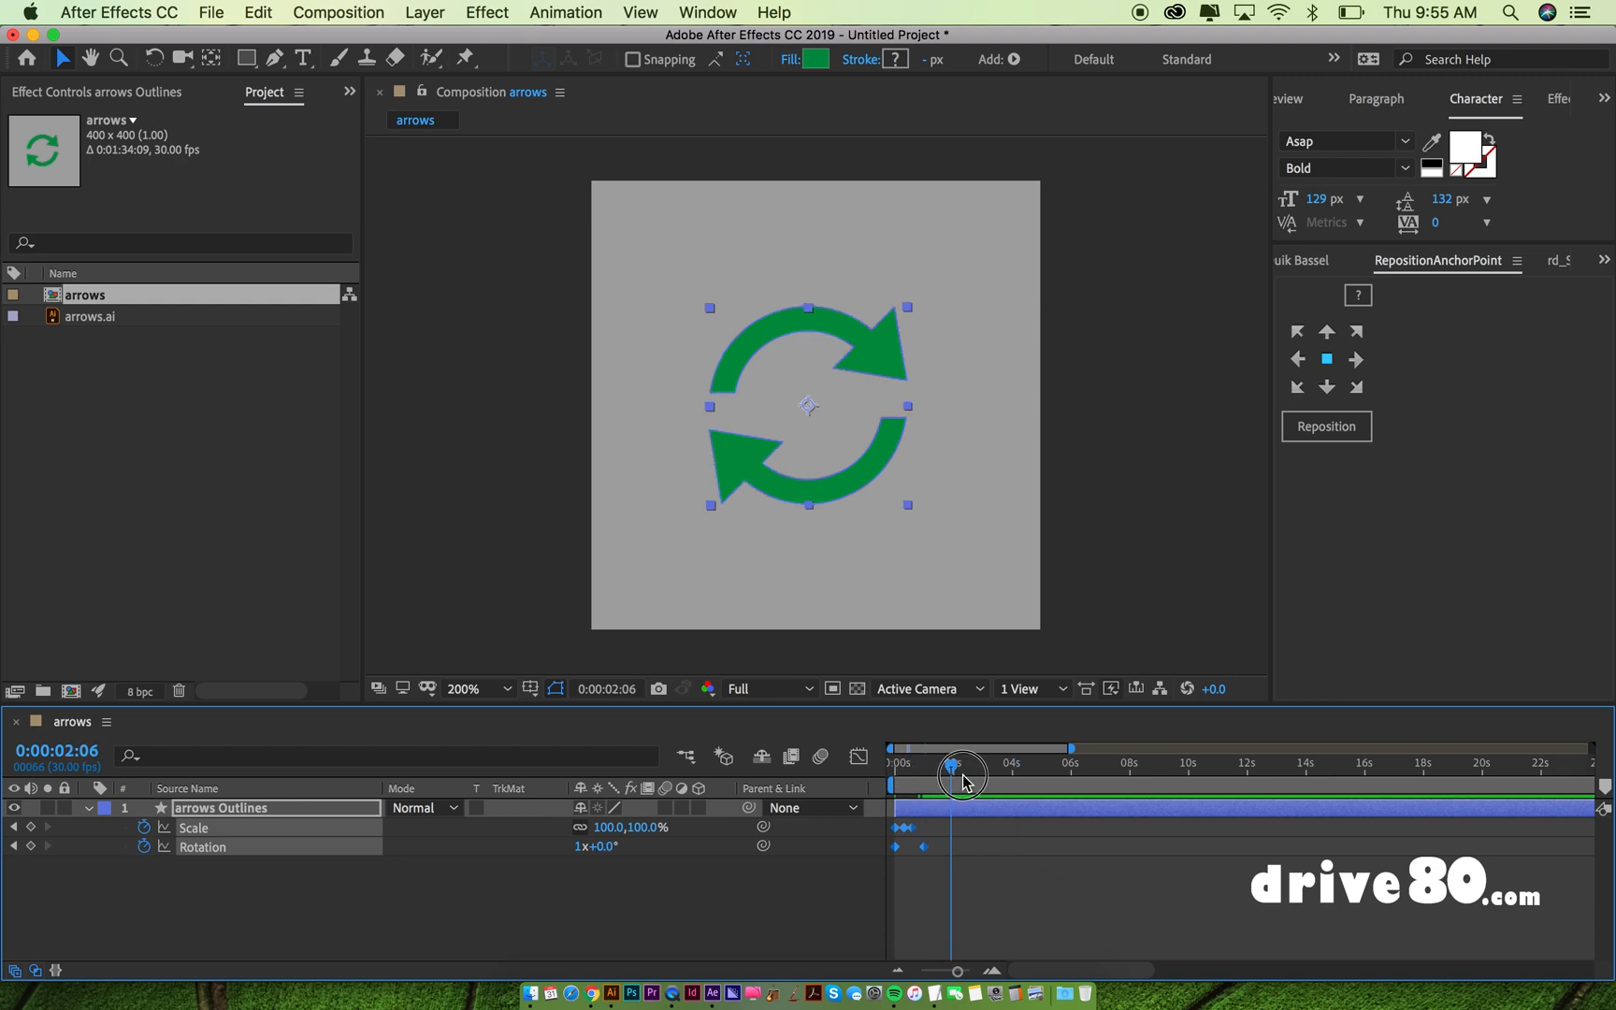
# Step: Drag the Scale and Rotation keyframes earlier so the animation ends at frame 24
pyautogui.moveTo(957, 774); pyautogui.dragTo(978, 774)
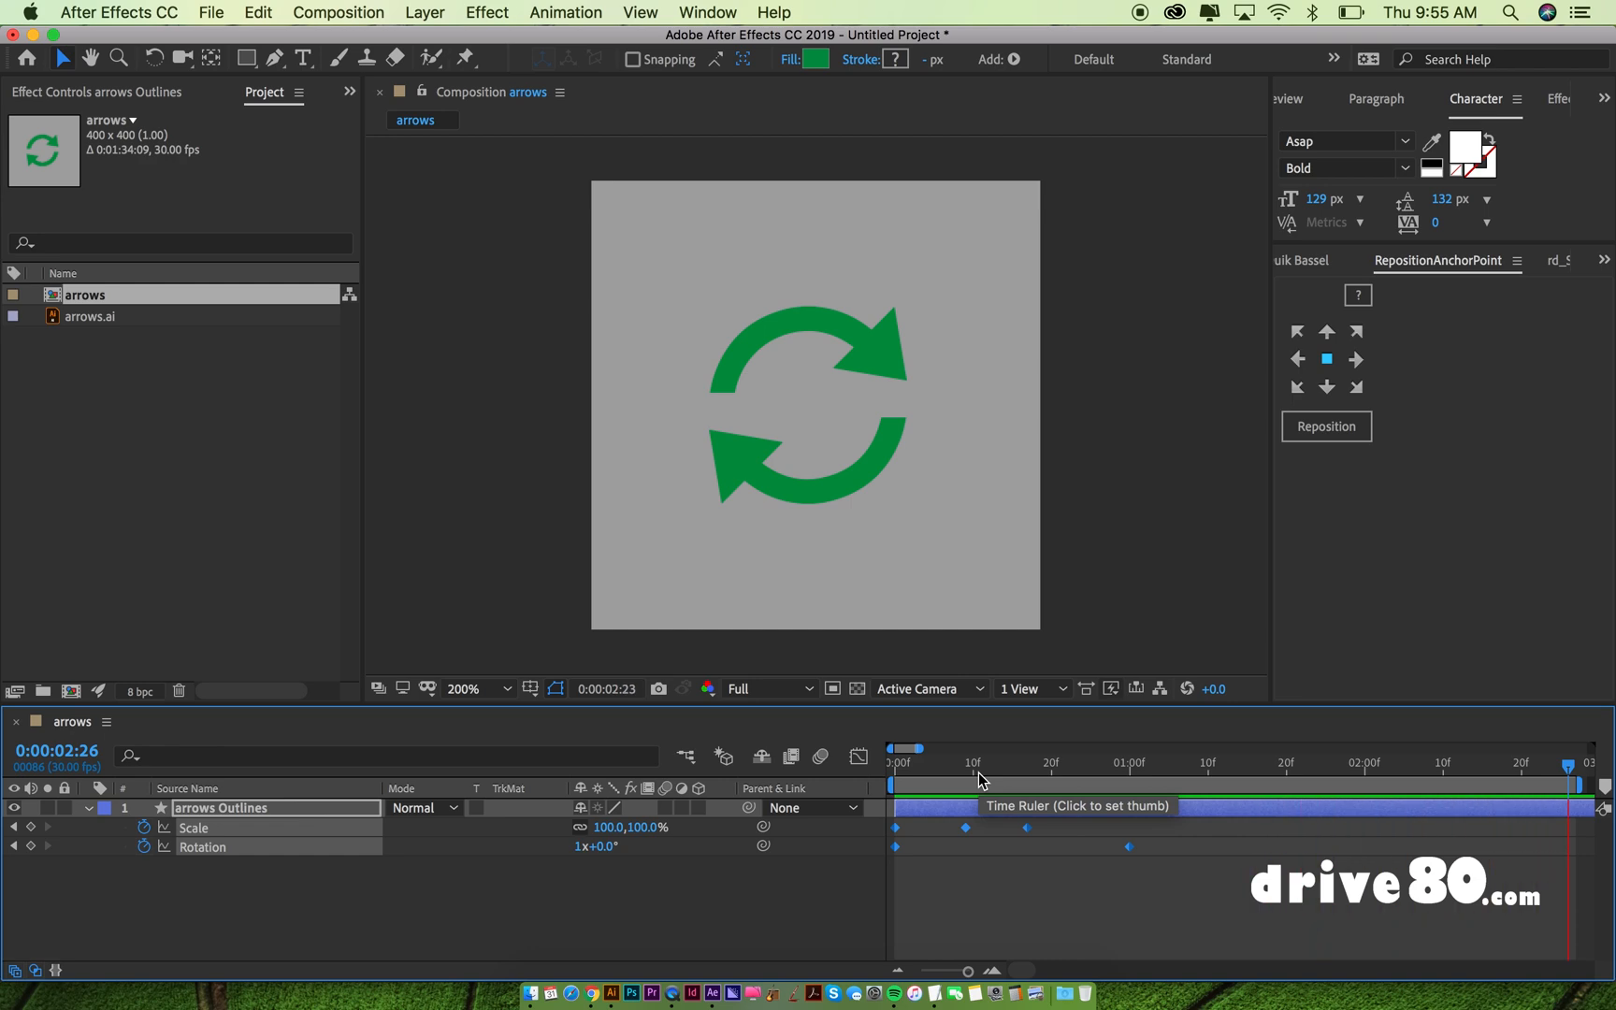
pyautogui.click(1262, 767)
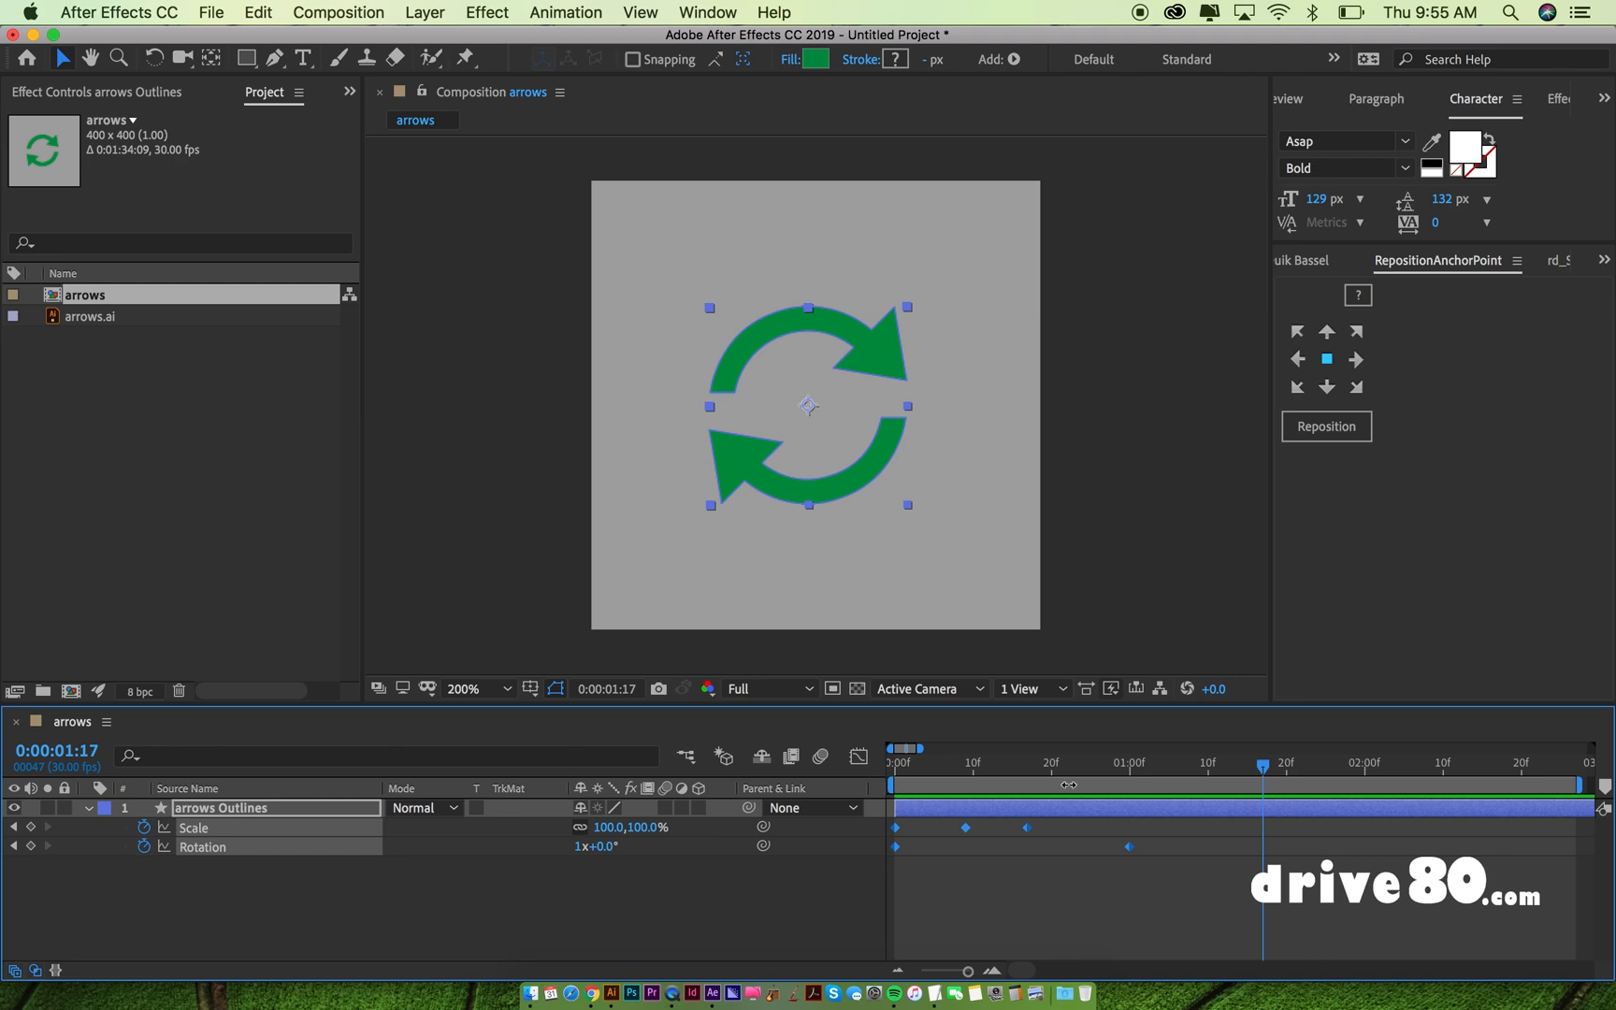
pyautogui.moveTo(1262, 768); pyautogui.dragTo(896, 768)
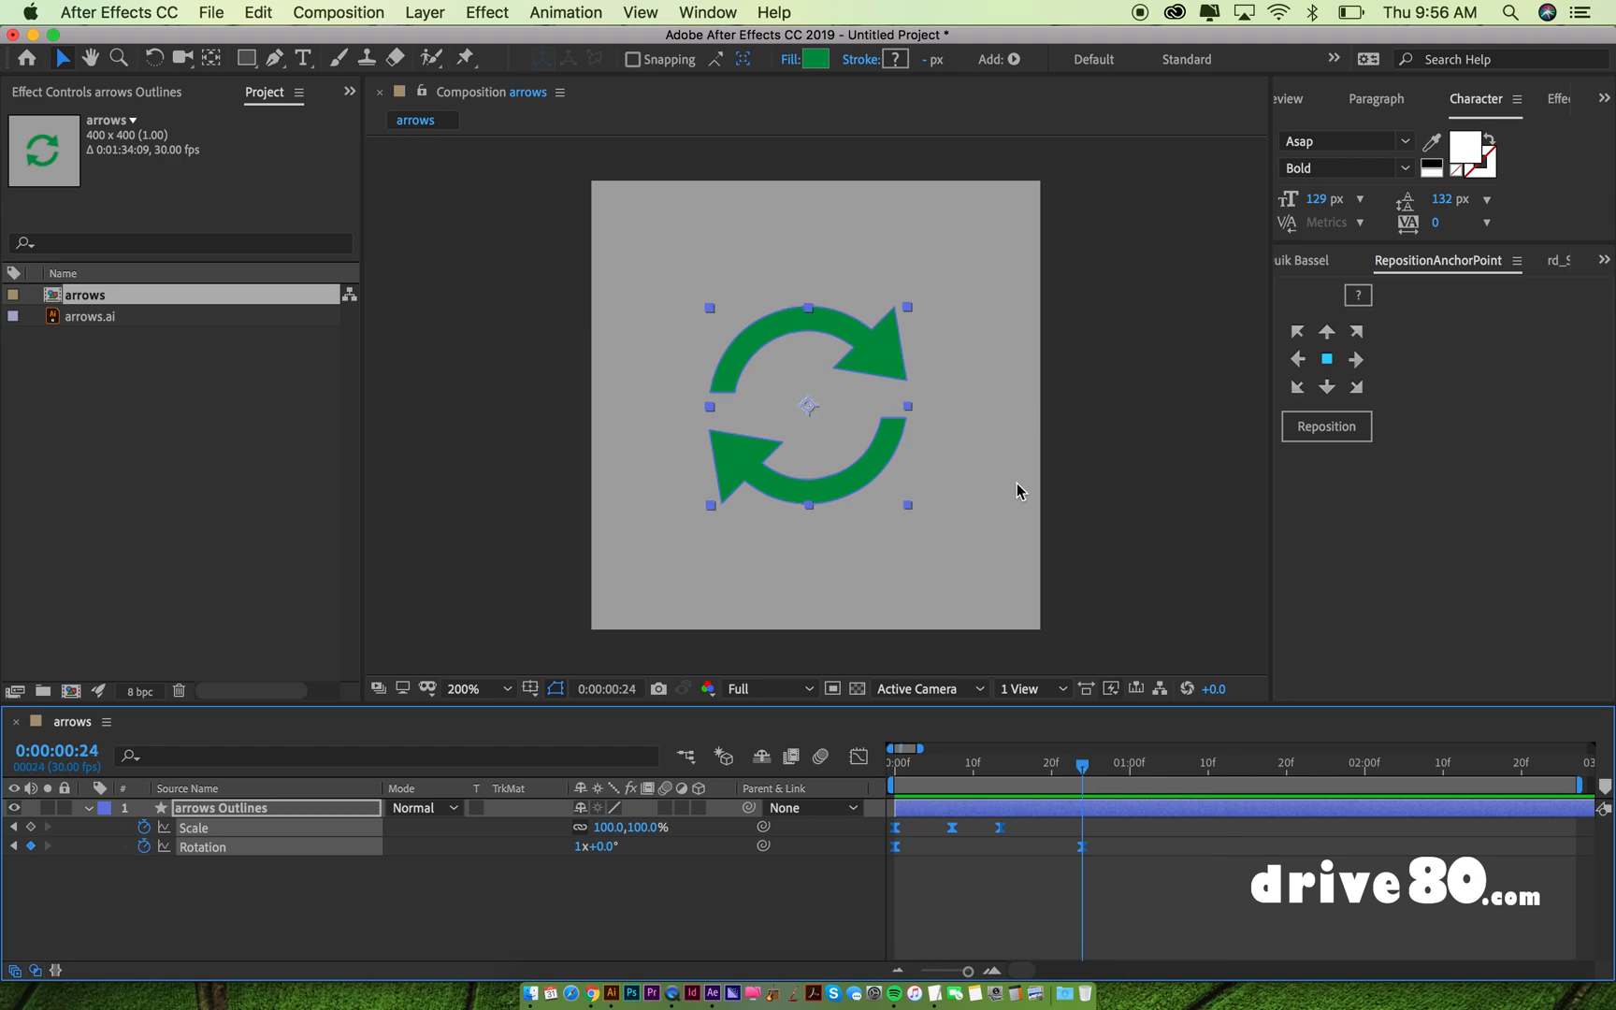
pyautogui.moveTo(763, 477)
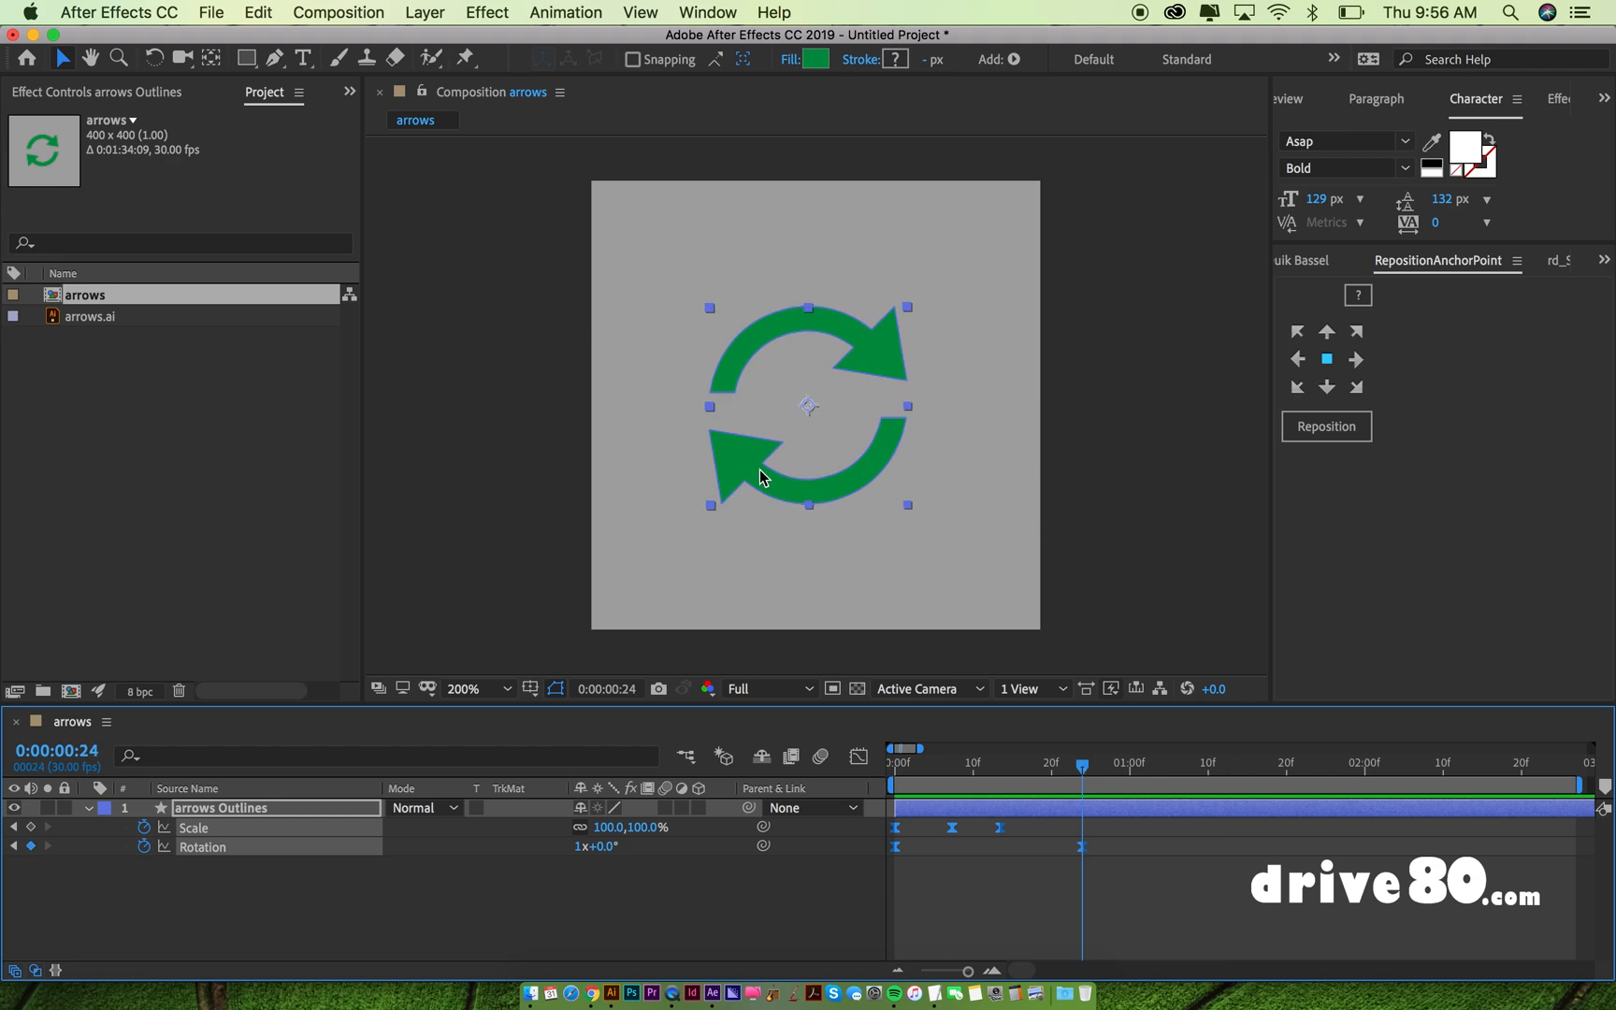
pyautogui.moveTo(871, 490)
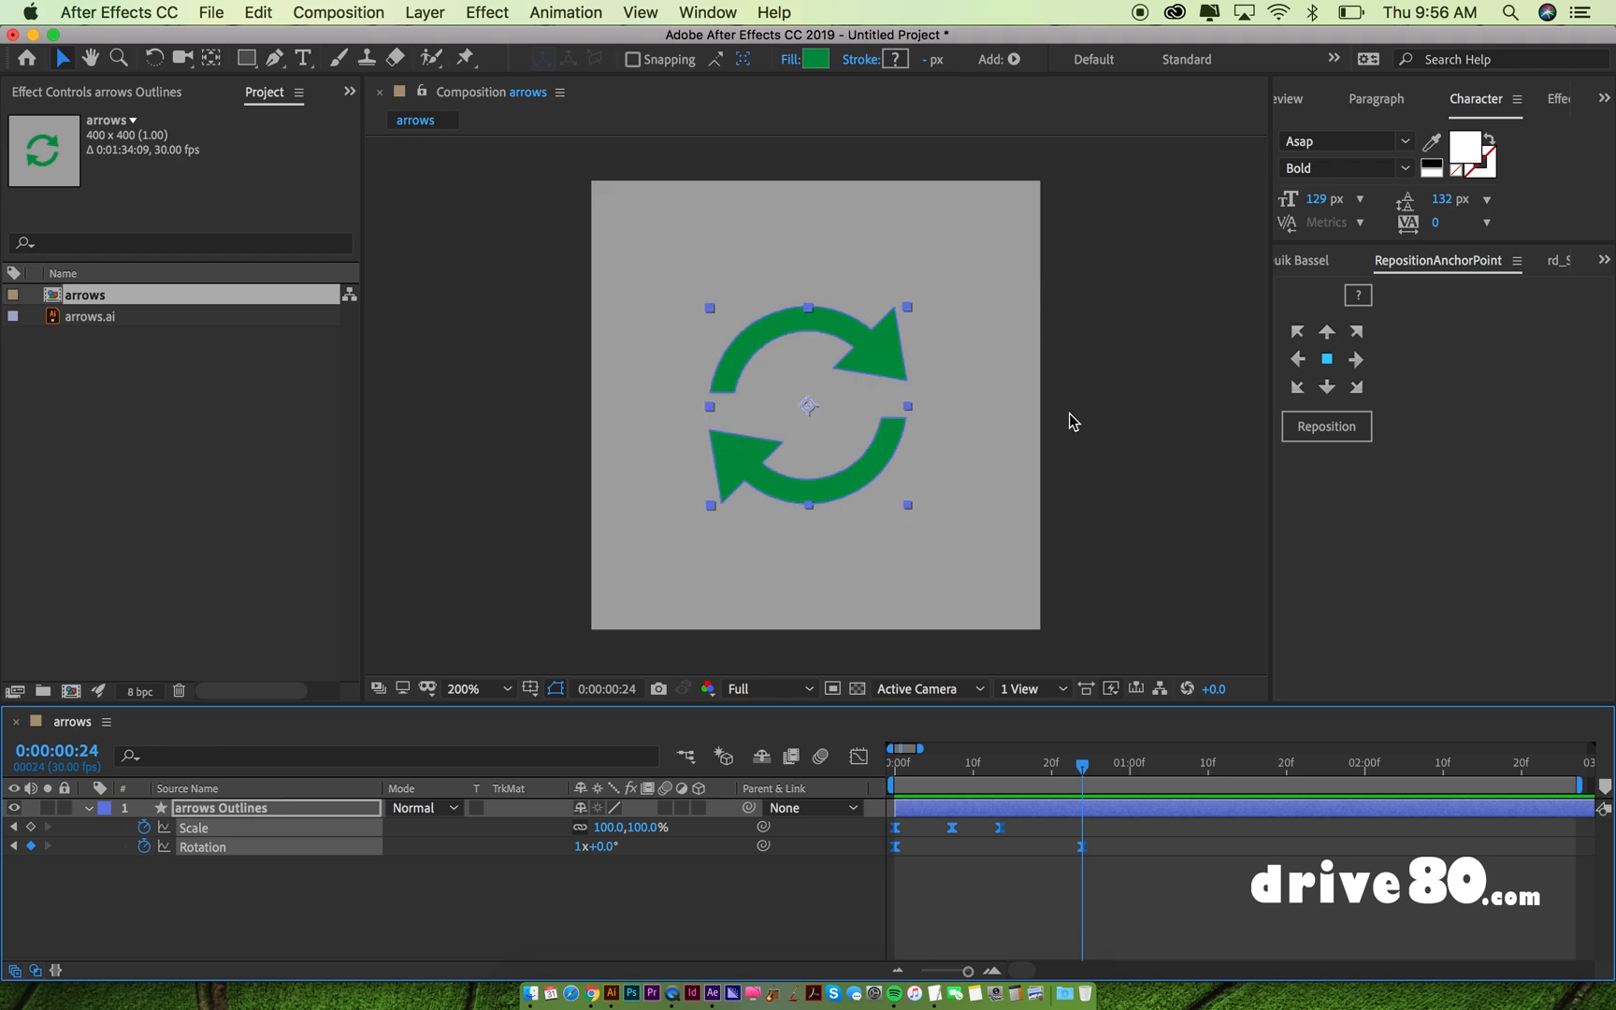
pyautogui.moveTo(726, 438)
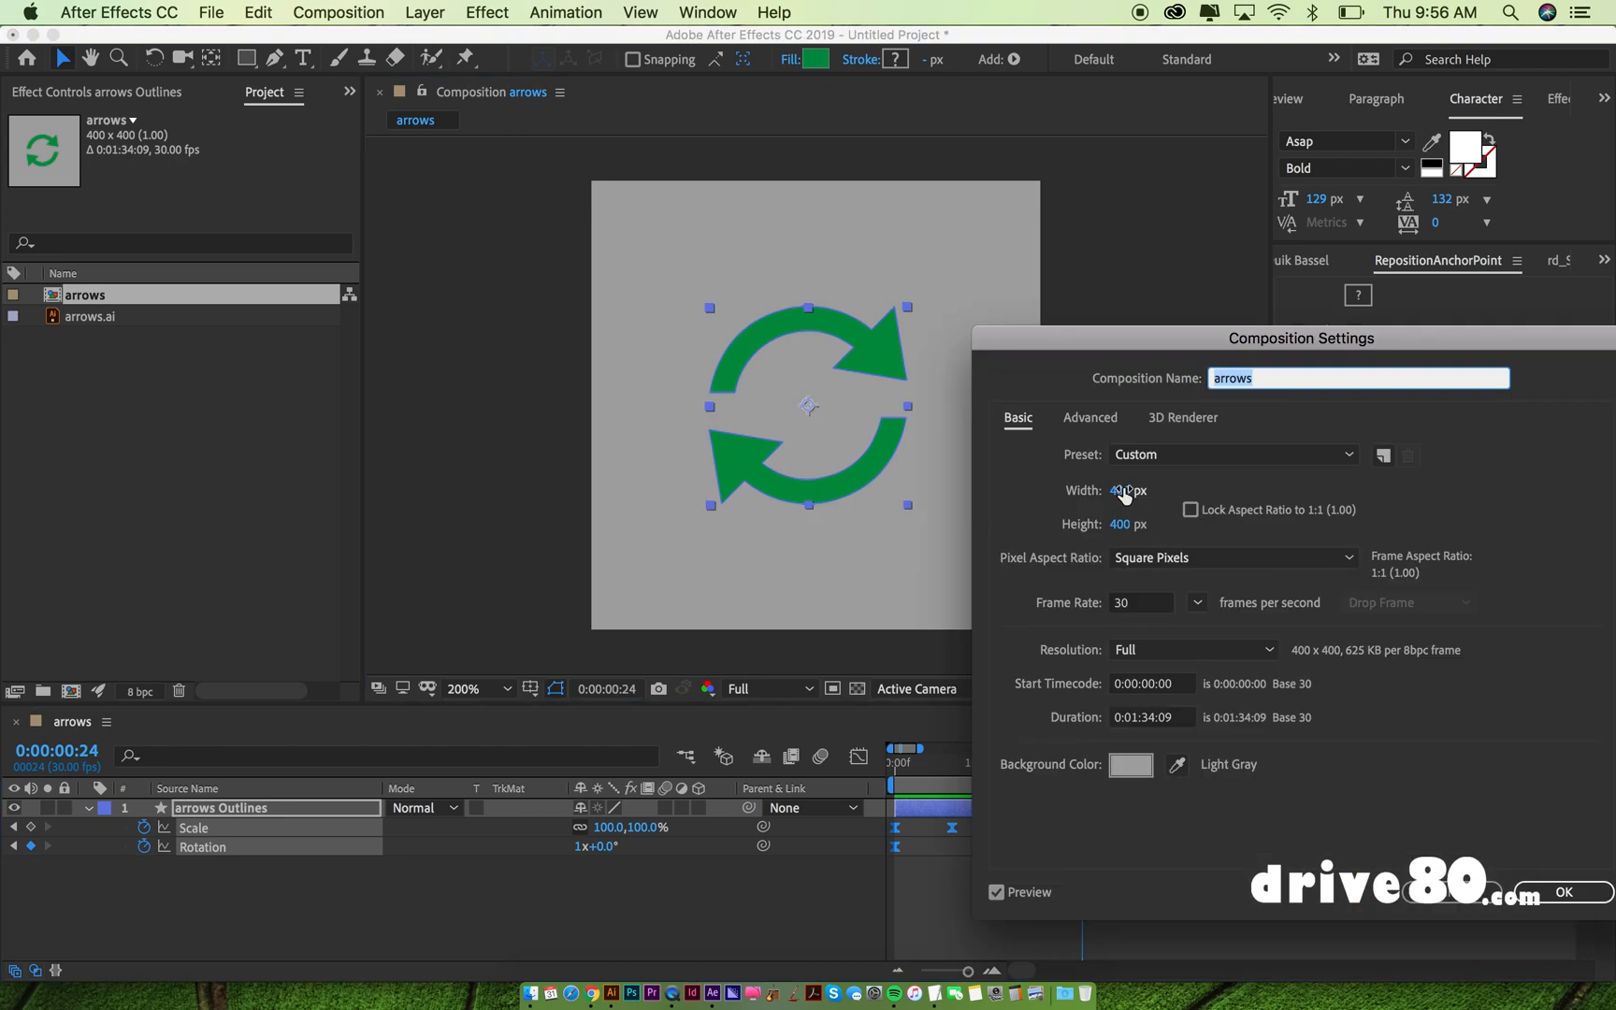
# Step: Set the composition width and height to 300 px and confirm the Composition Settings
pyautogui.write('3')
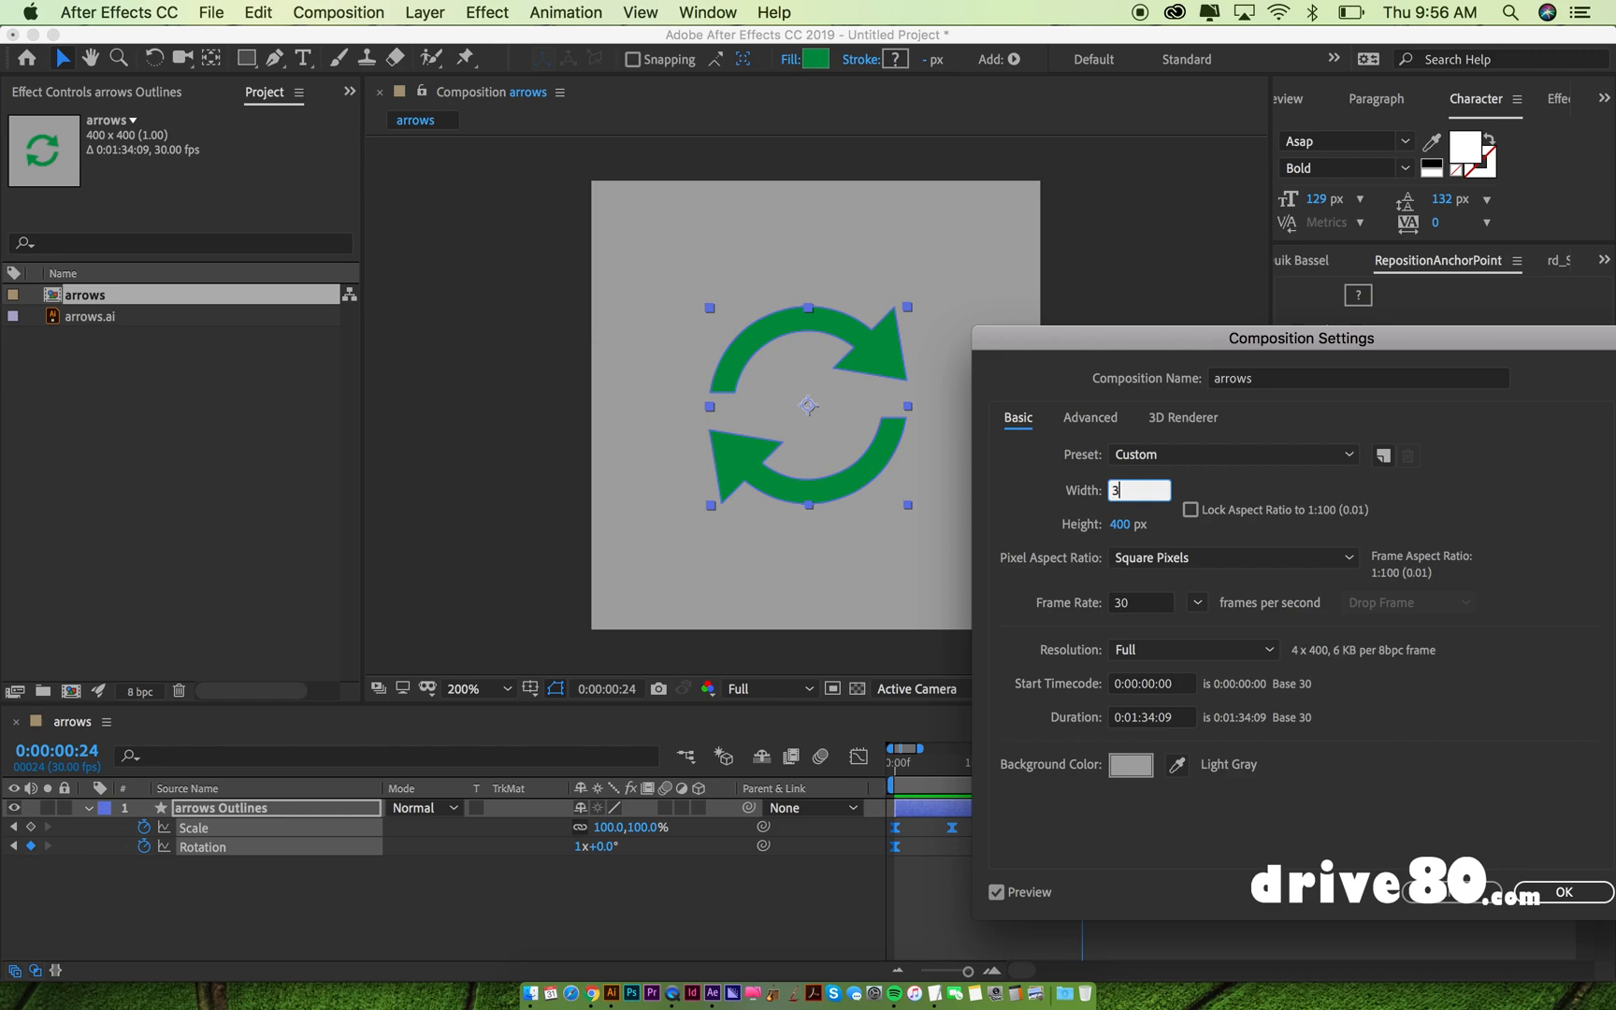
pyautogui.click(1139, 524)
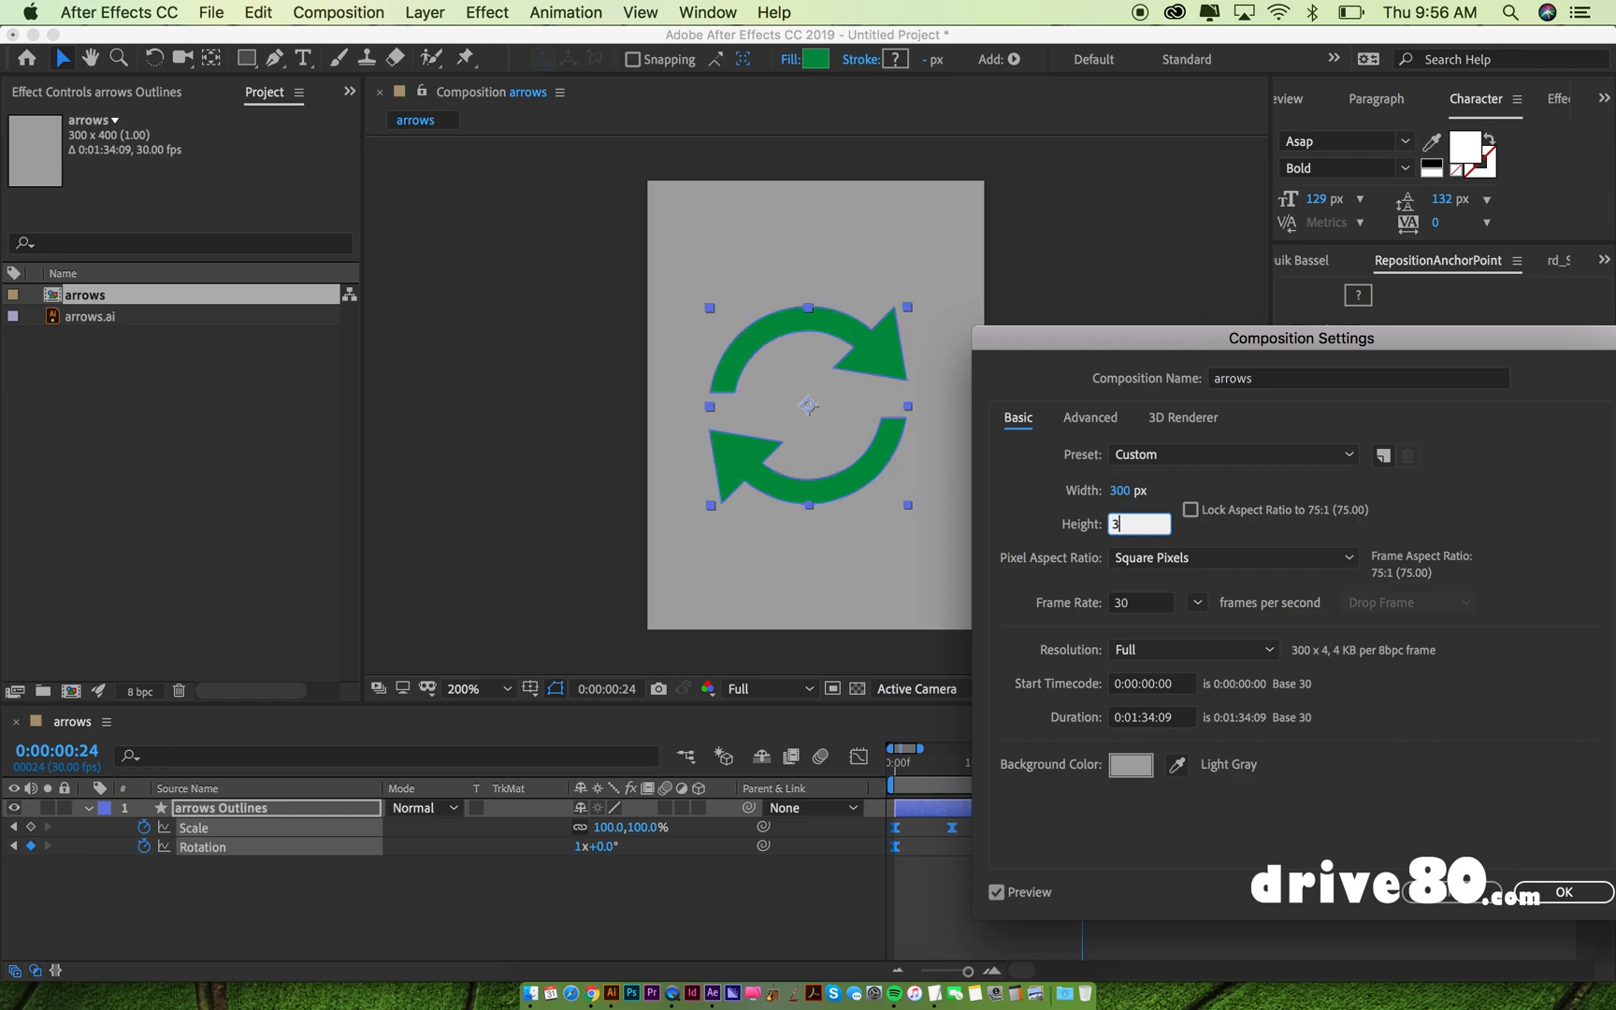
pyautogui.write('00')
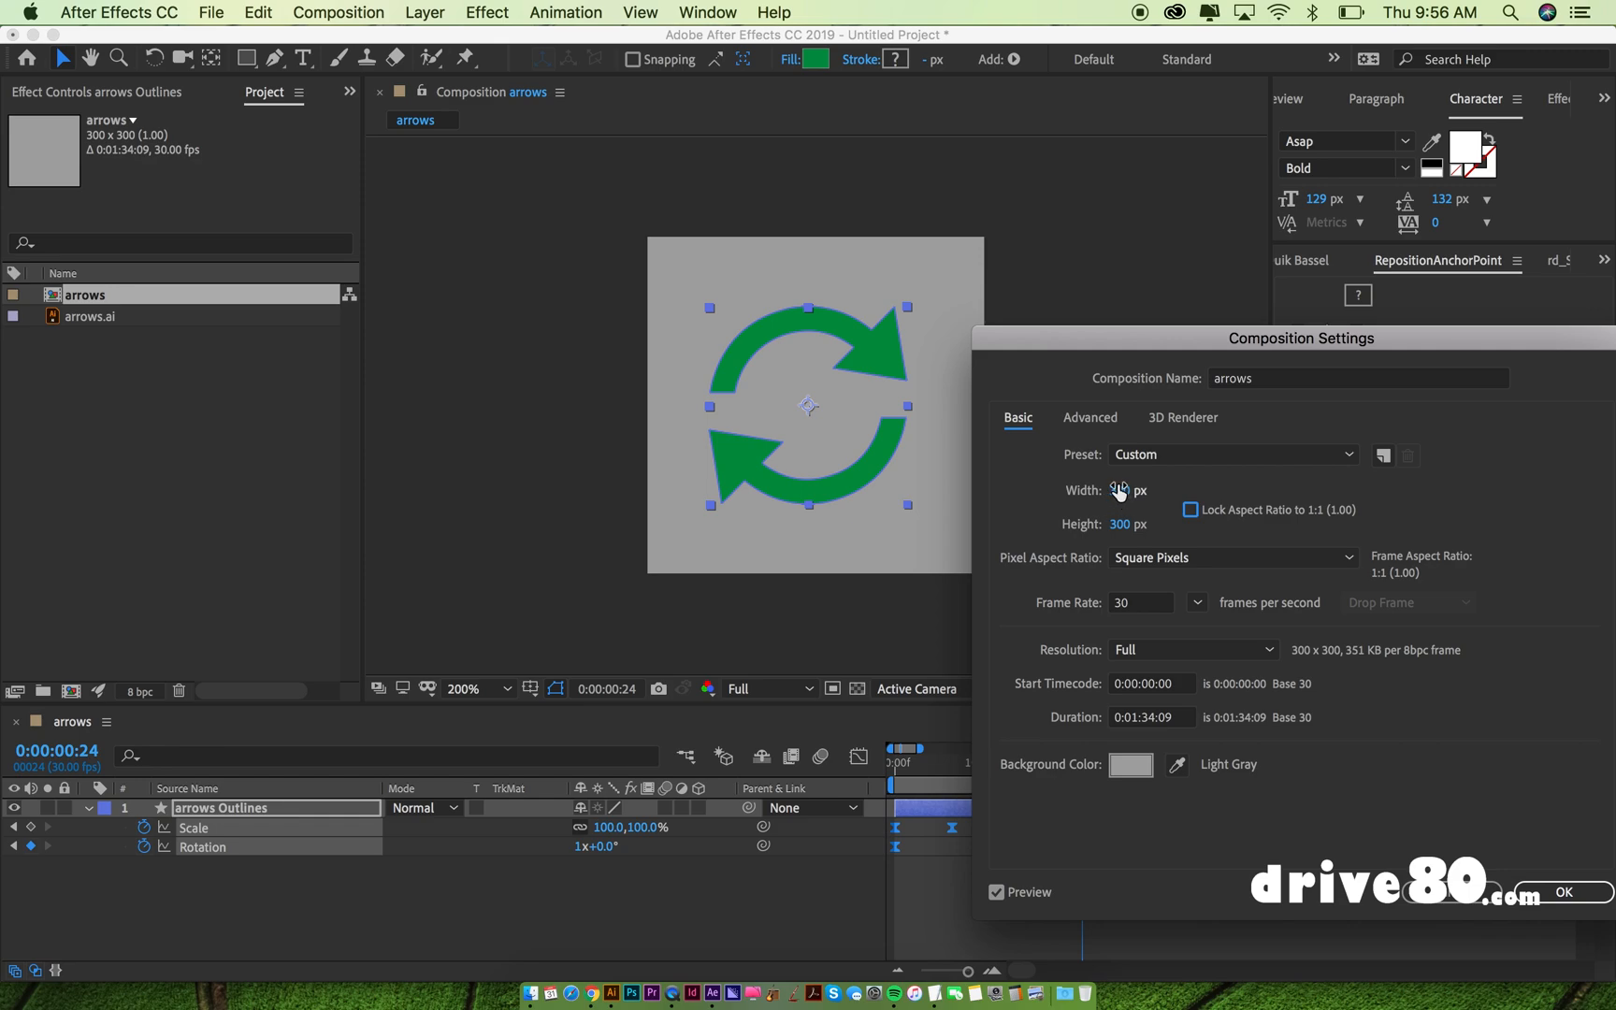
pyautogui.click(1561, 892)
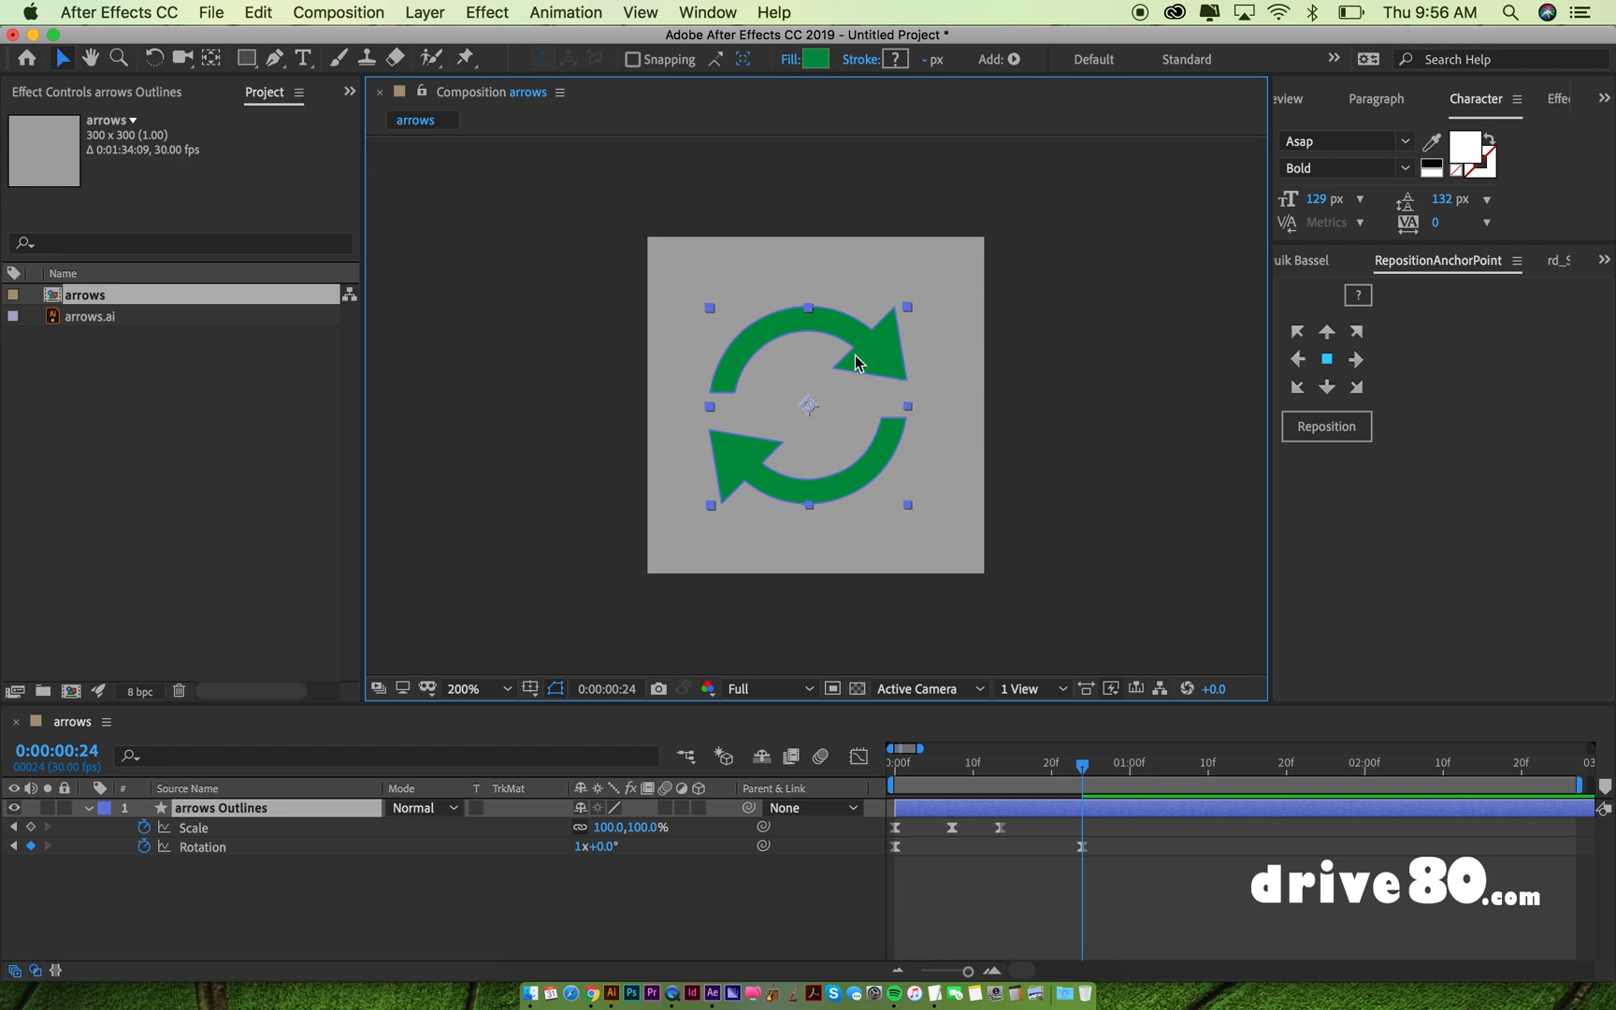
pyautogui.moveTo(1051, 400)
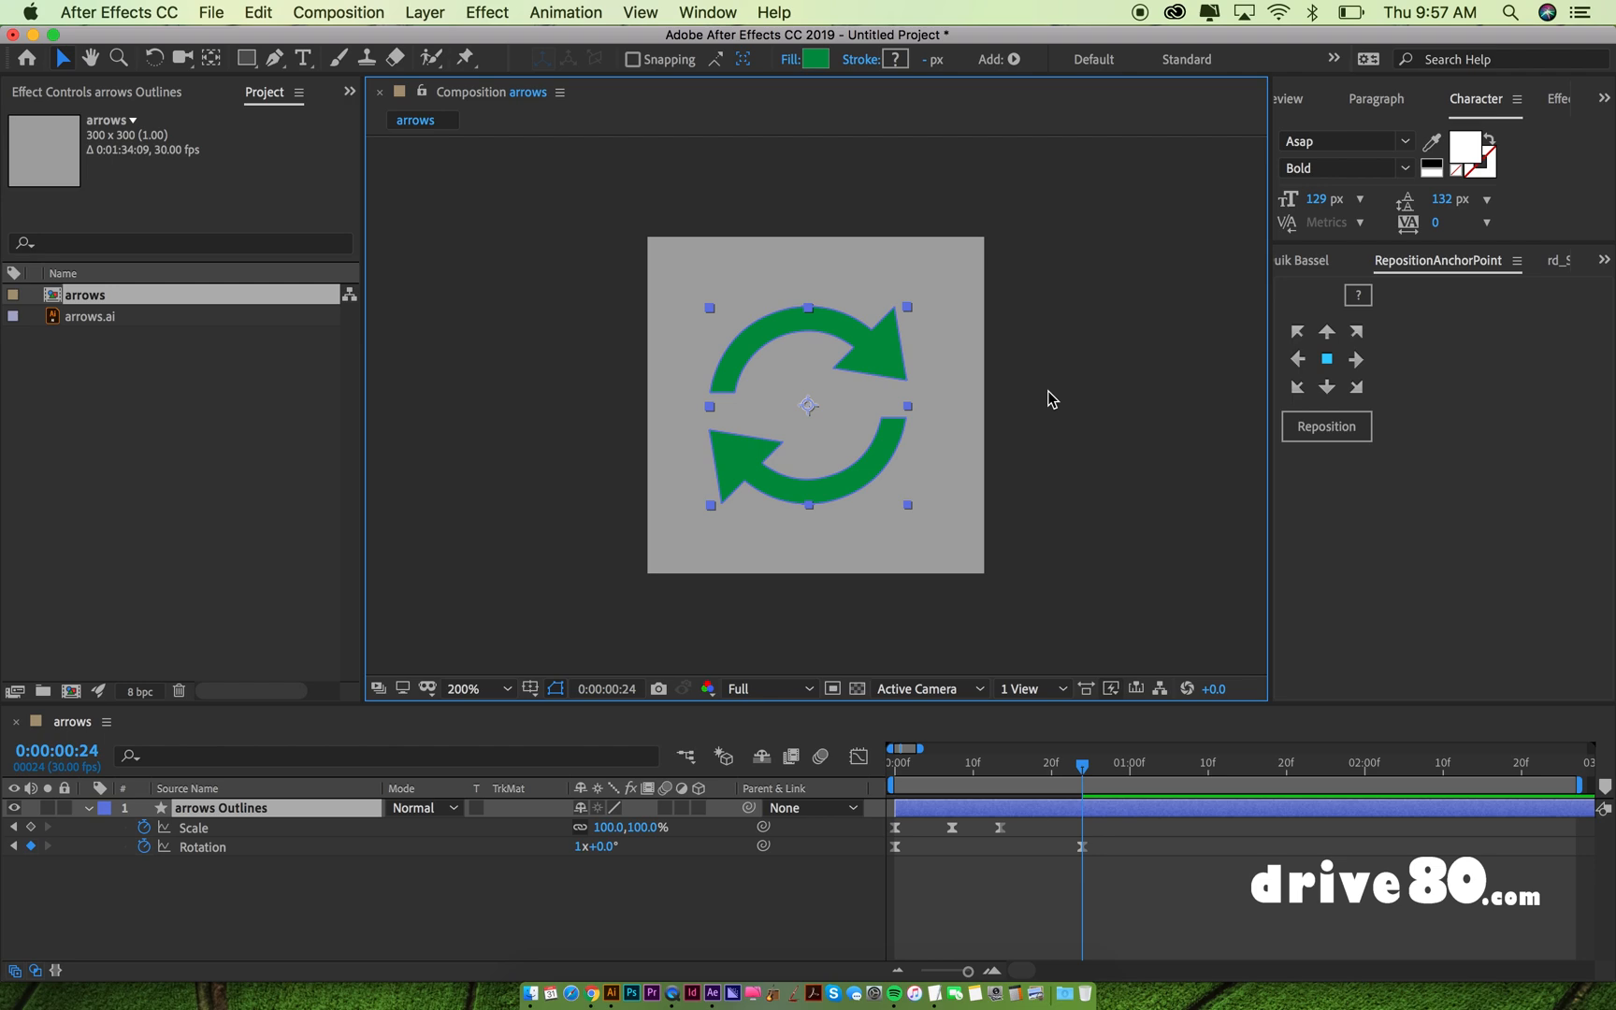
pyautogui.moveTo(791, 182)
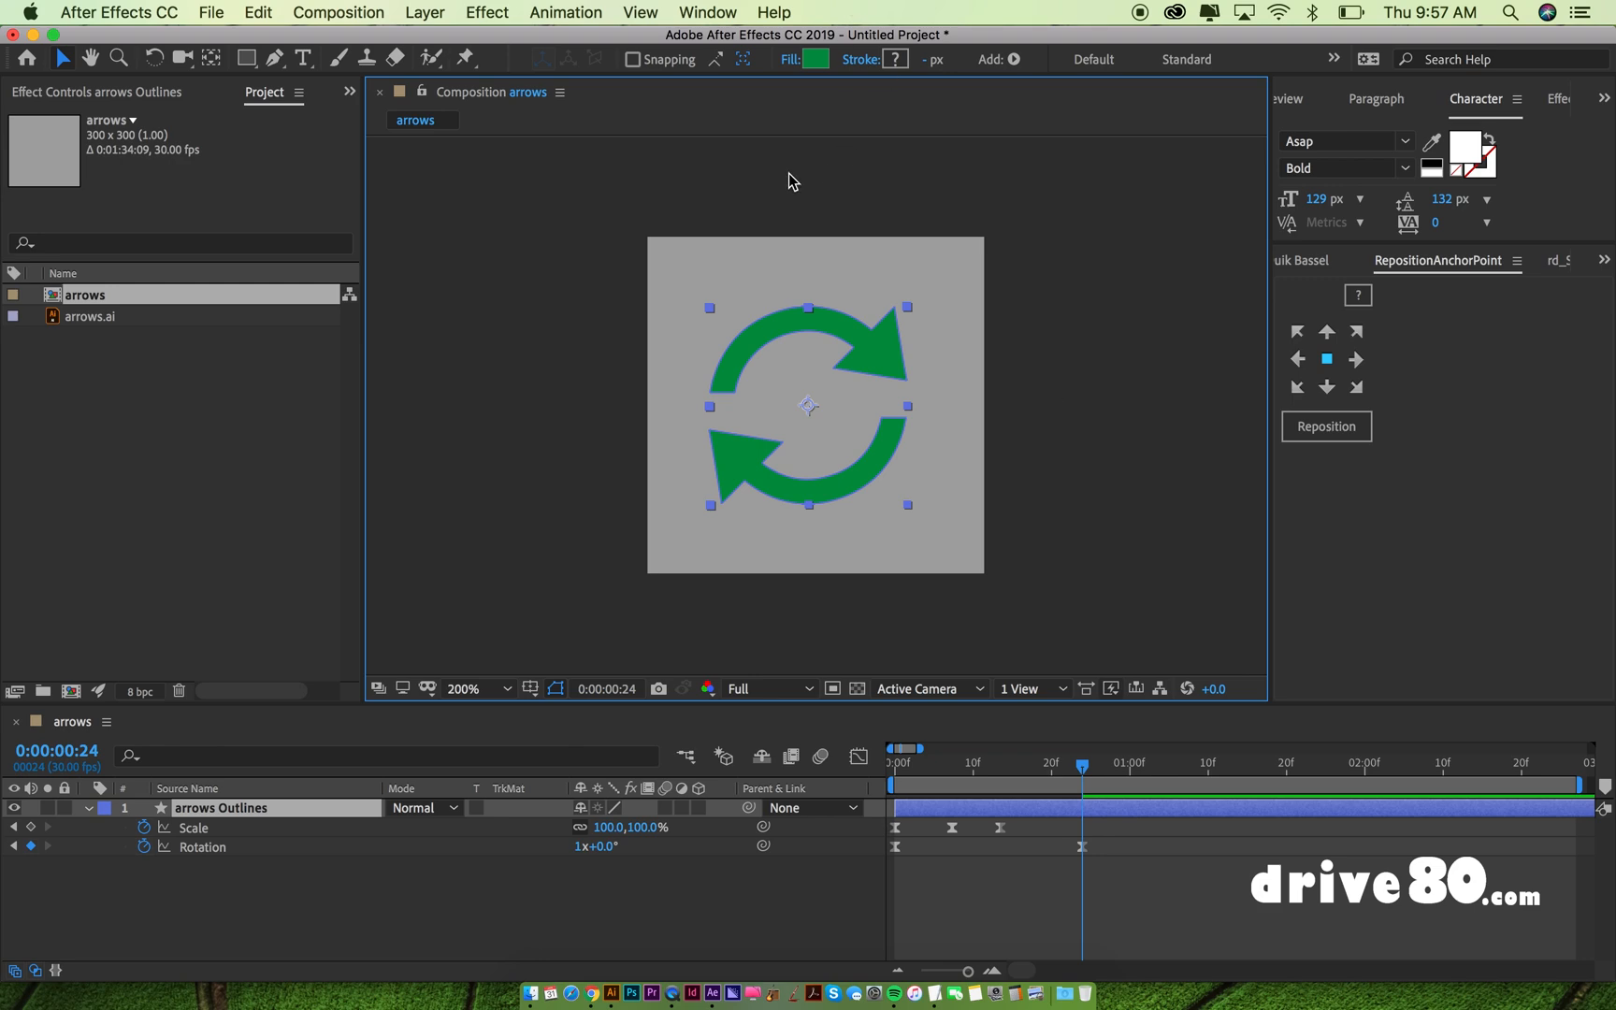
# Step: Bring up the Bodymovin extension and tick the arrows composition for export
pyautogui.click(707, 13)
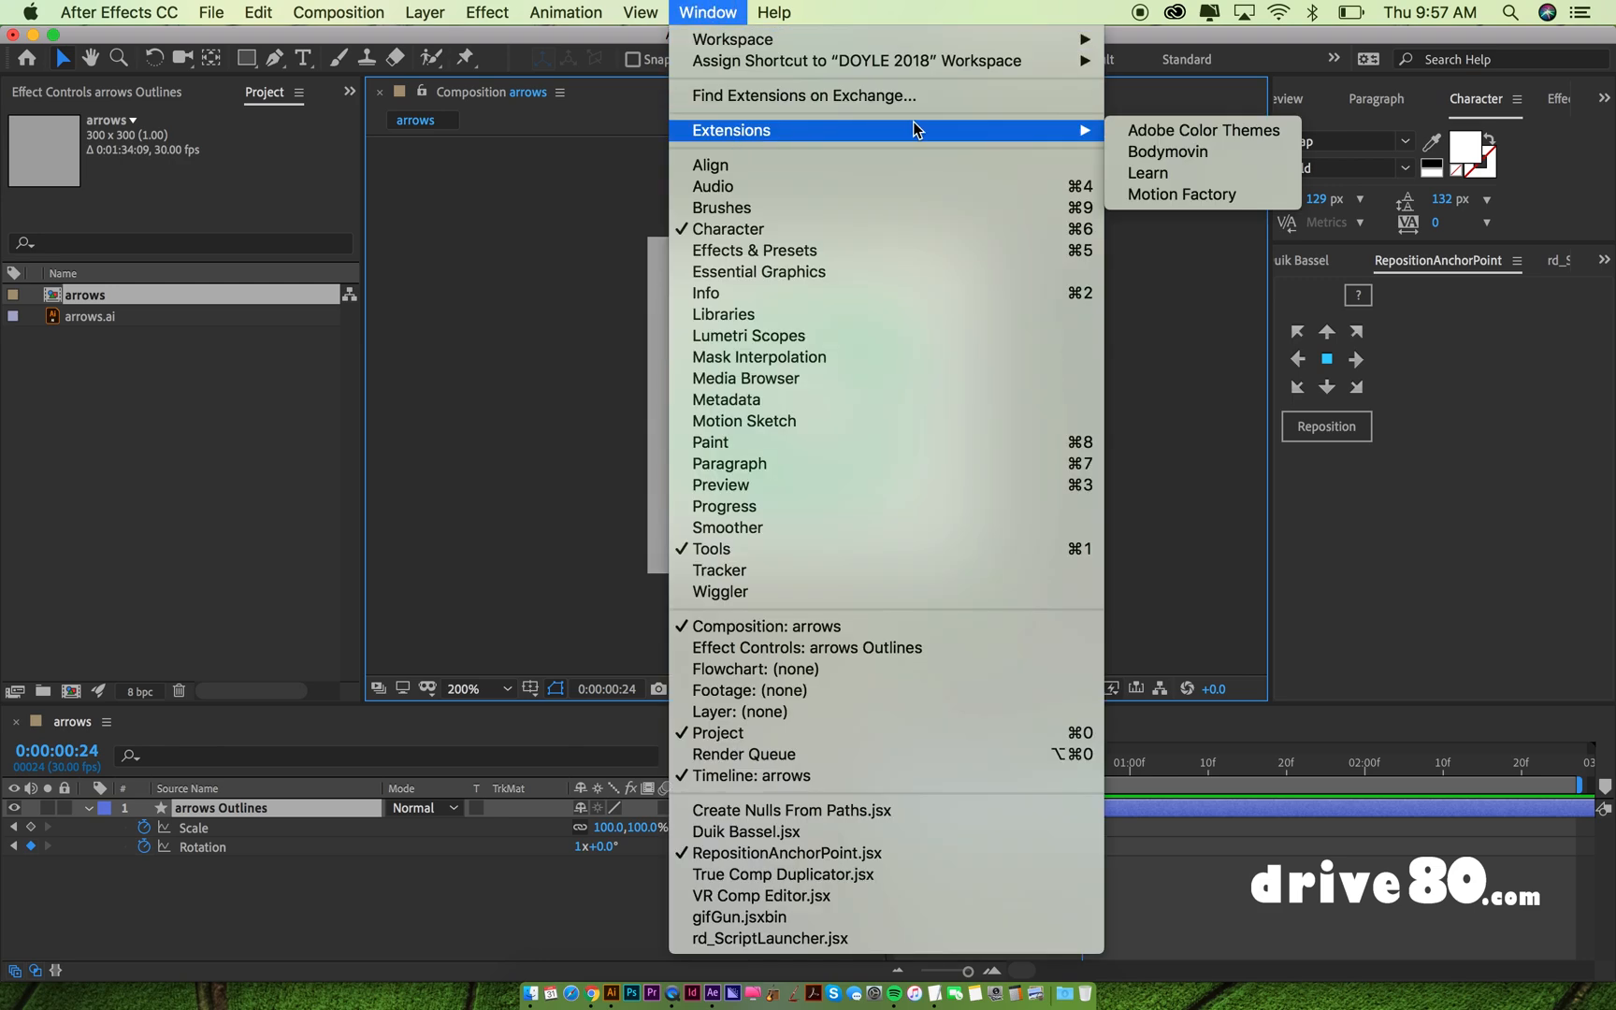
pyautogui.click(1167, 151)
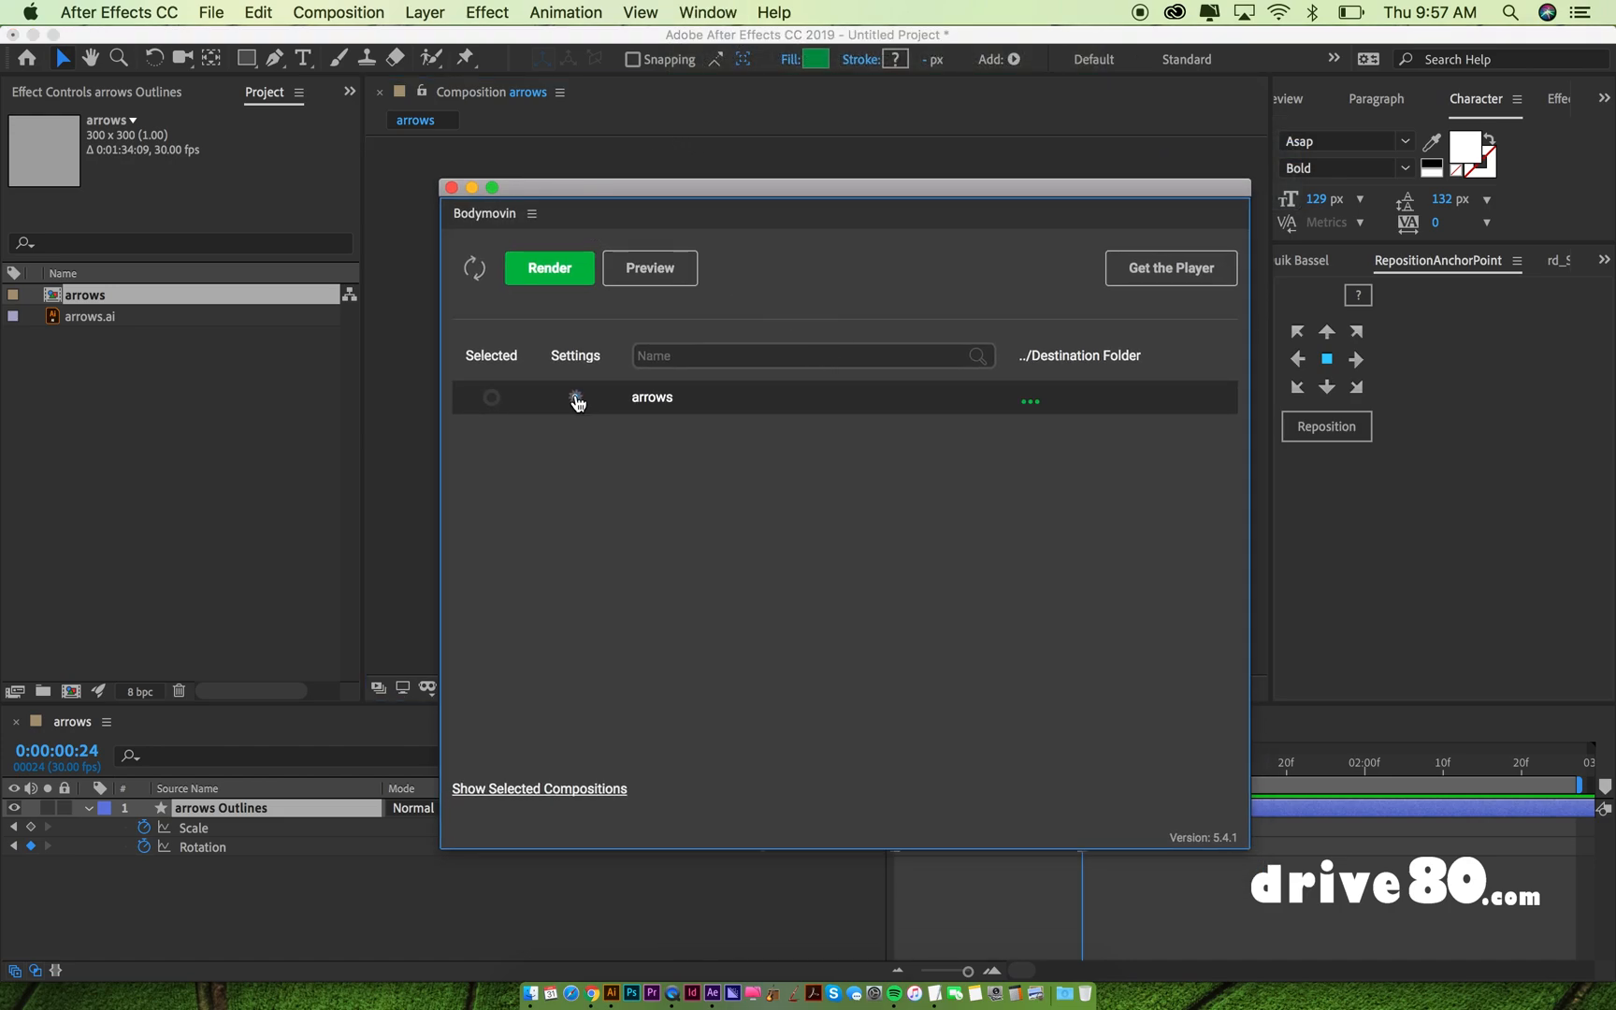
pyautogui.click(490, 398)
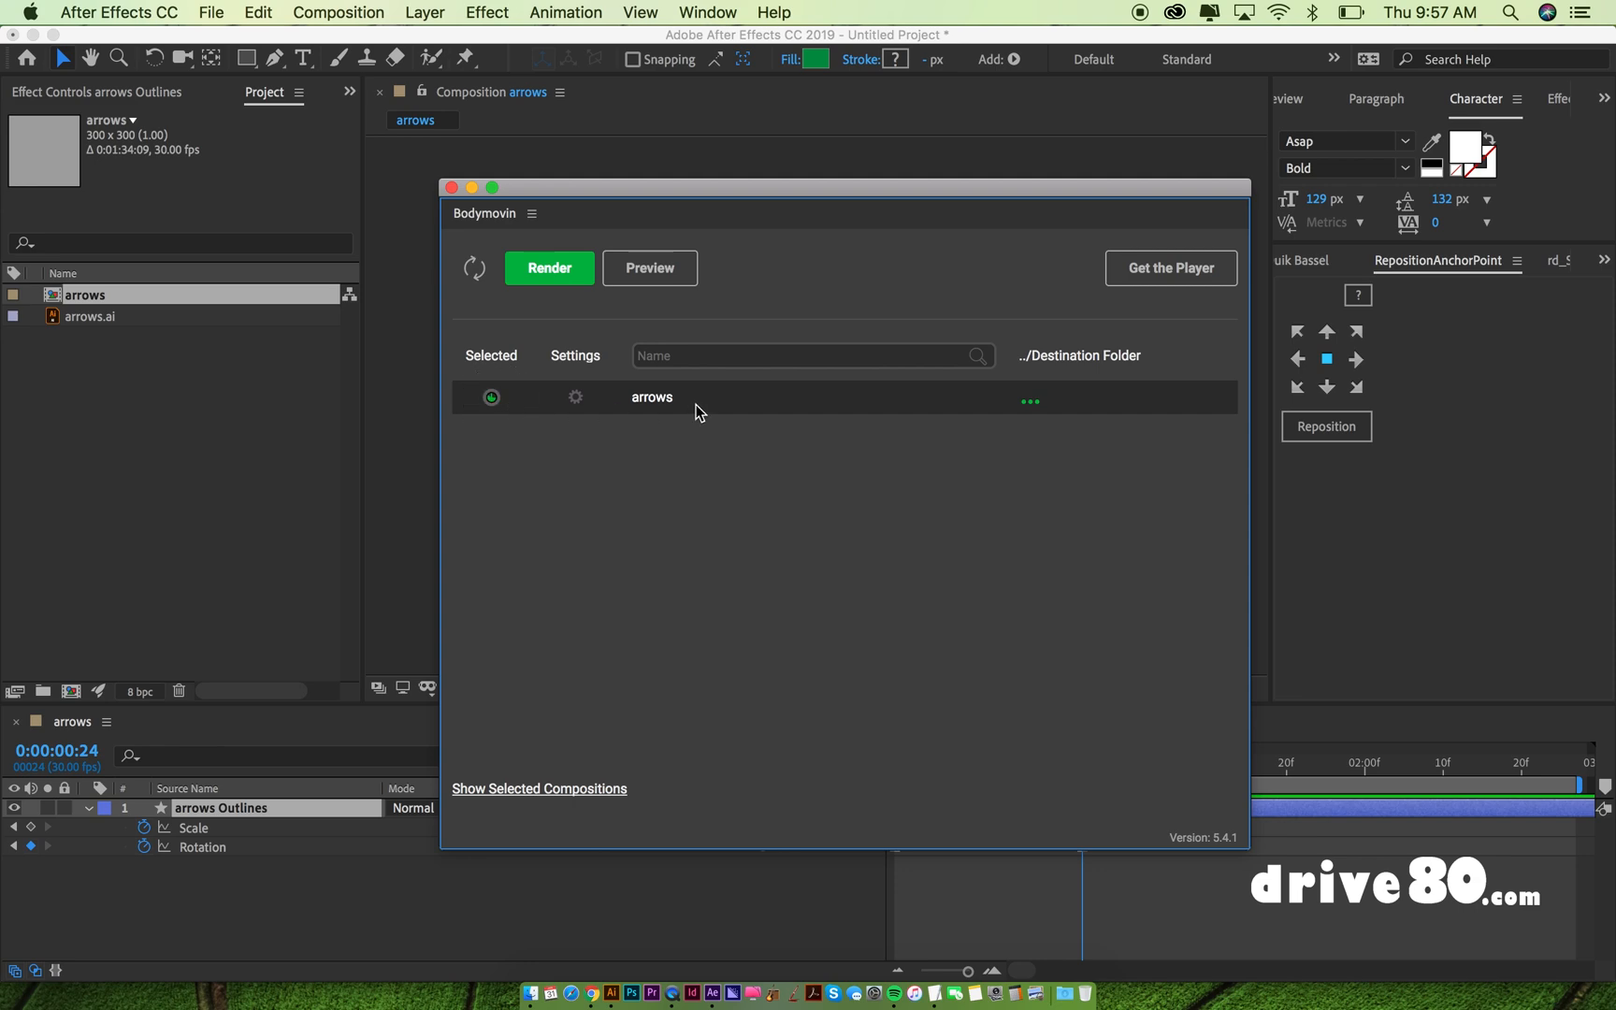
# Step: Enable the html Demo output in the arrows export settings and save them
pyautogui.click(490, 398)
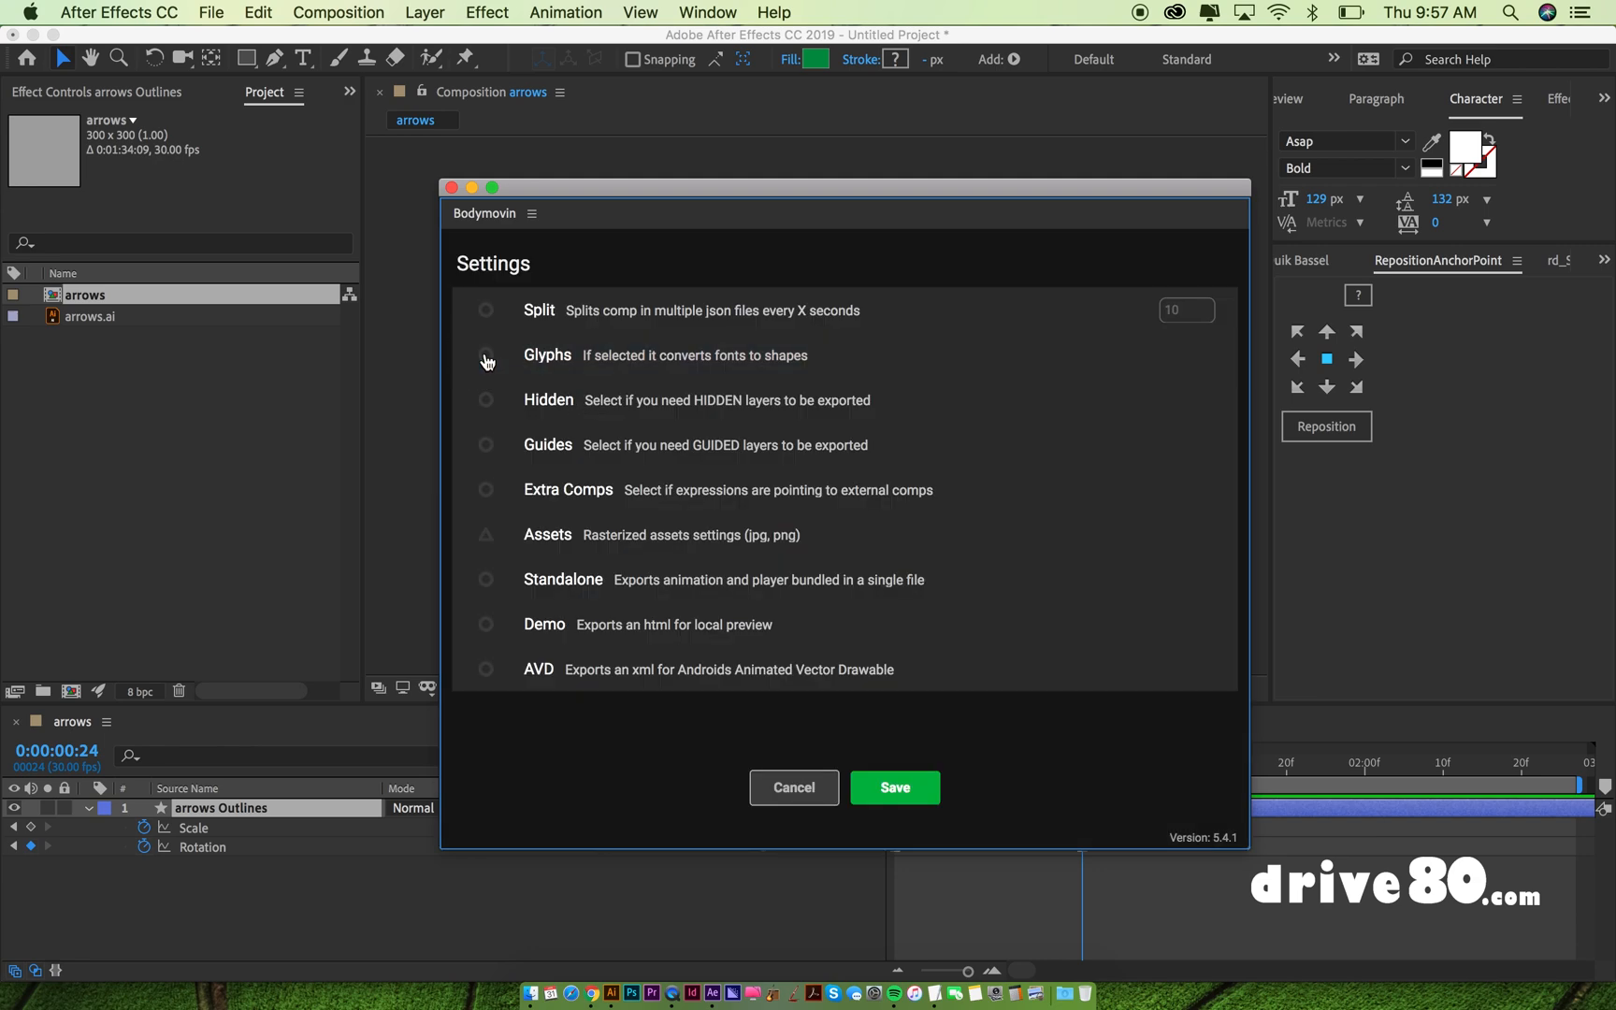
pyautogui.moveTo(614, 473)
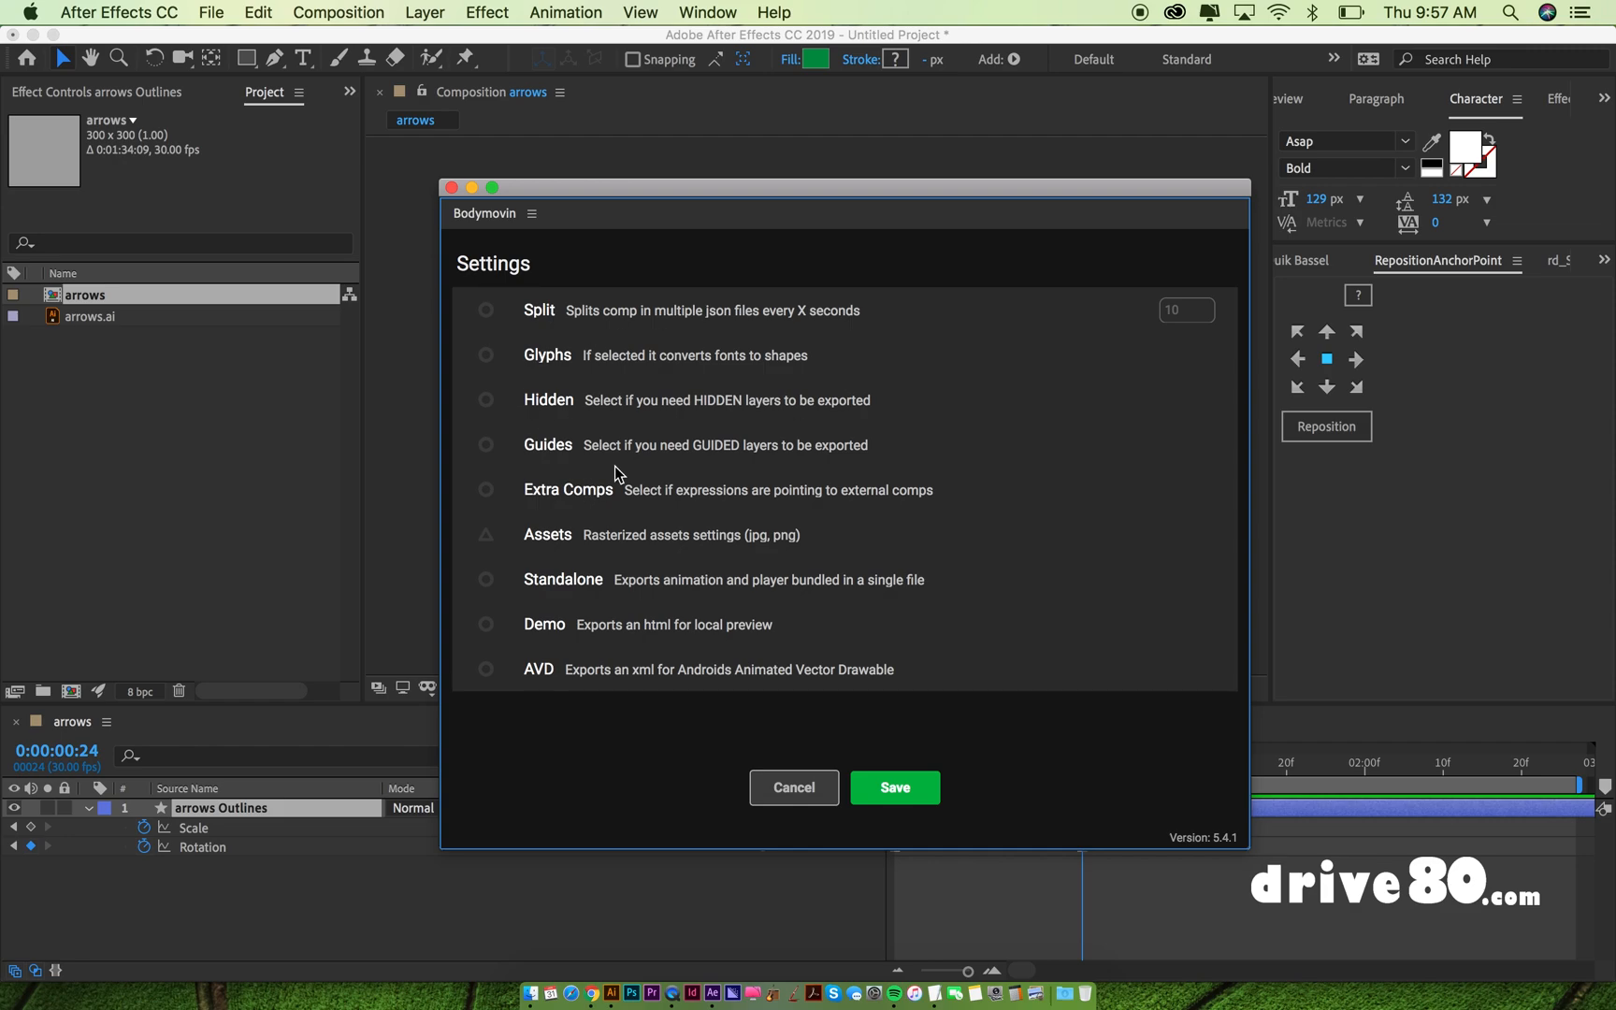
pyautogui.moveTo(550, 668)
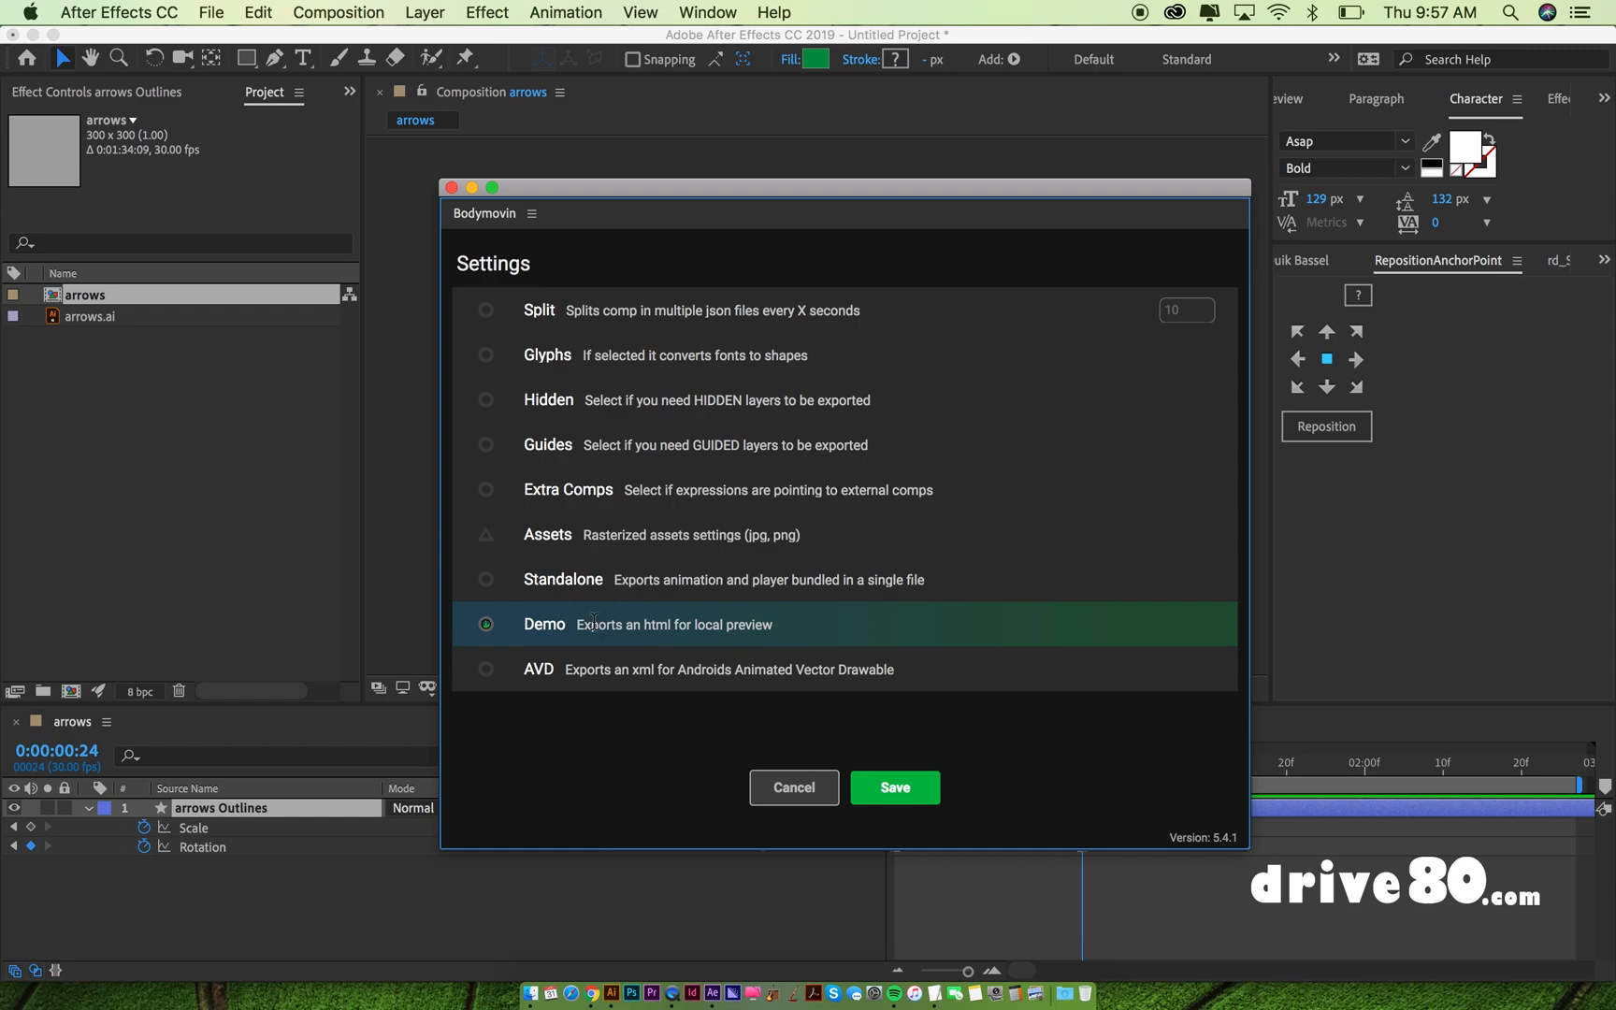
pyautogui.click(487, 623)
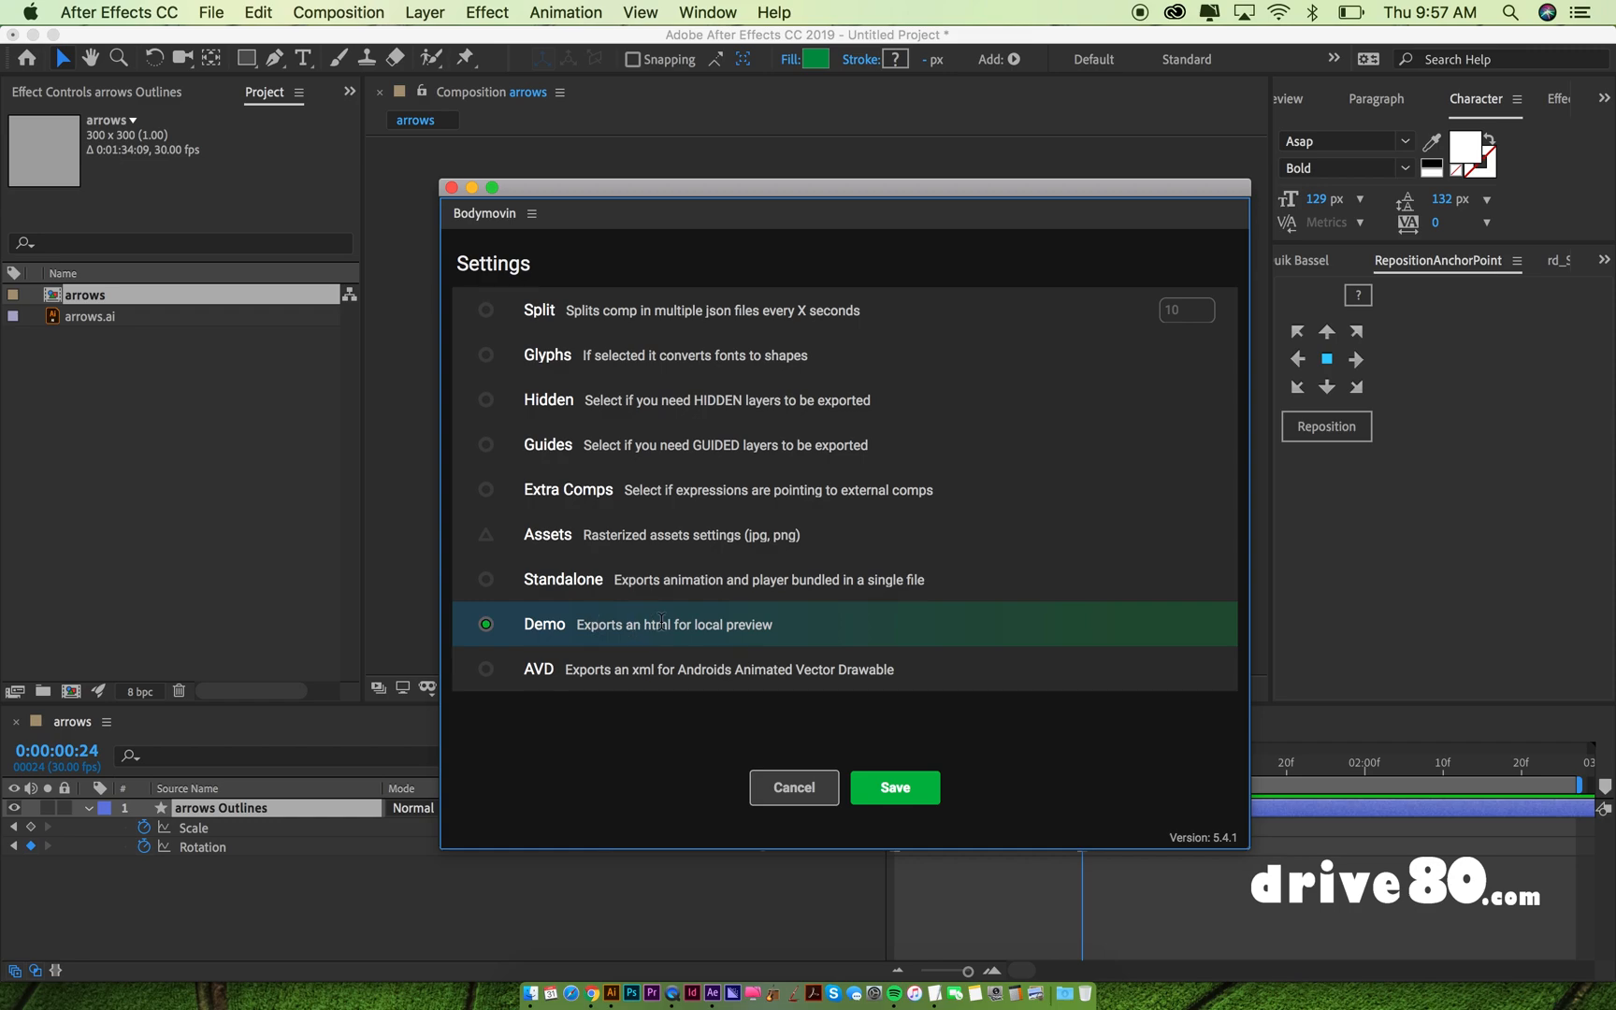
pyautogui.click(894, 787)
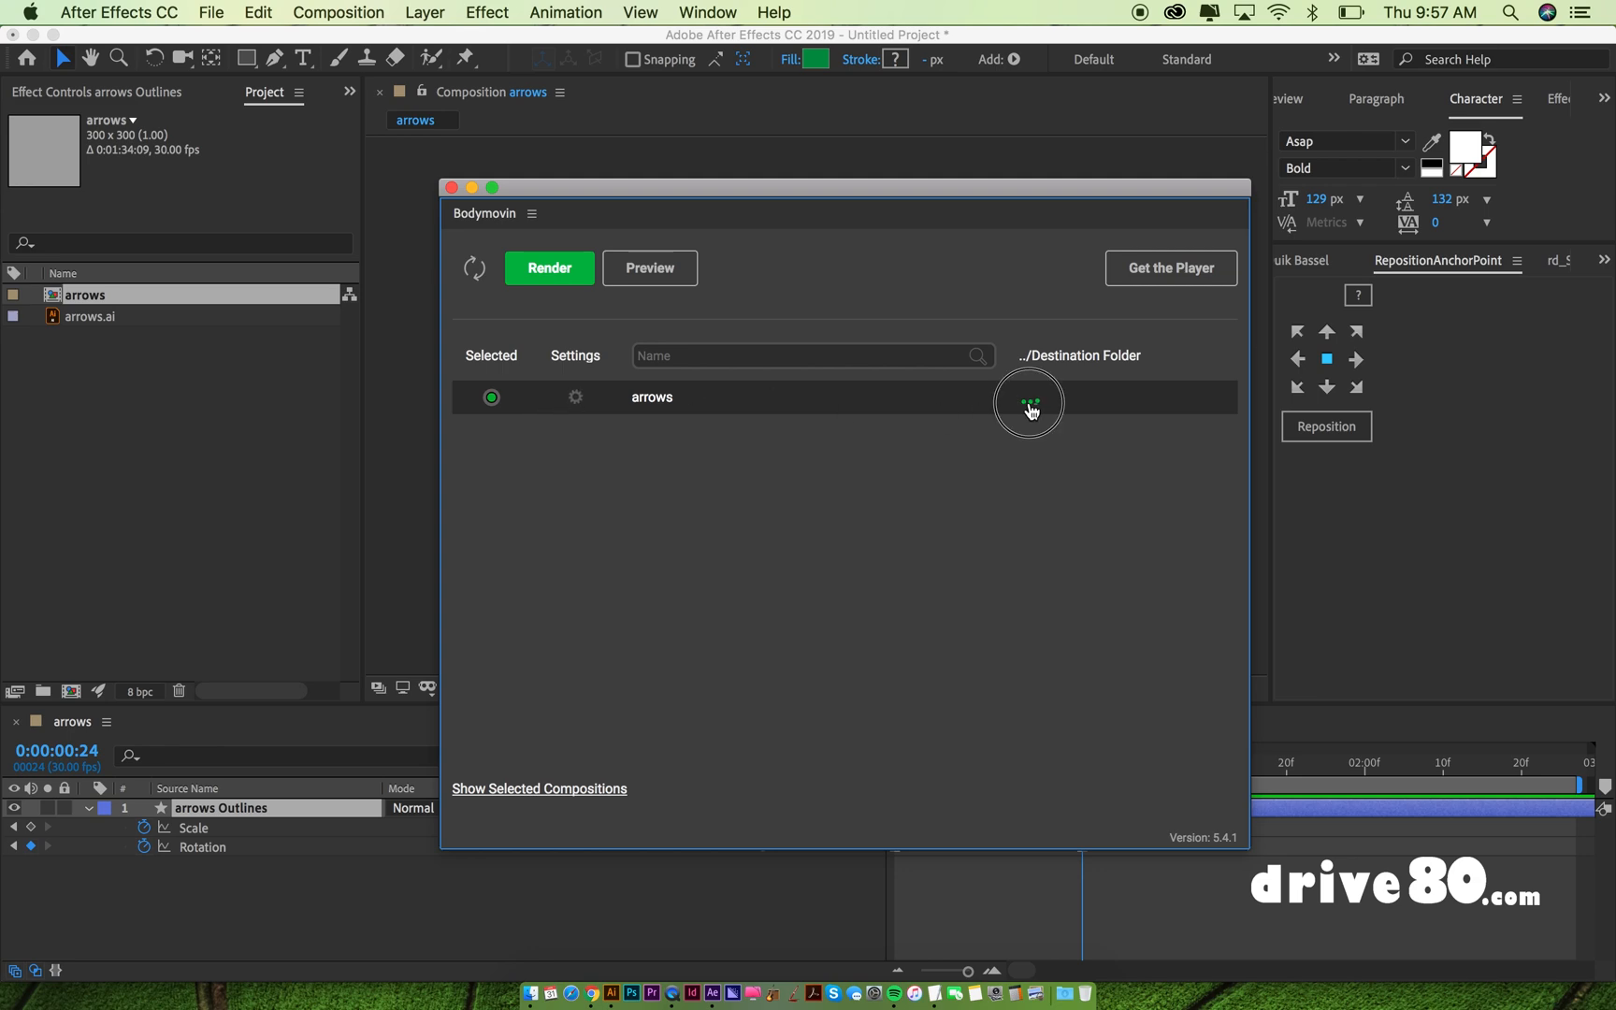
# Step: Set the destination to arrow.json in the BodyMovin folder and render the export
pyautogui.click(1027, 401)
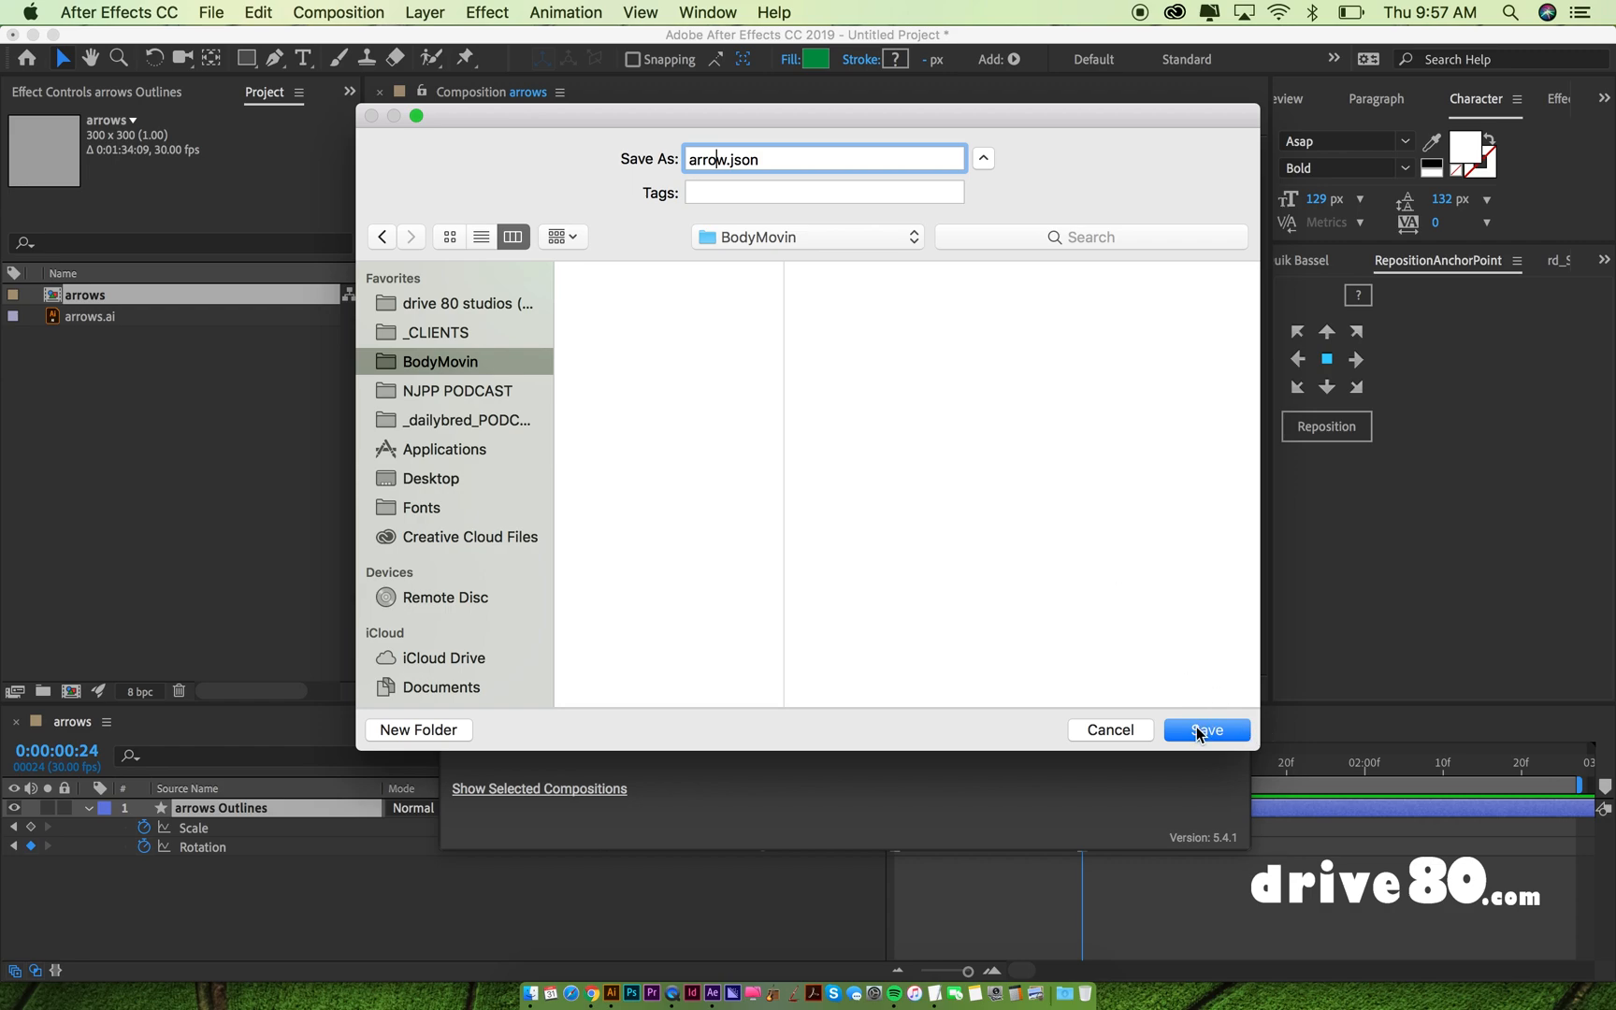
pyautogui.click(1204, 729)
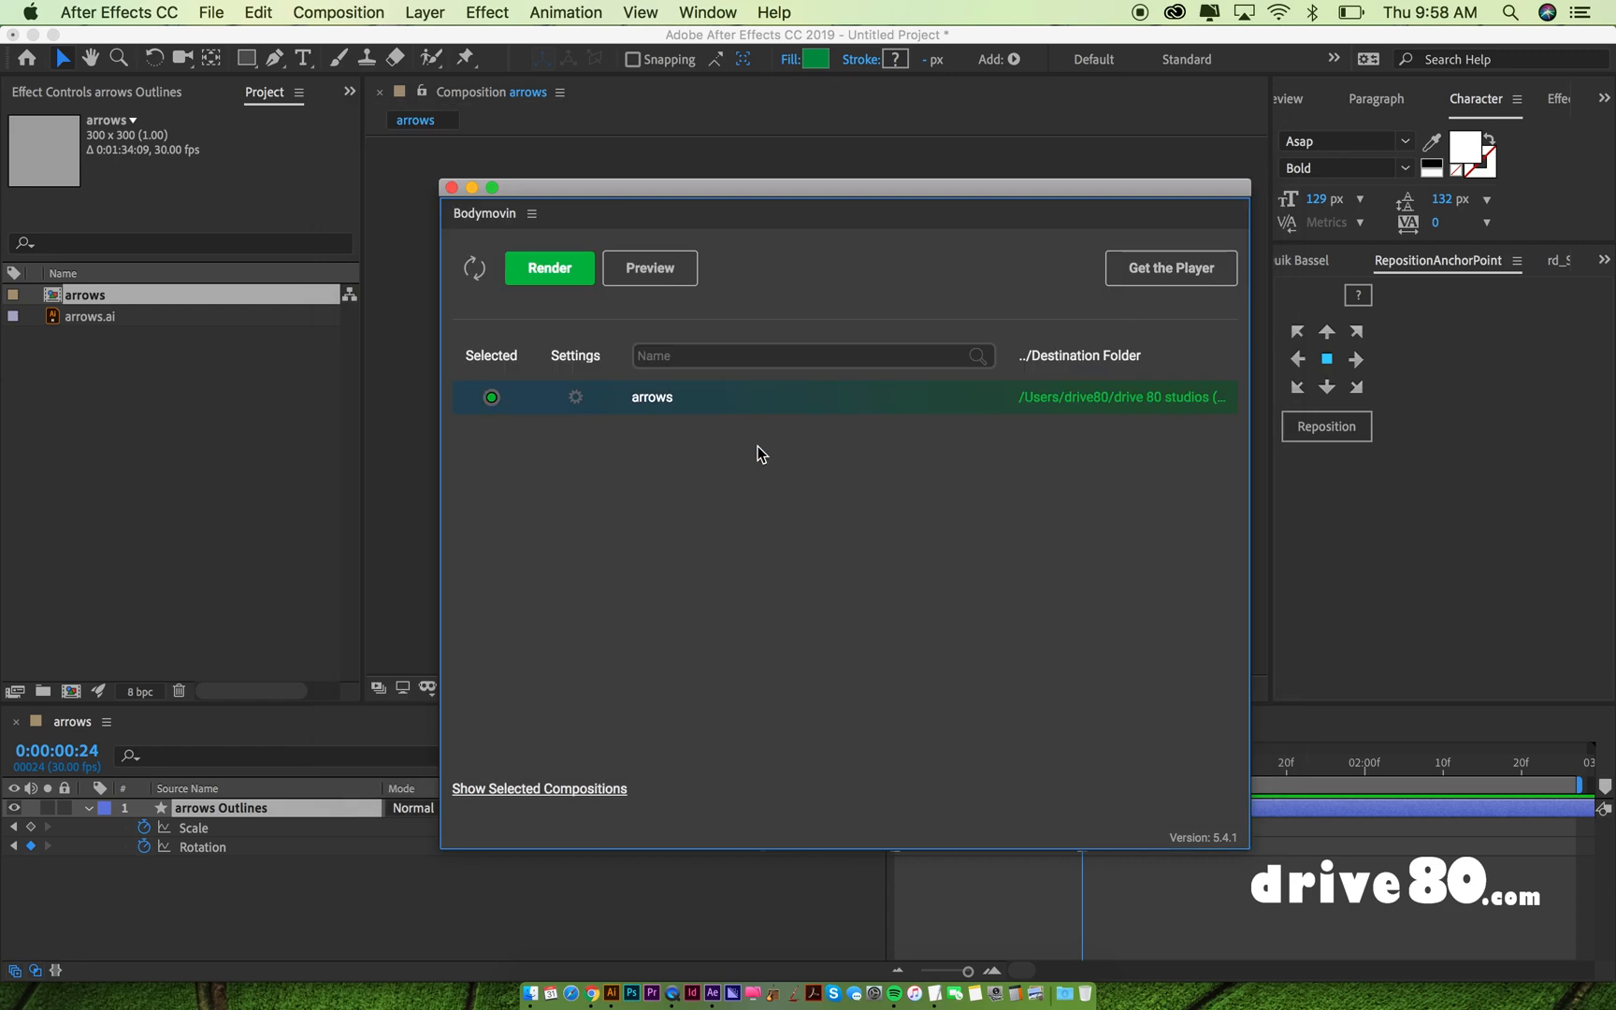
pyautogui.click(548, 268)
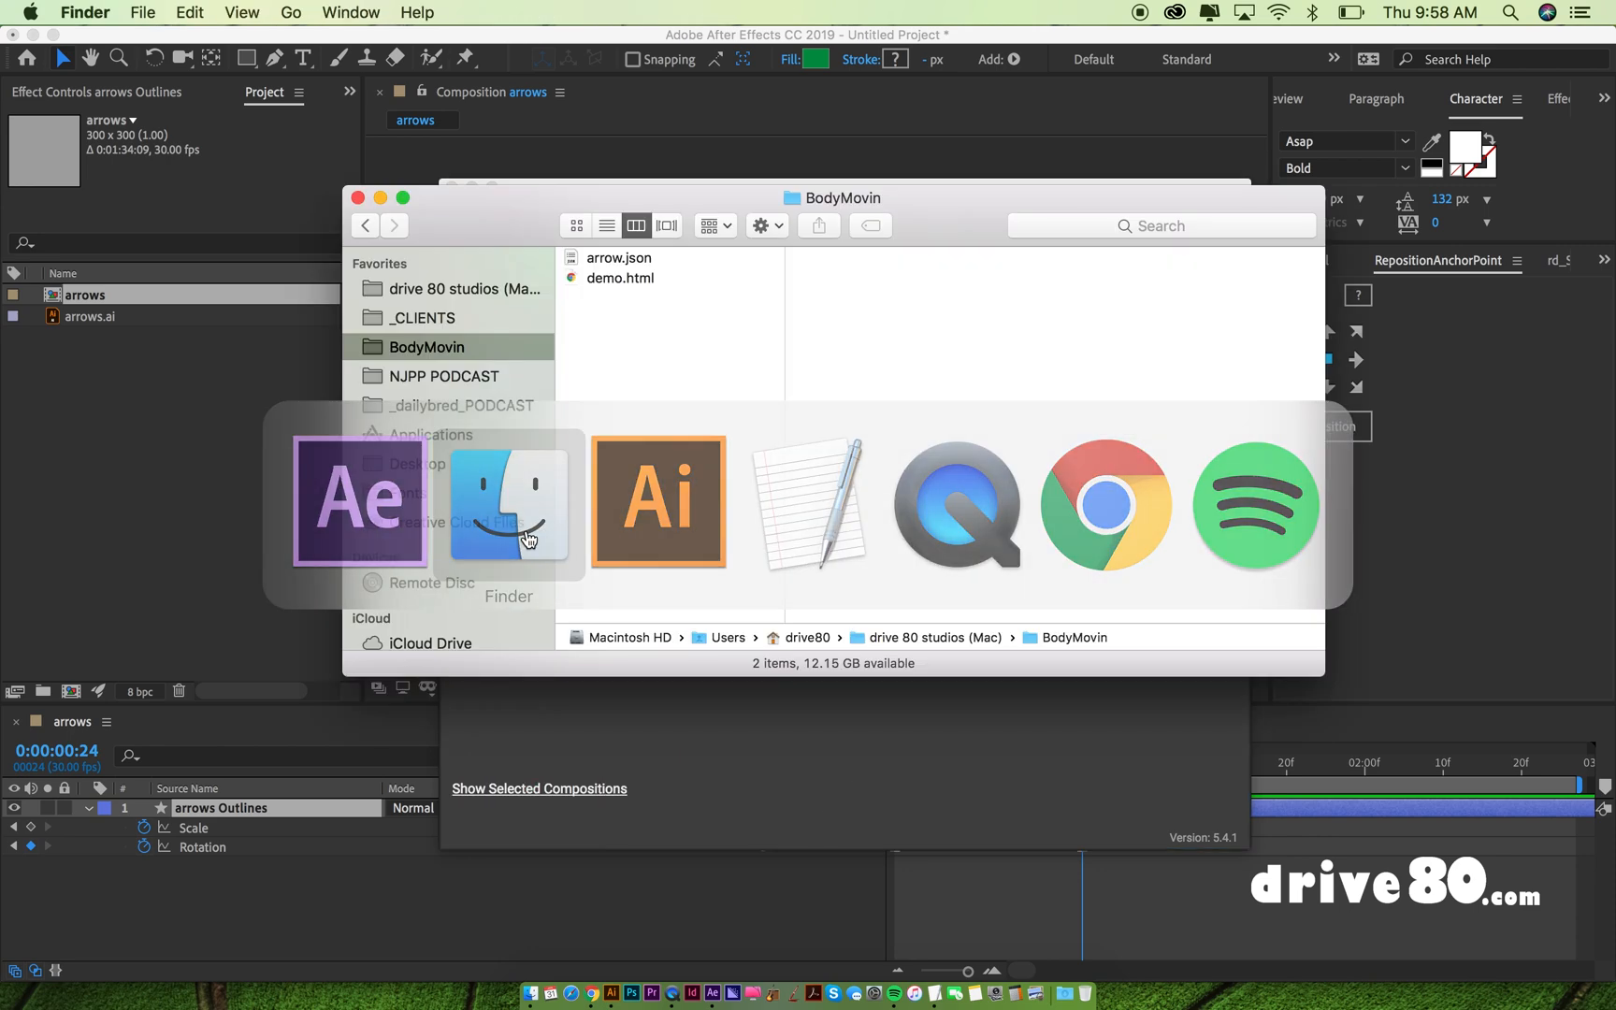
# Step: Open the exported arrow.json from the BodyMovin folder in TextEdit
pyautogui.click(619, 258)
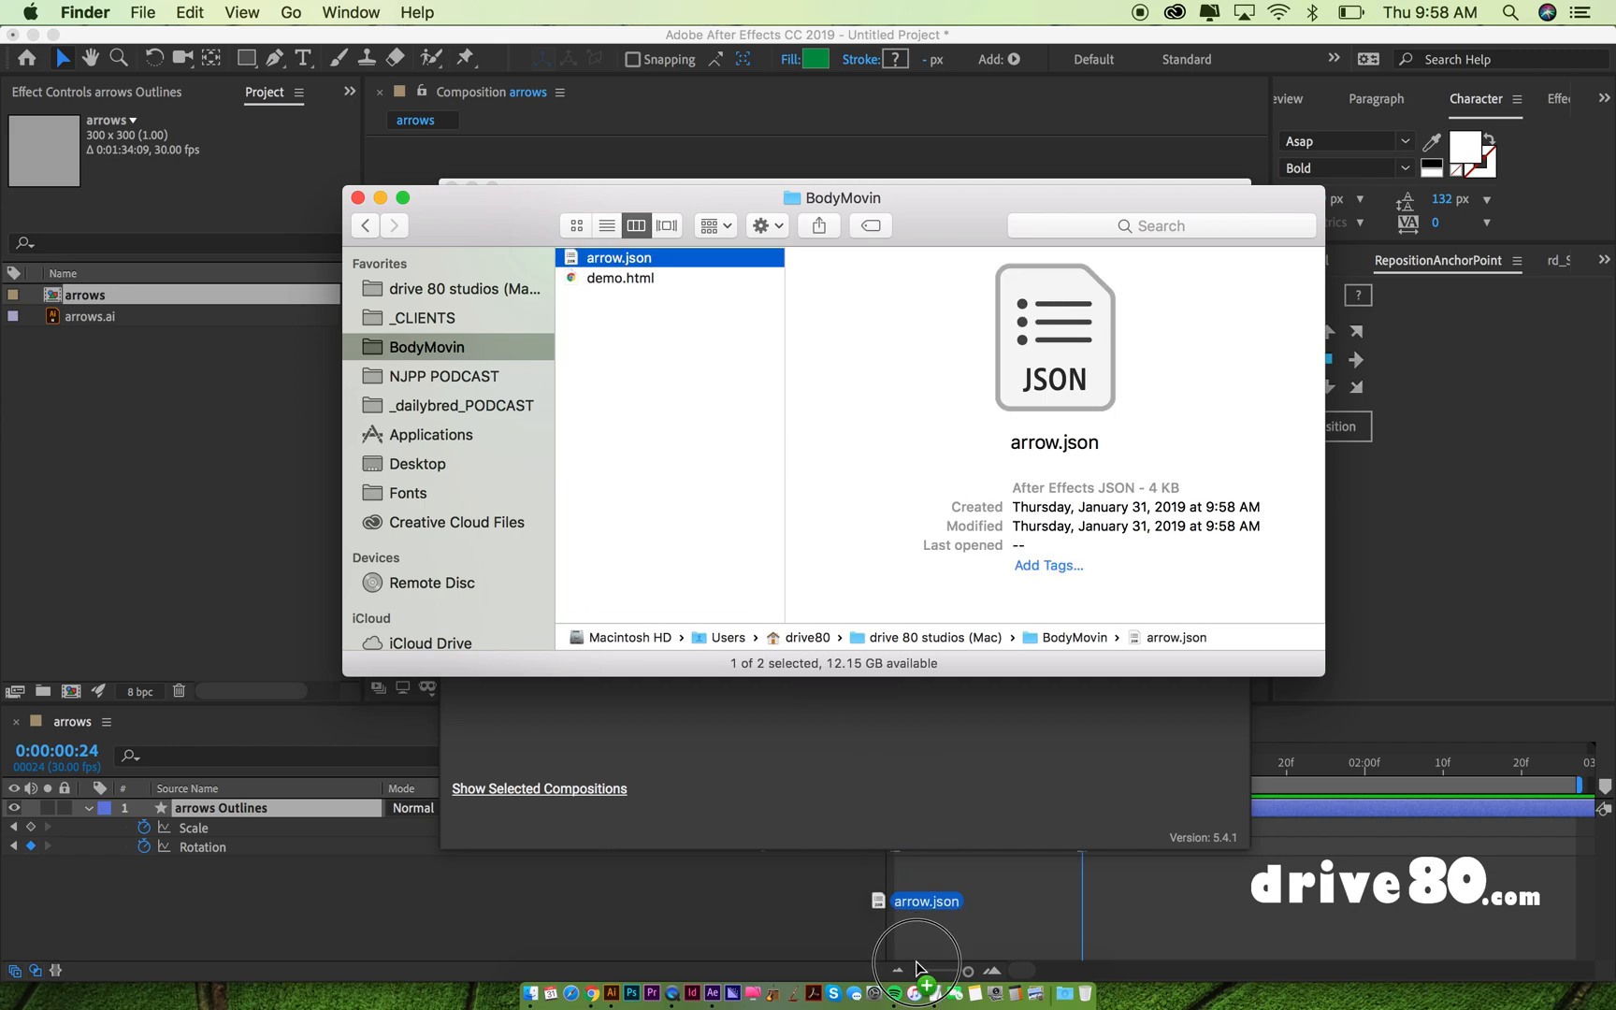
pyautogui.doubleClick(619, 258)
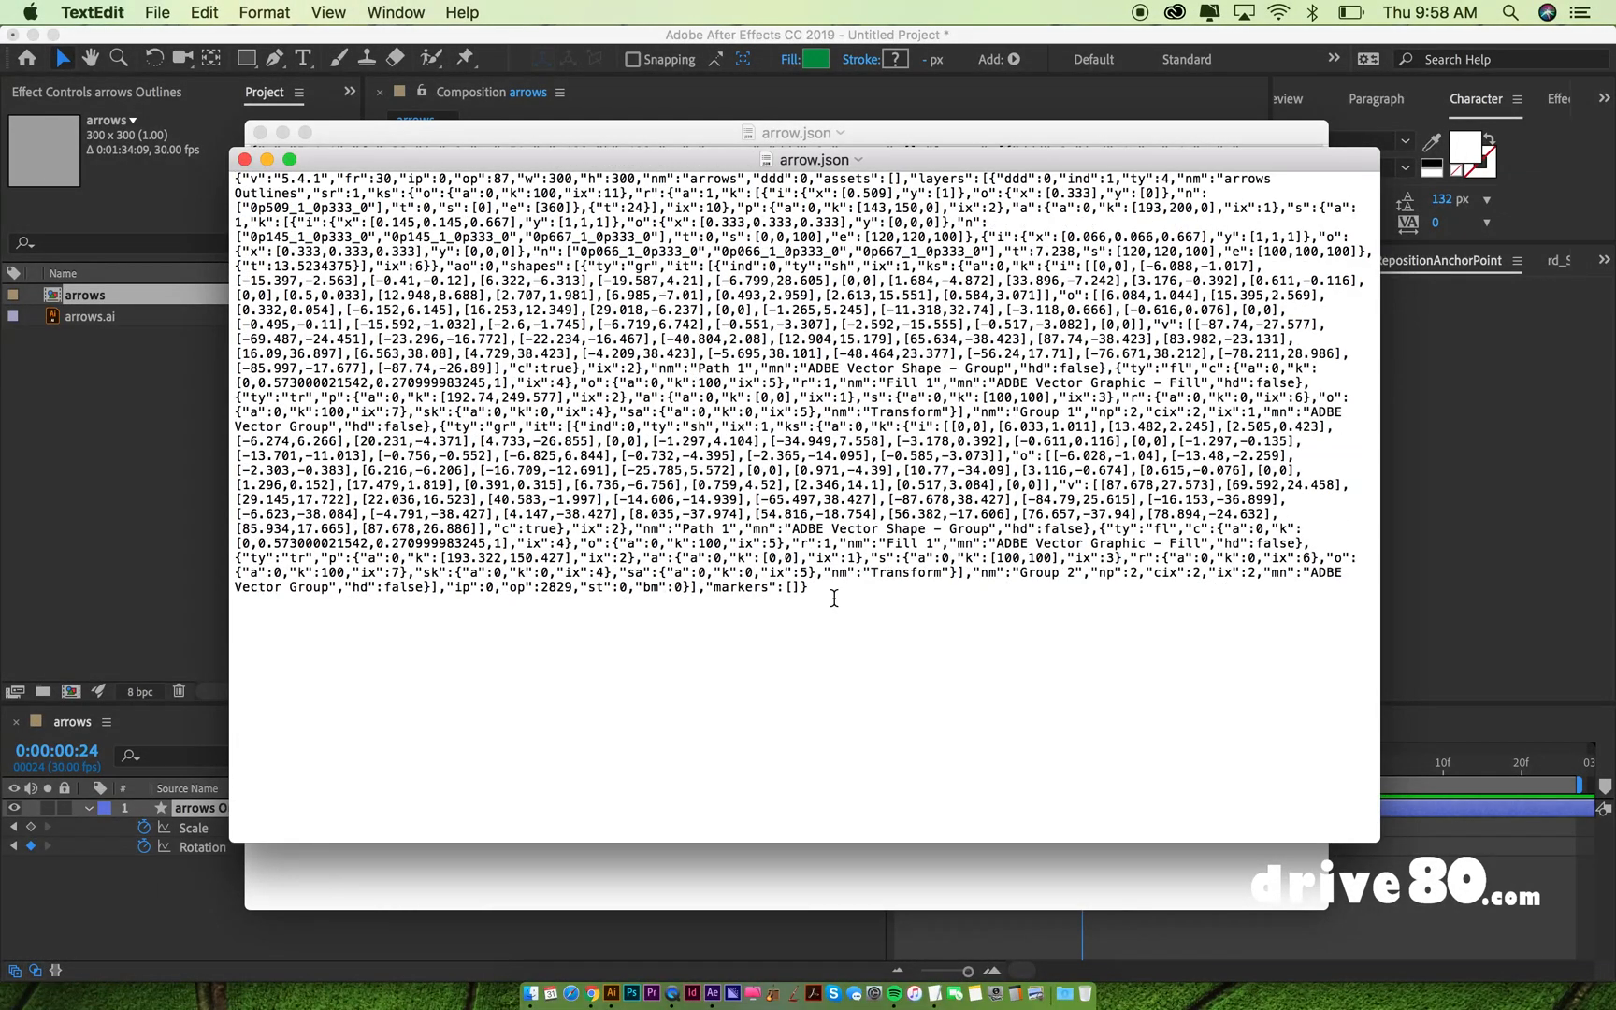
# Step: Select all of the arrow.json animation data in TextEdit
pyautogui.press('cmd+a')
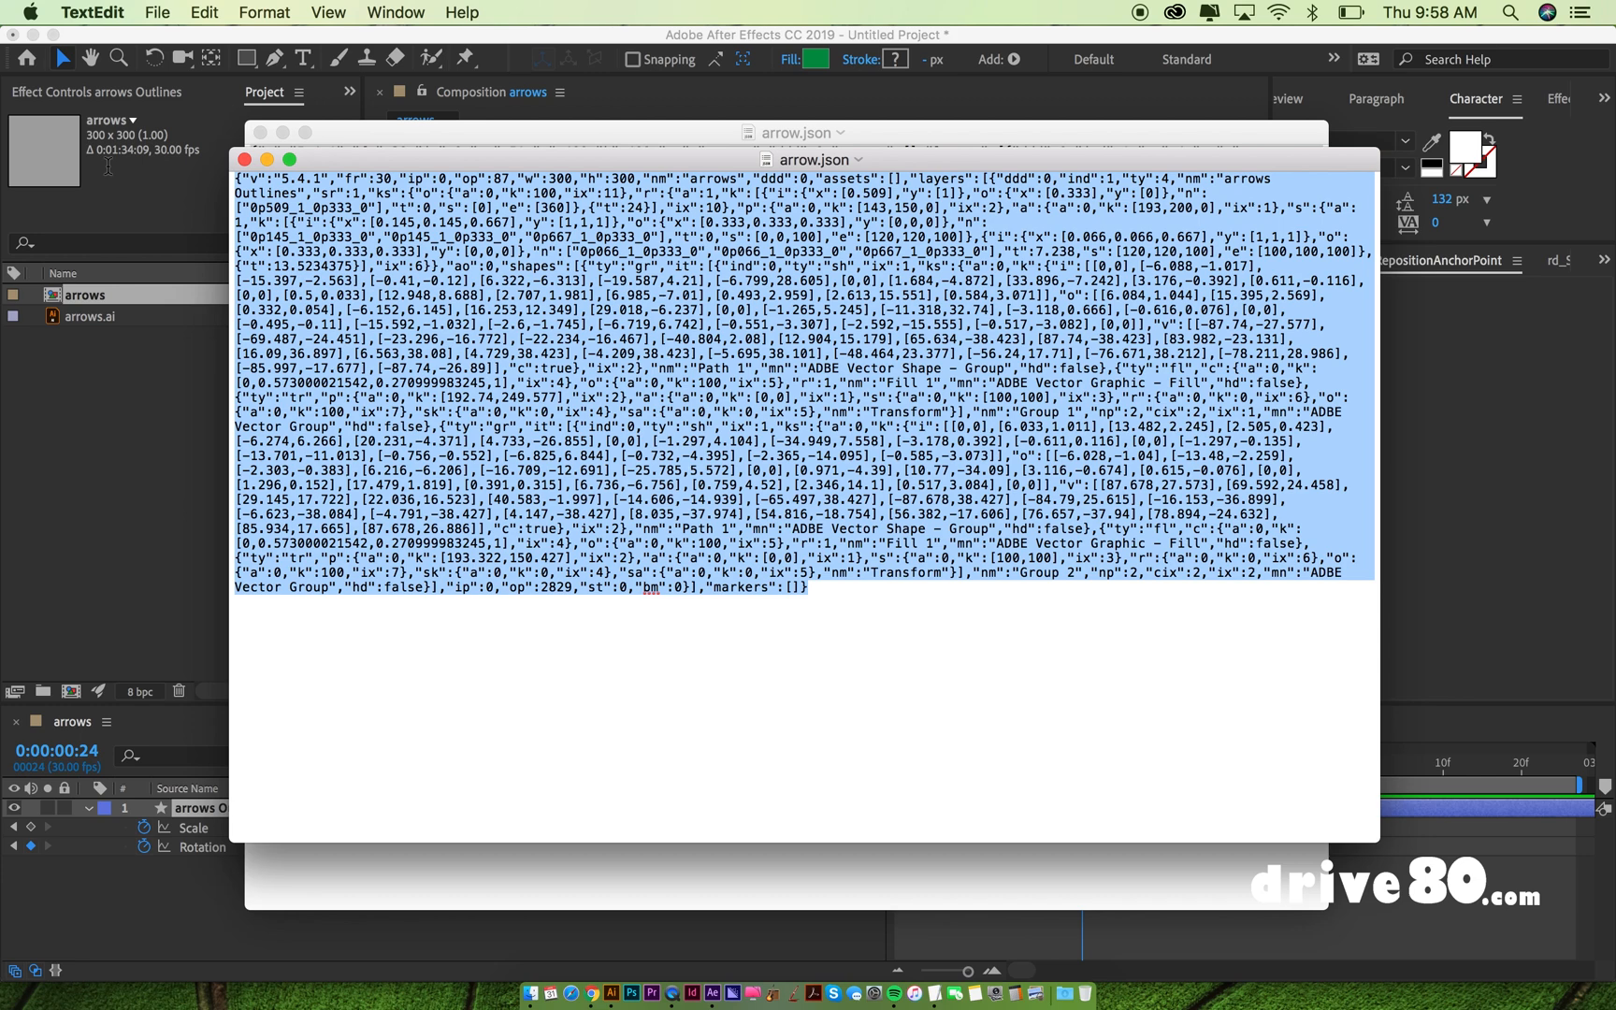
pyautogui.moveTo(572, 873)
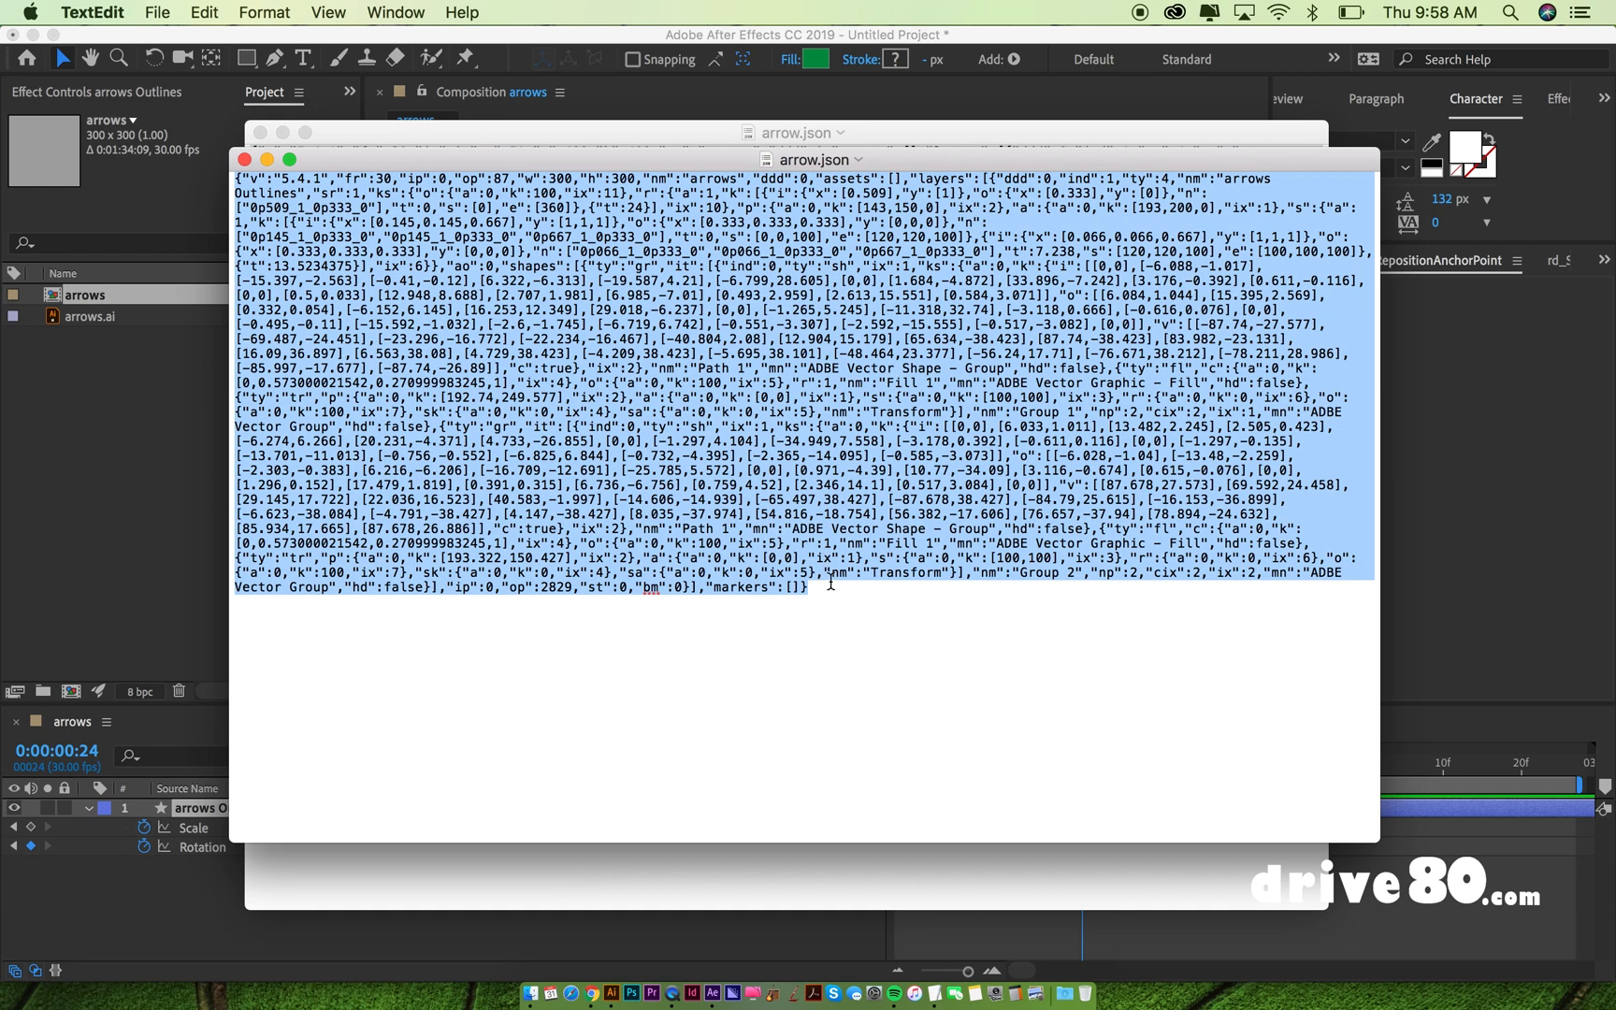
pyautogui.moveTo(892, 582)
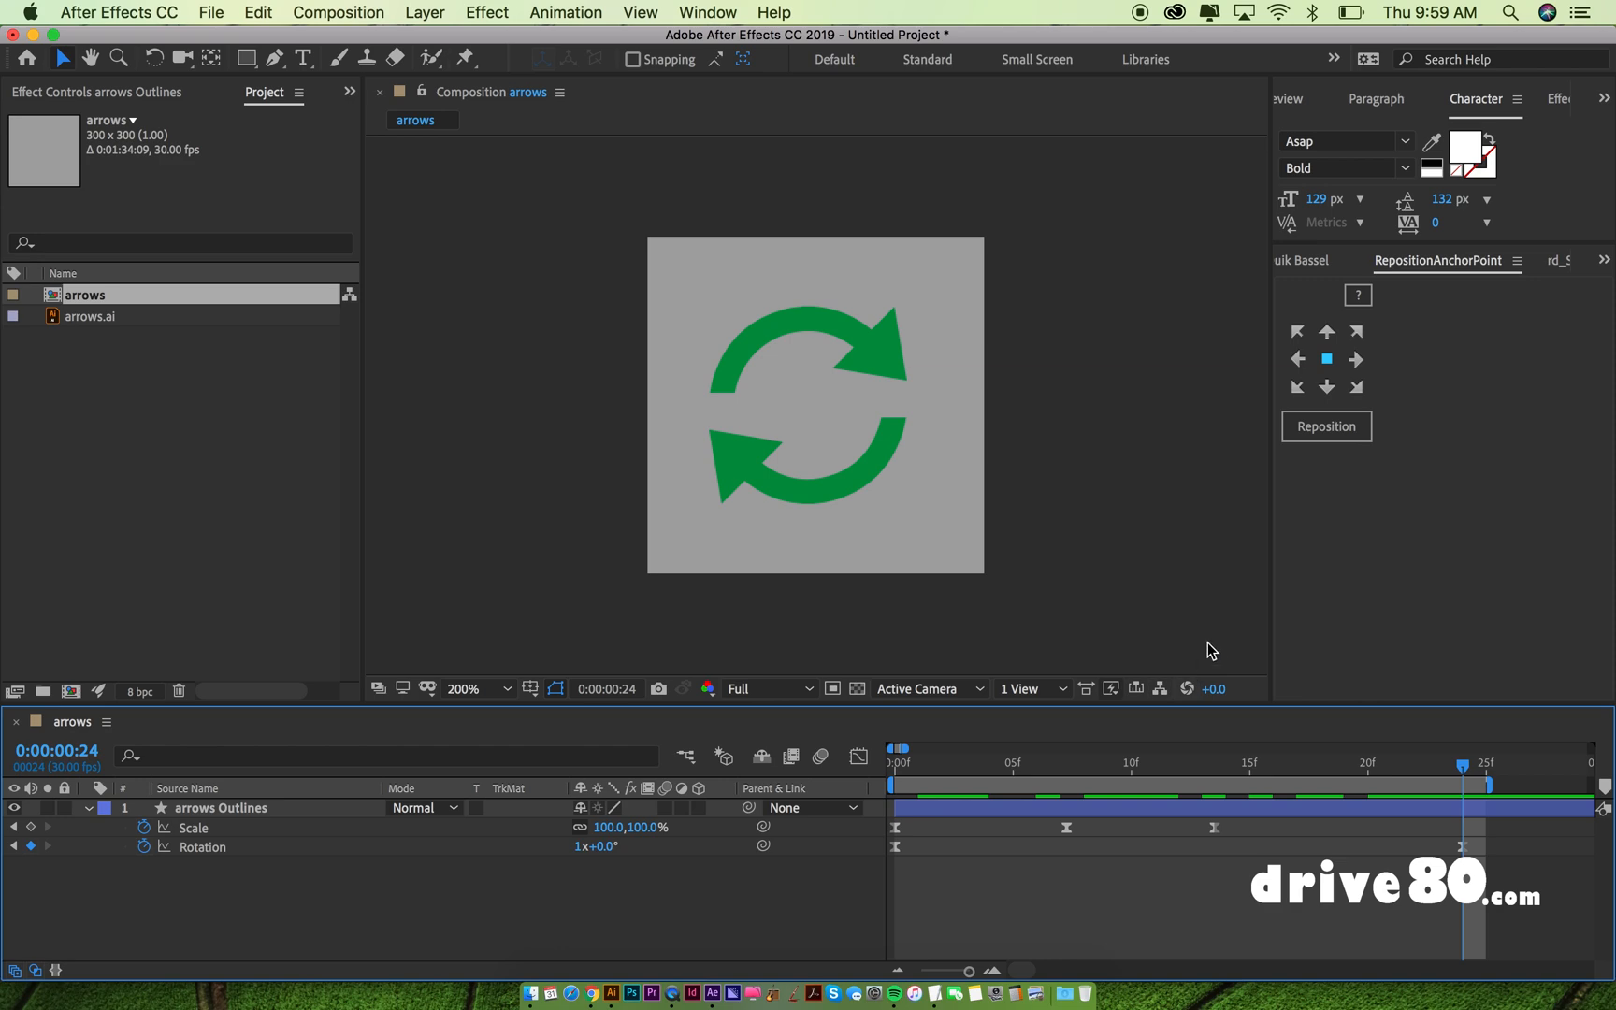
pyautogui.moveTo(1464, 770)
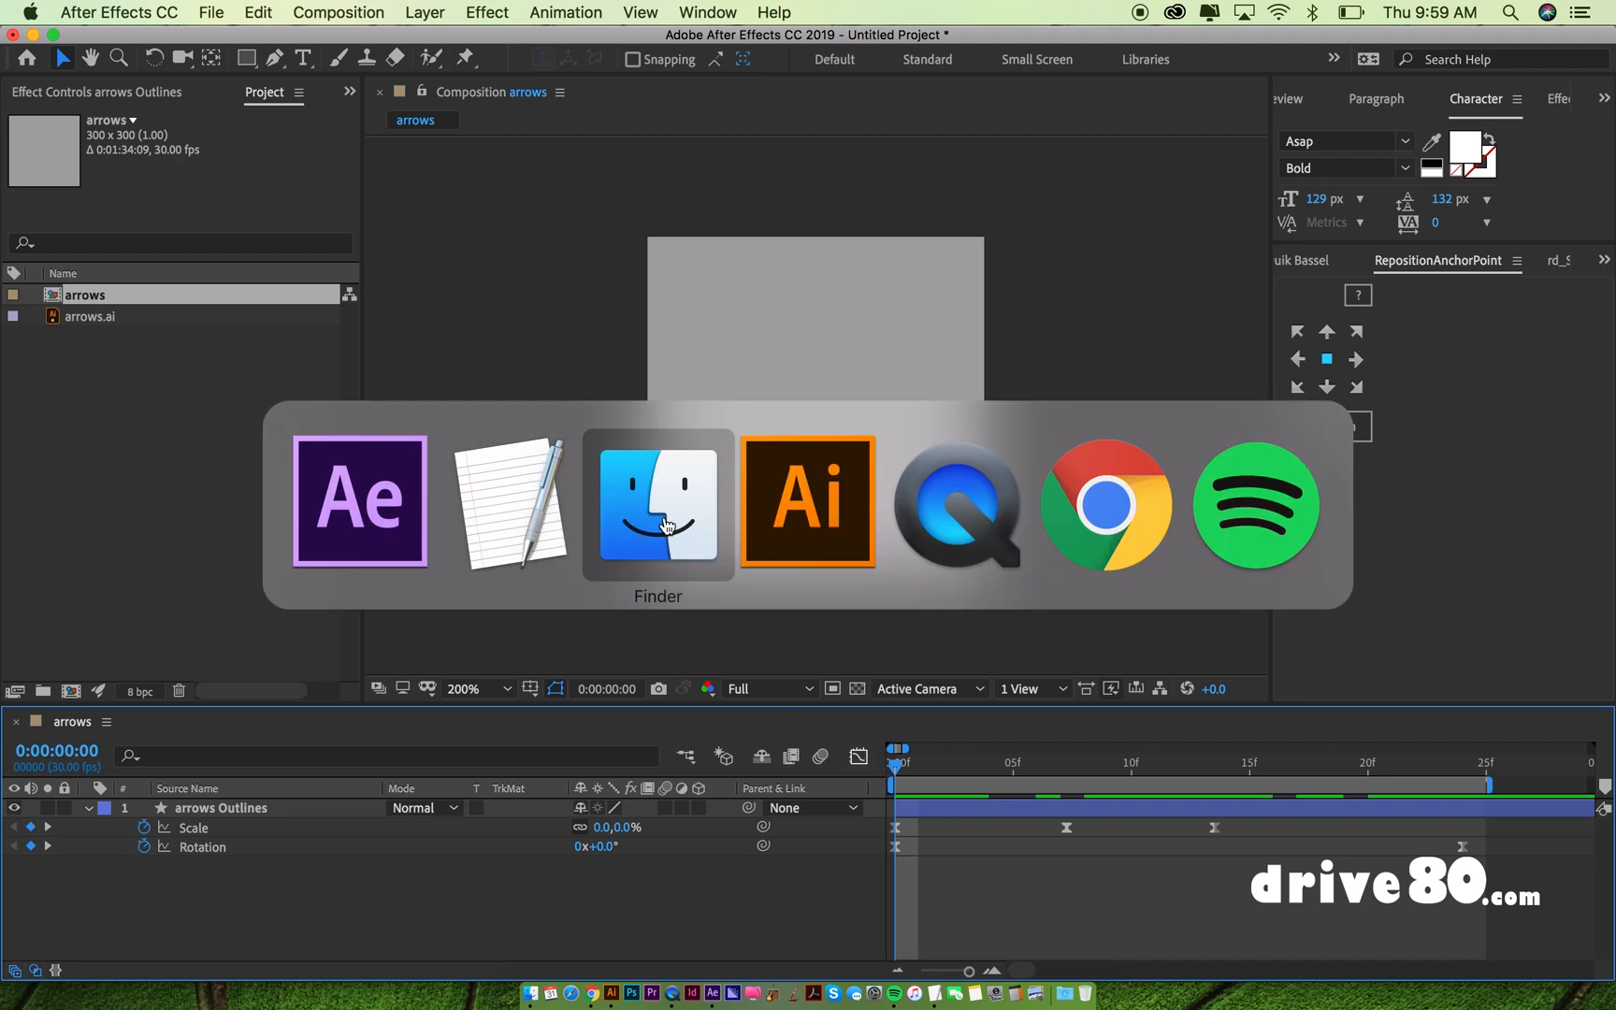
# Step: Switch to Finder to reach demo.html in the BodyMovin folder
pyautogui.click(657, 505)
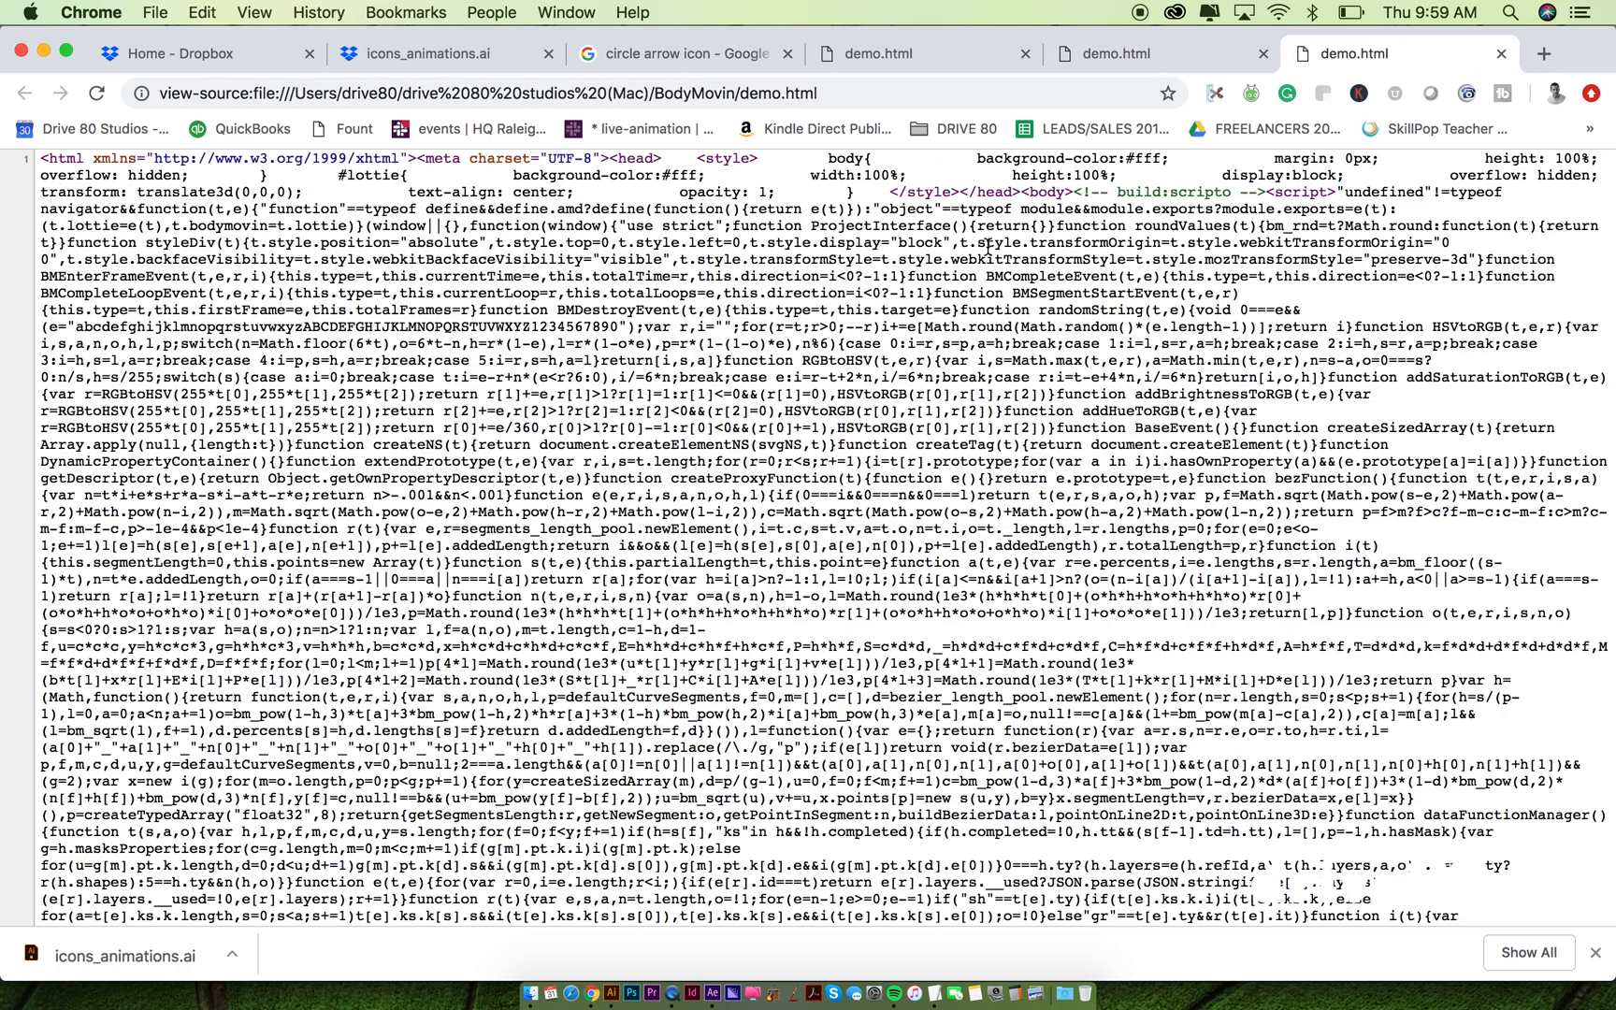
pyautogui.scroll(-3)
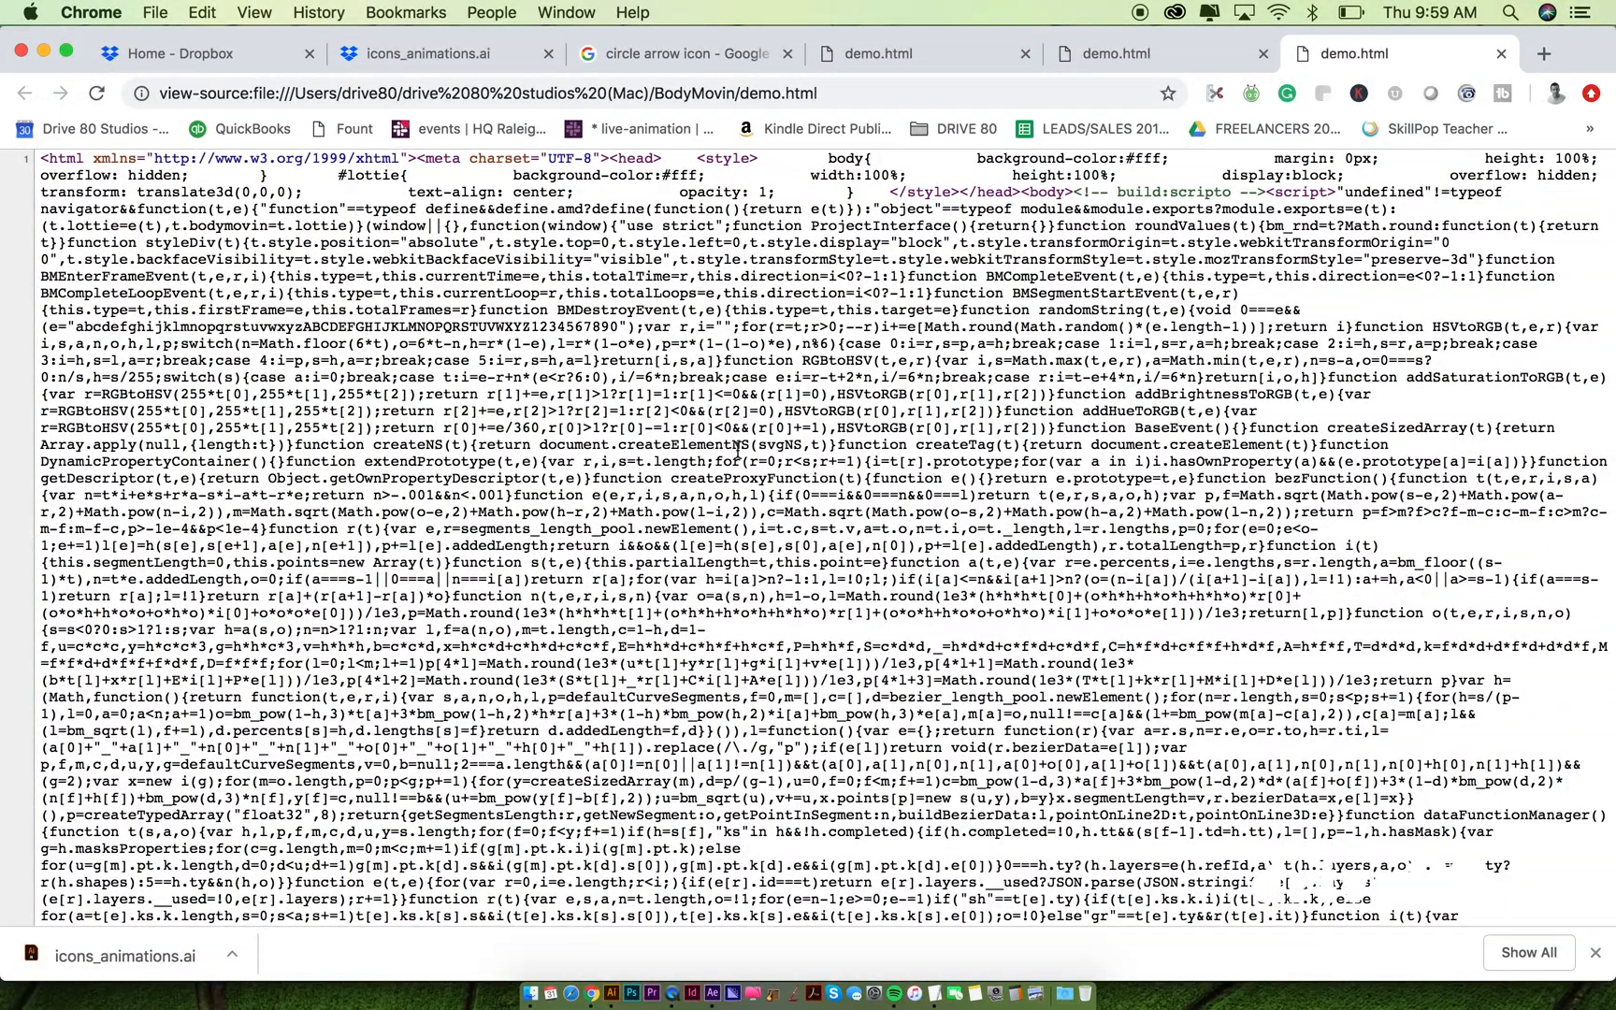
pyautogui.moveTo(864, 497)
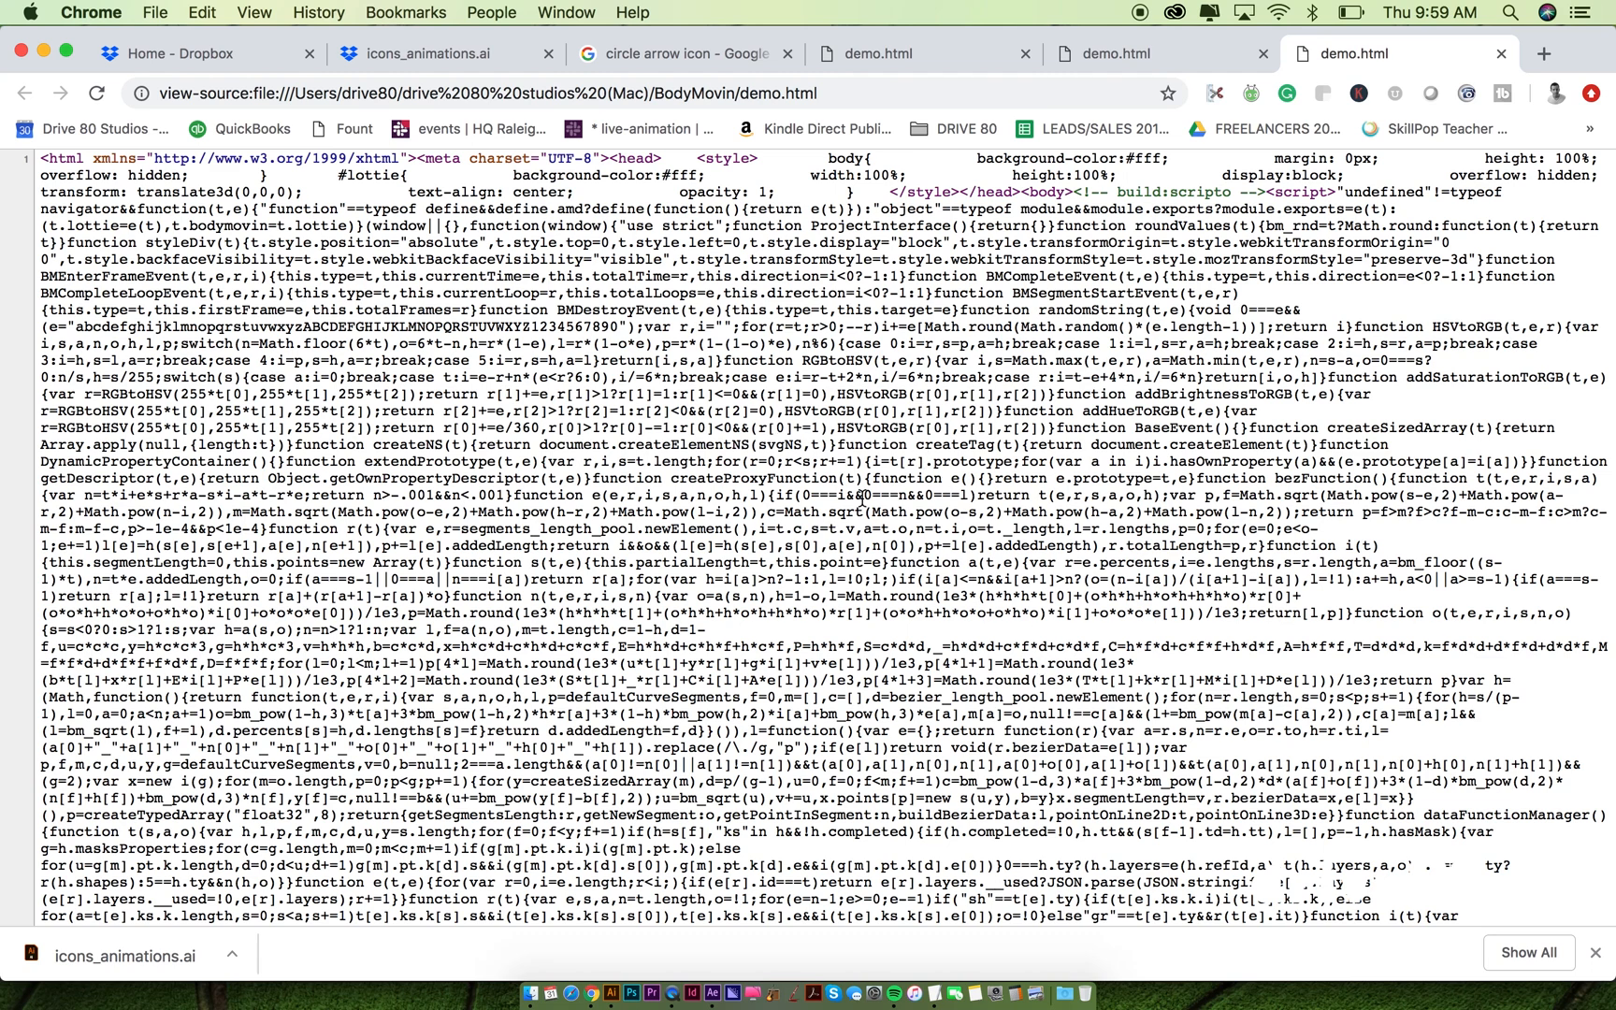
pyautogui.press('cmd+tab')
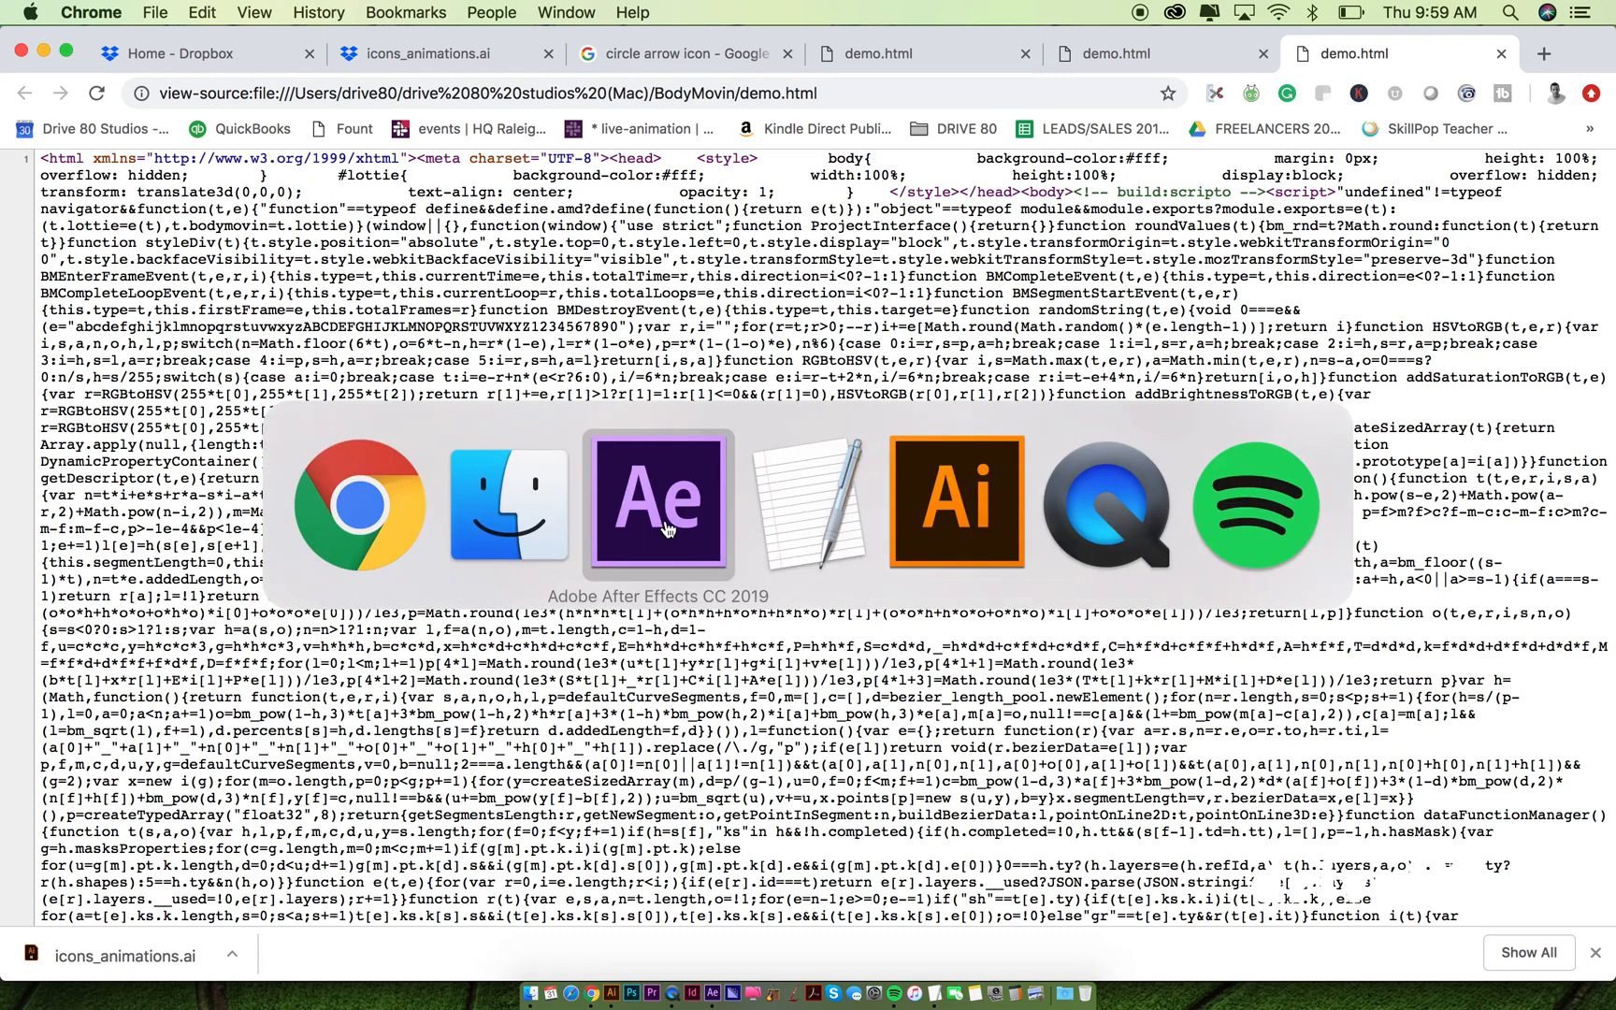
# Step: Bring After Effects back to the front with the arrows composition at its first frame
pyautogui.click(660, 501)
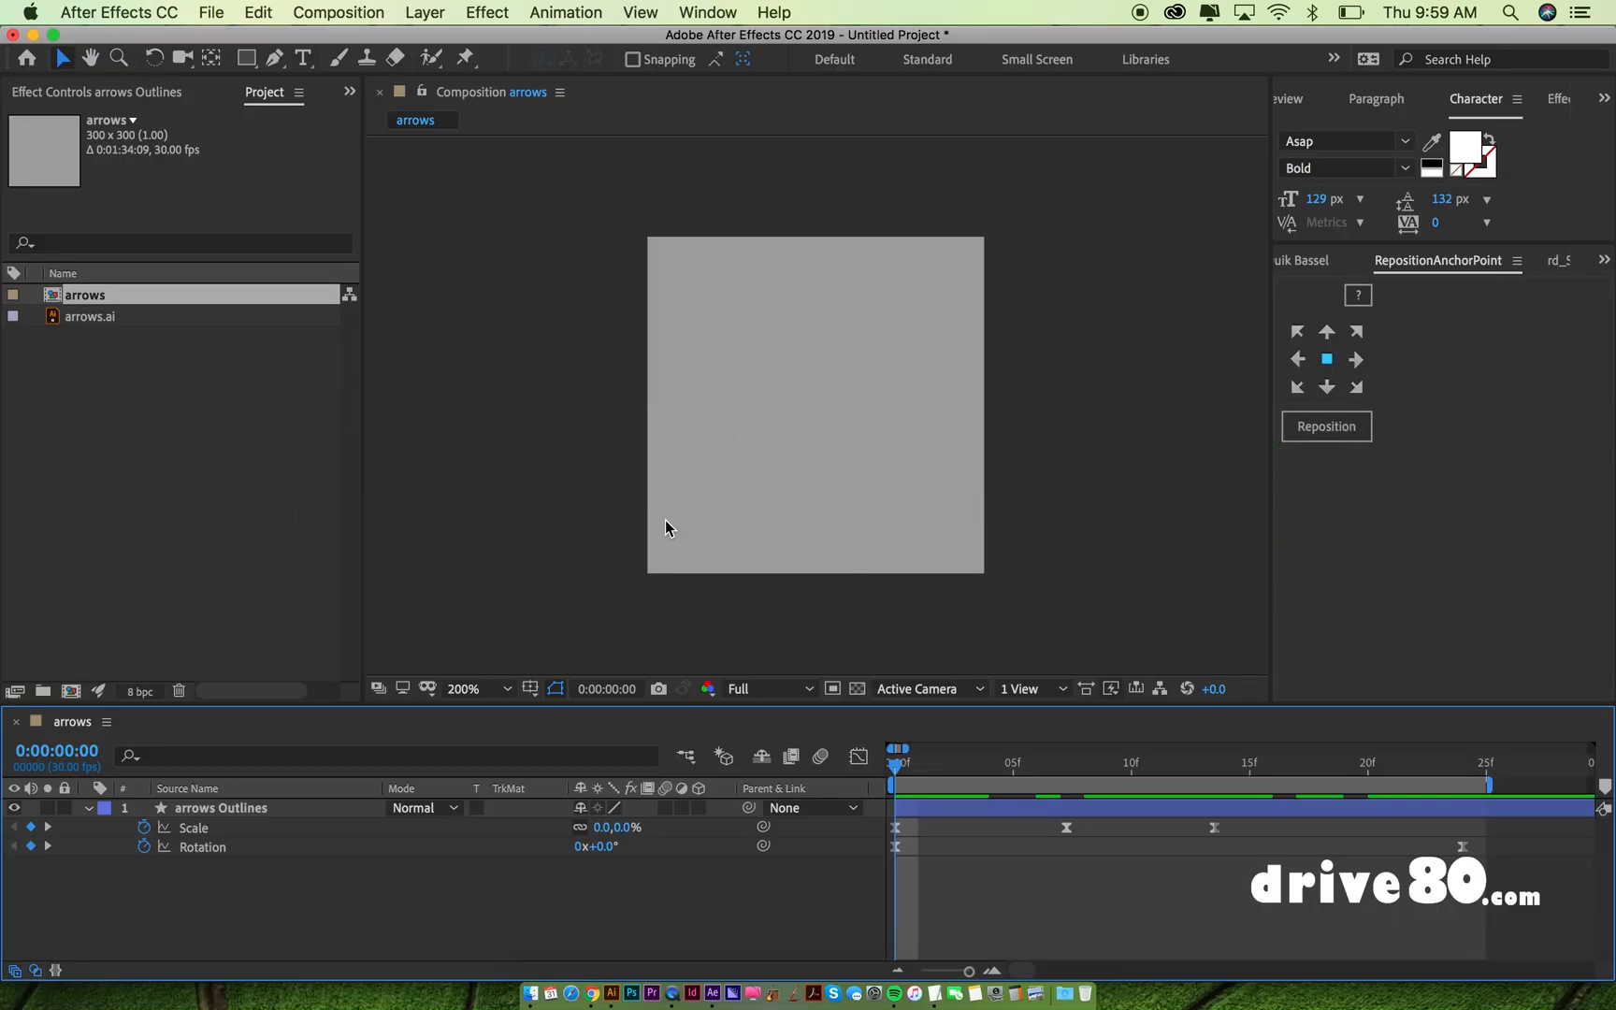
pyautogui.moveTo(1152, 587)
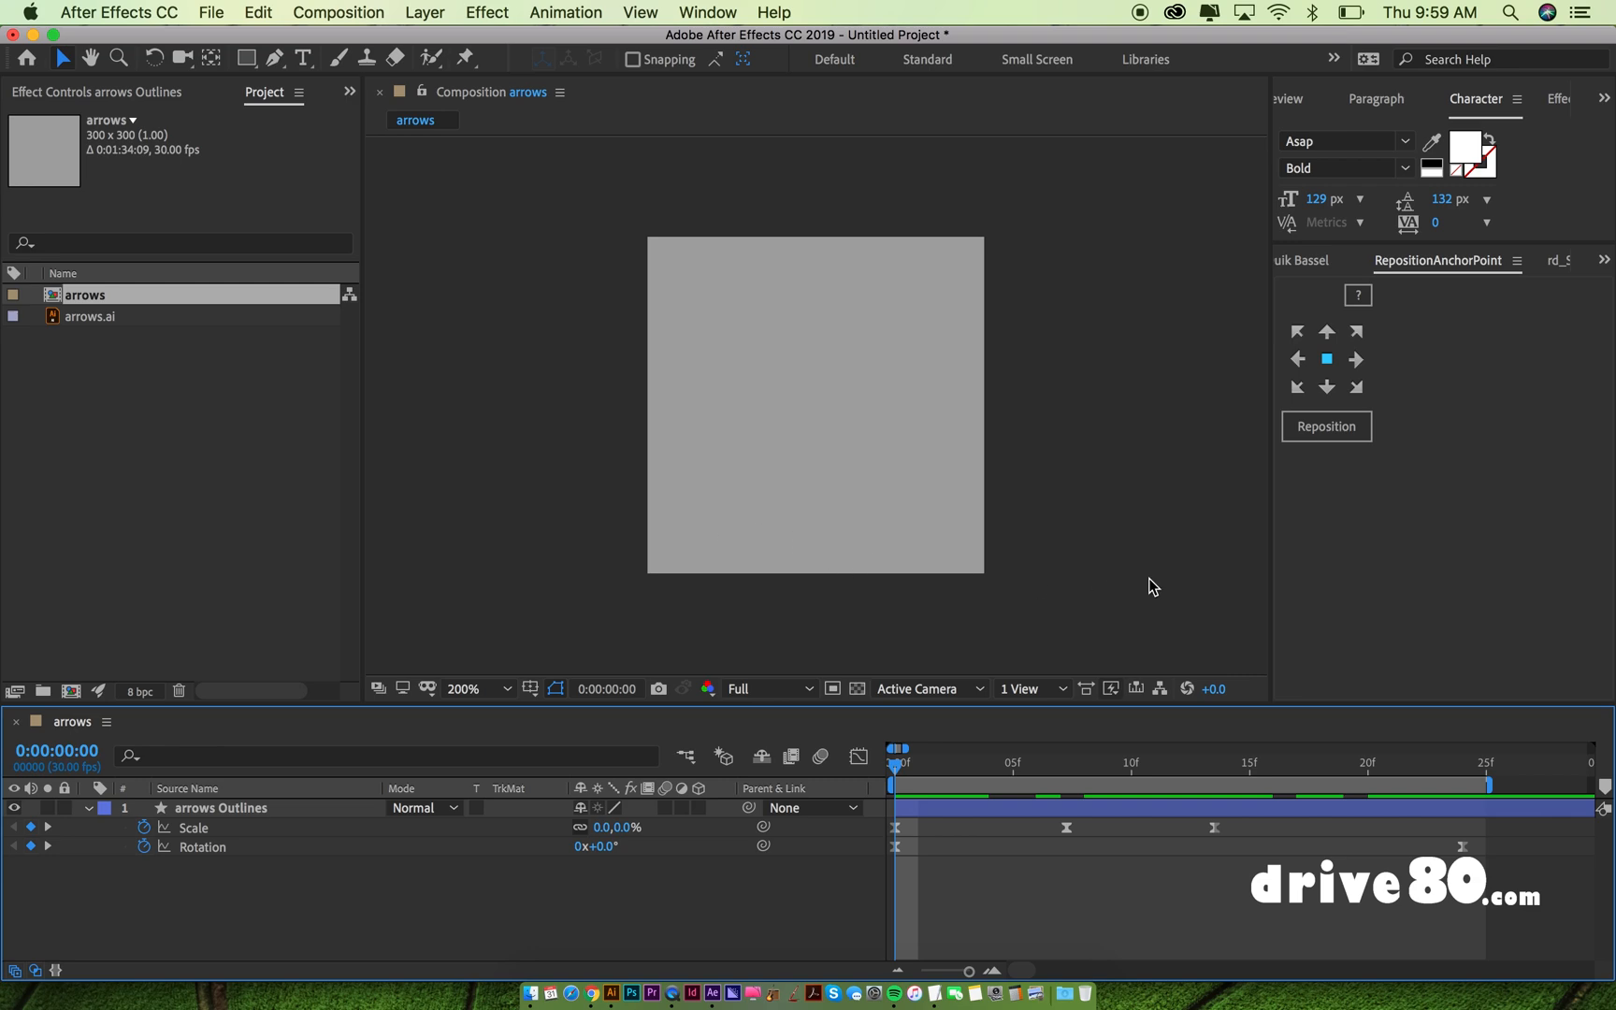